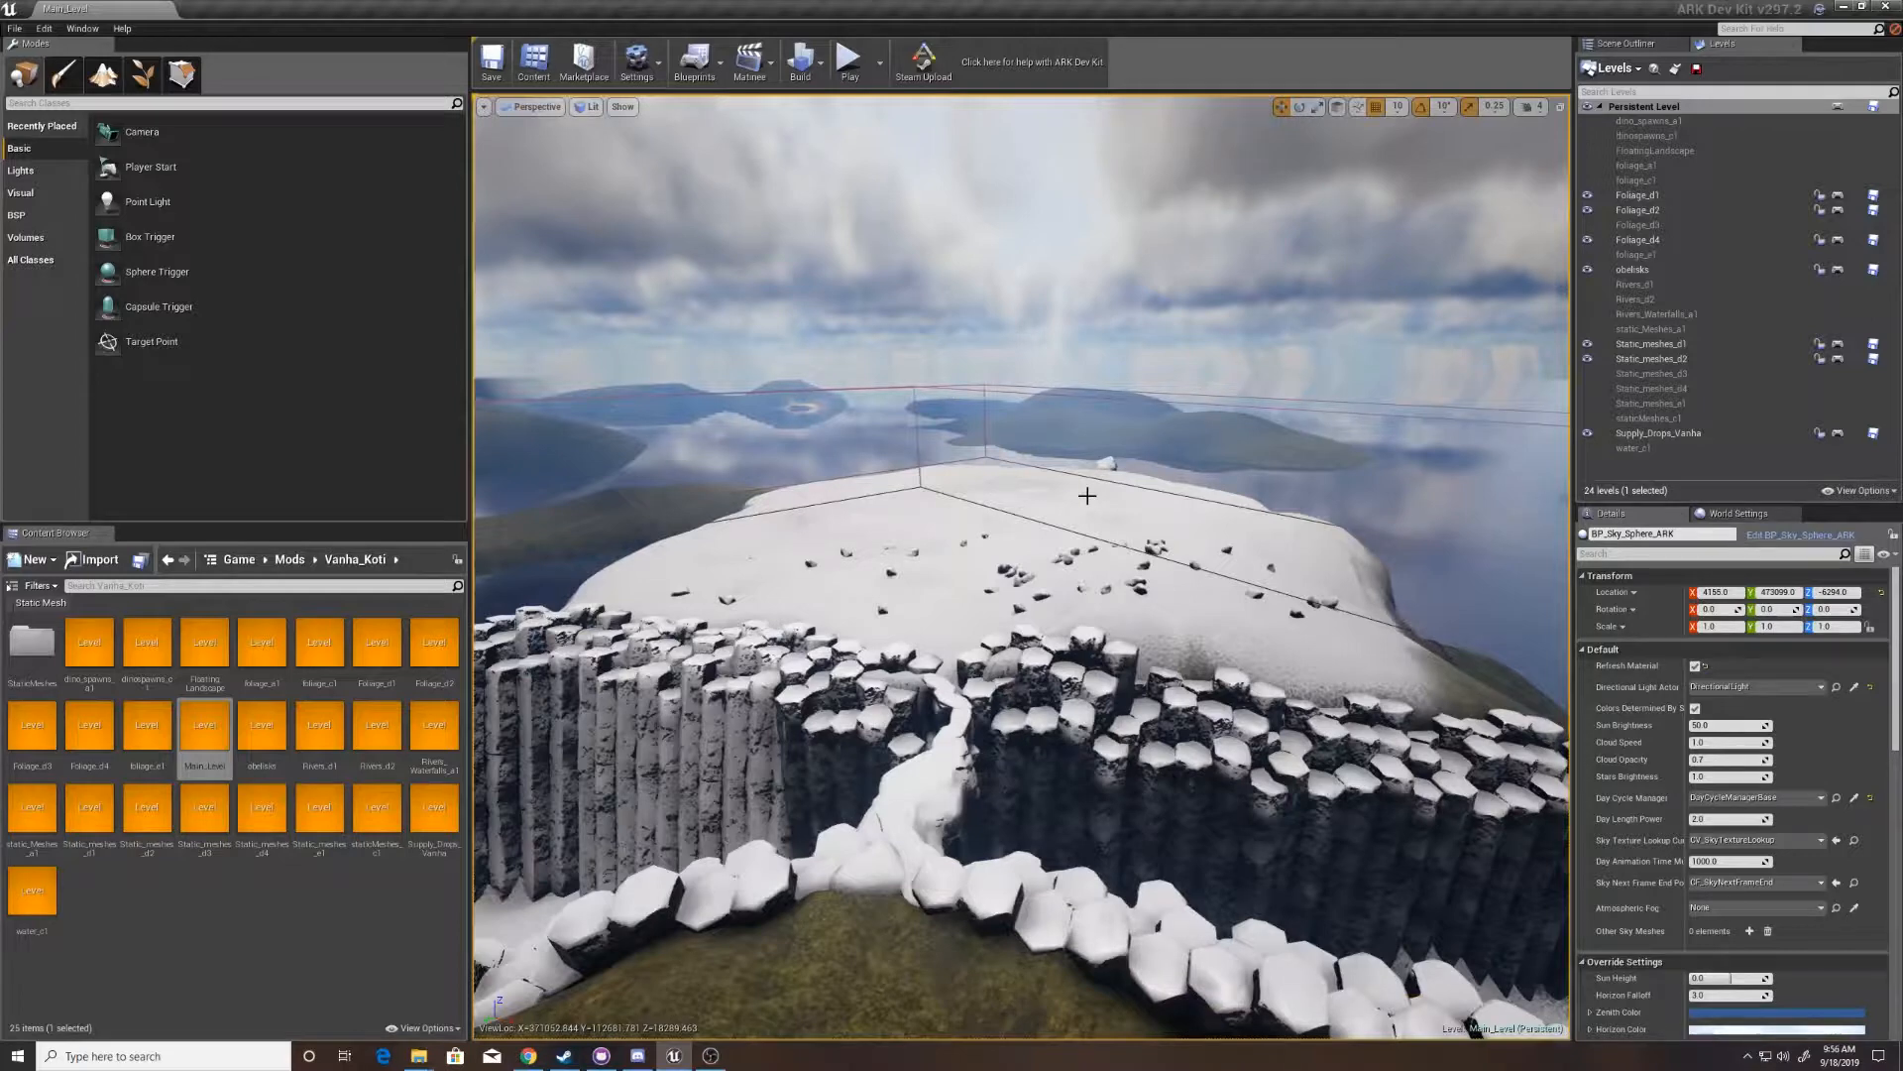
pyautogui.moveTo(1026, 519)
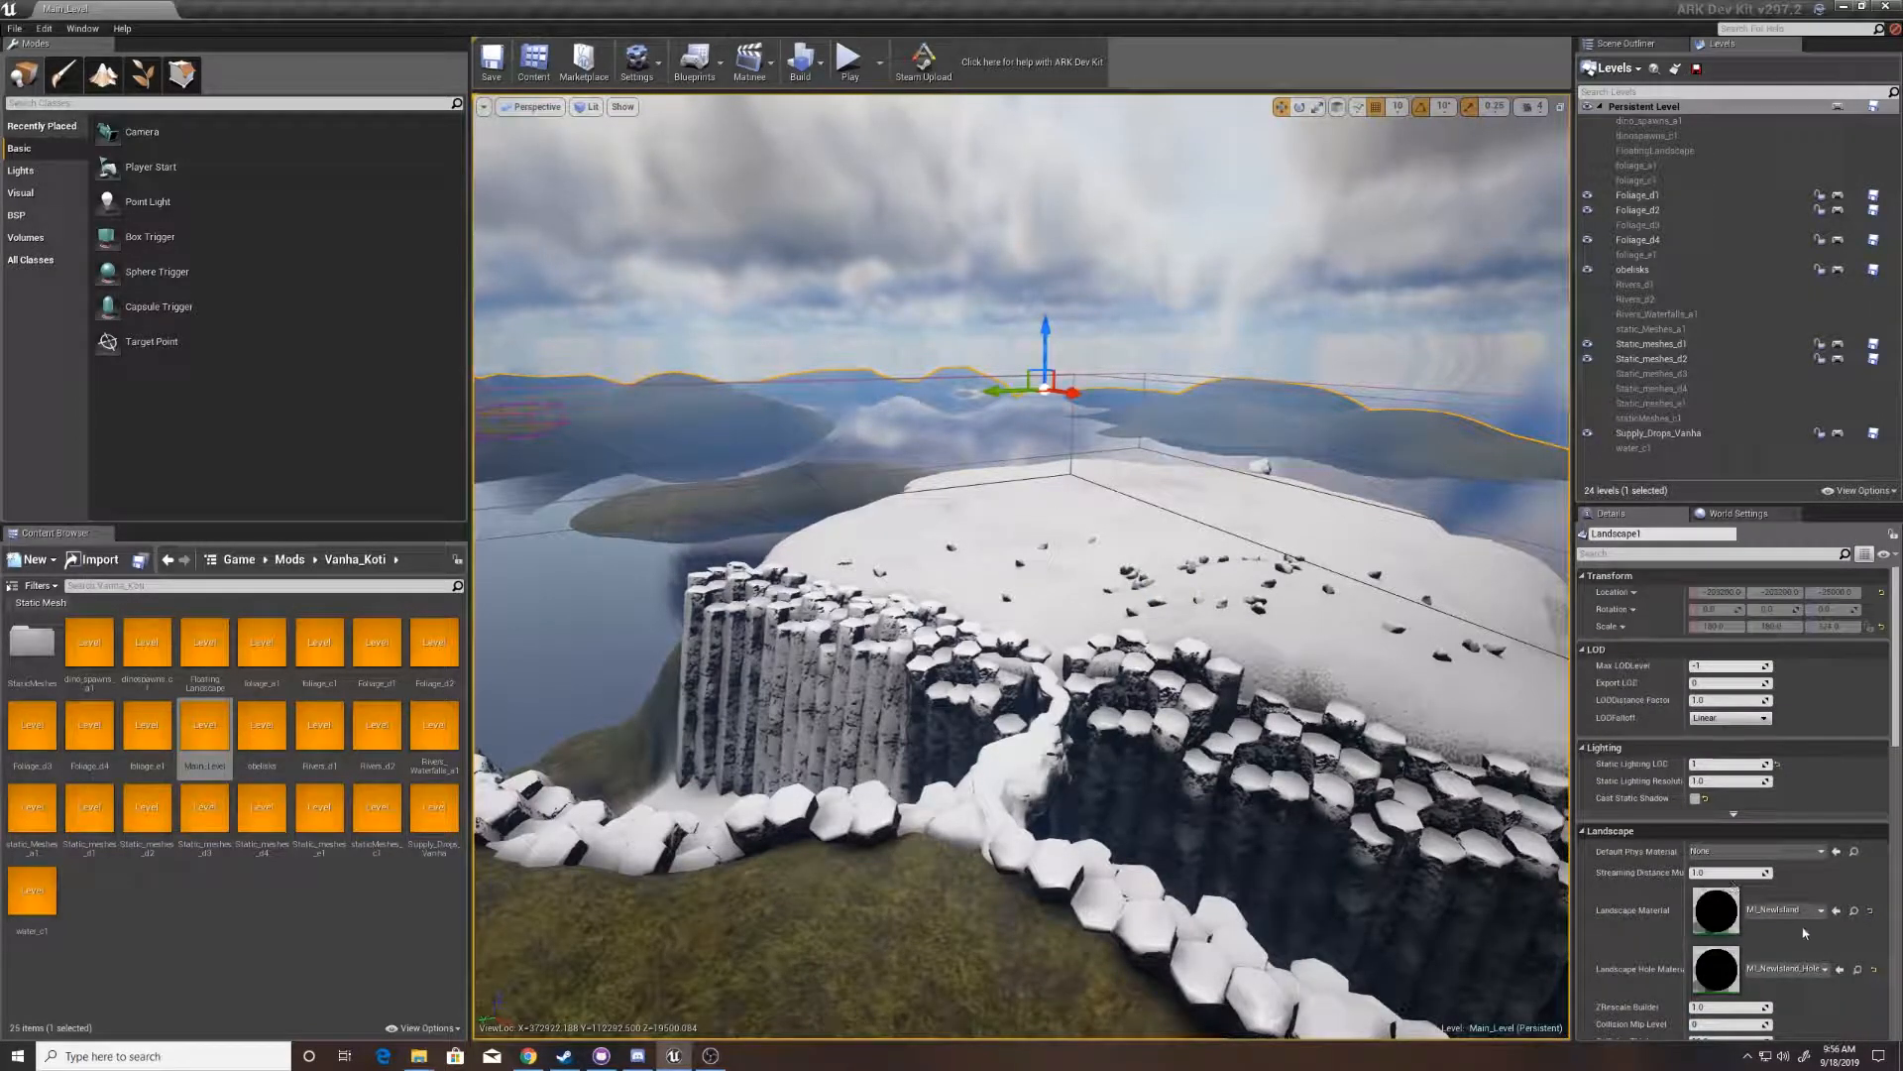
pyautogui.moveTo(1715, 910)
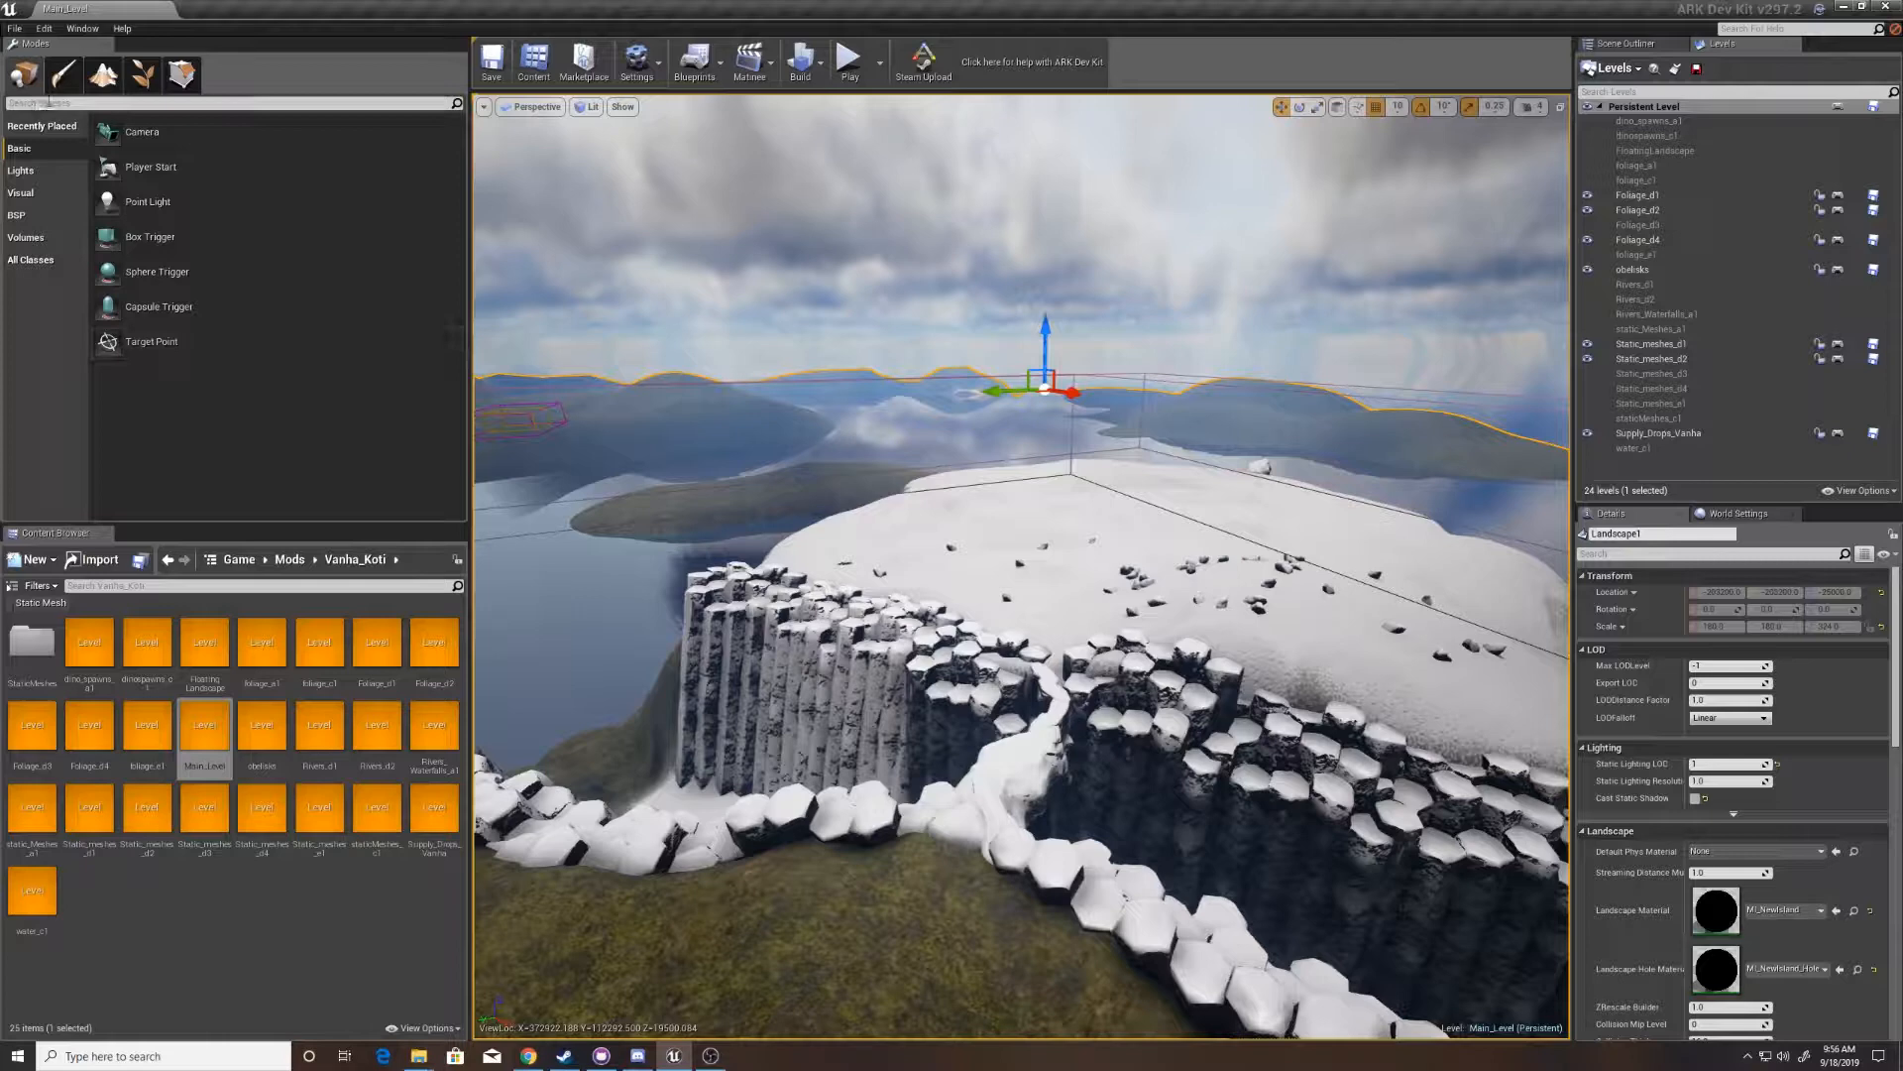
# - Enter Landscape mode and switch to the Paint tab to list layers like Pine Needles and Snow
pyautogui.click(140, 75)
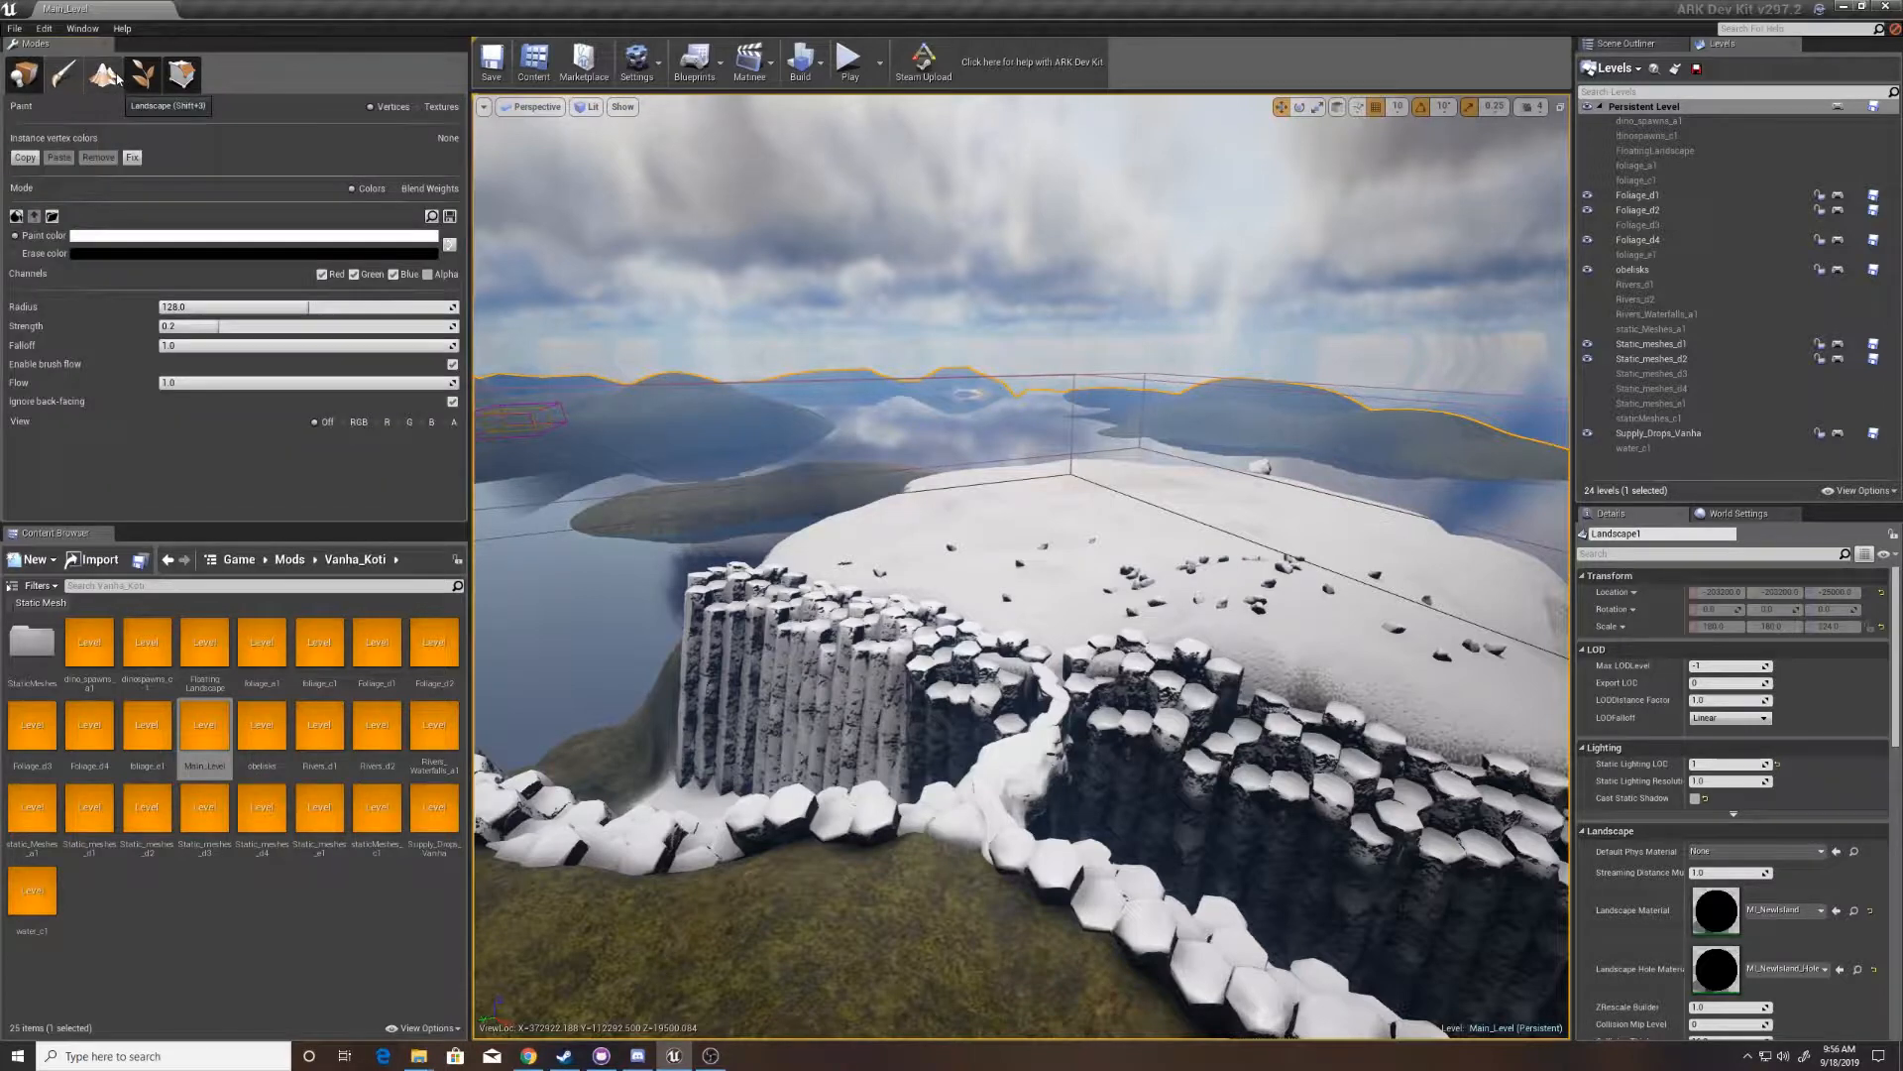
pyautogui.click(142, 75)
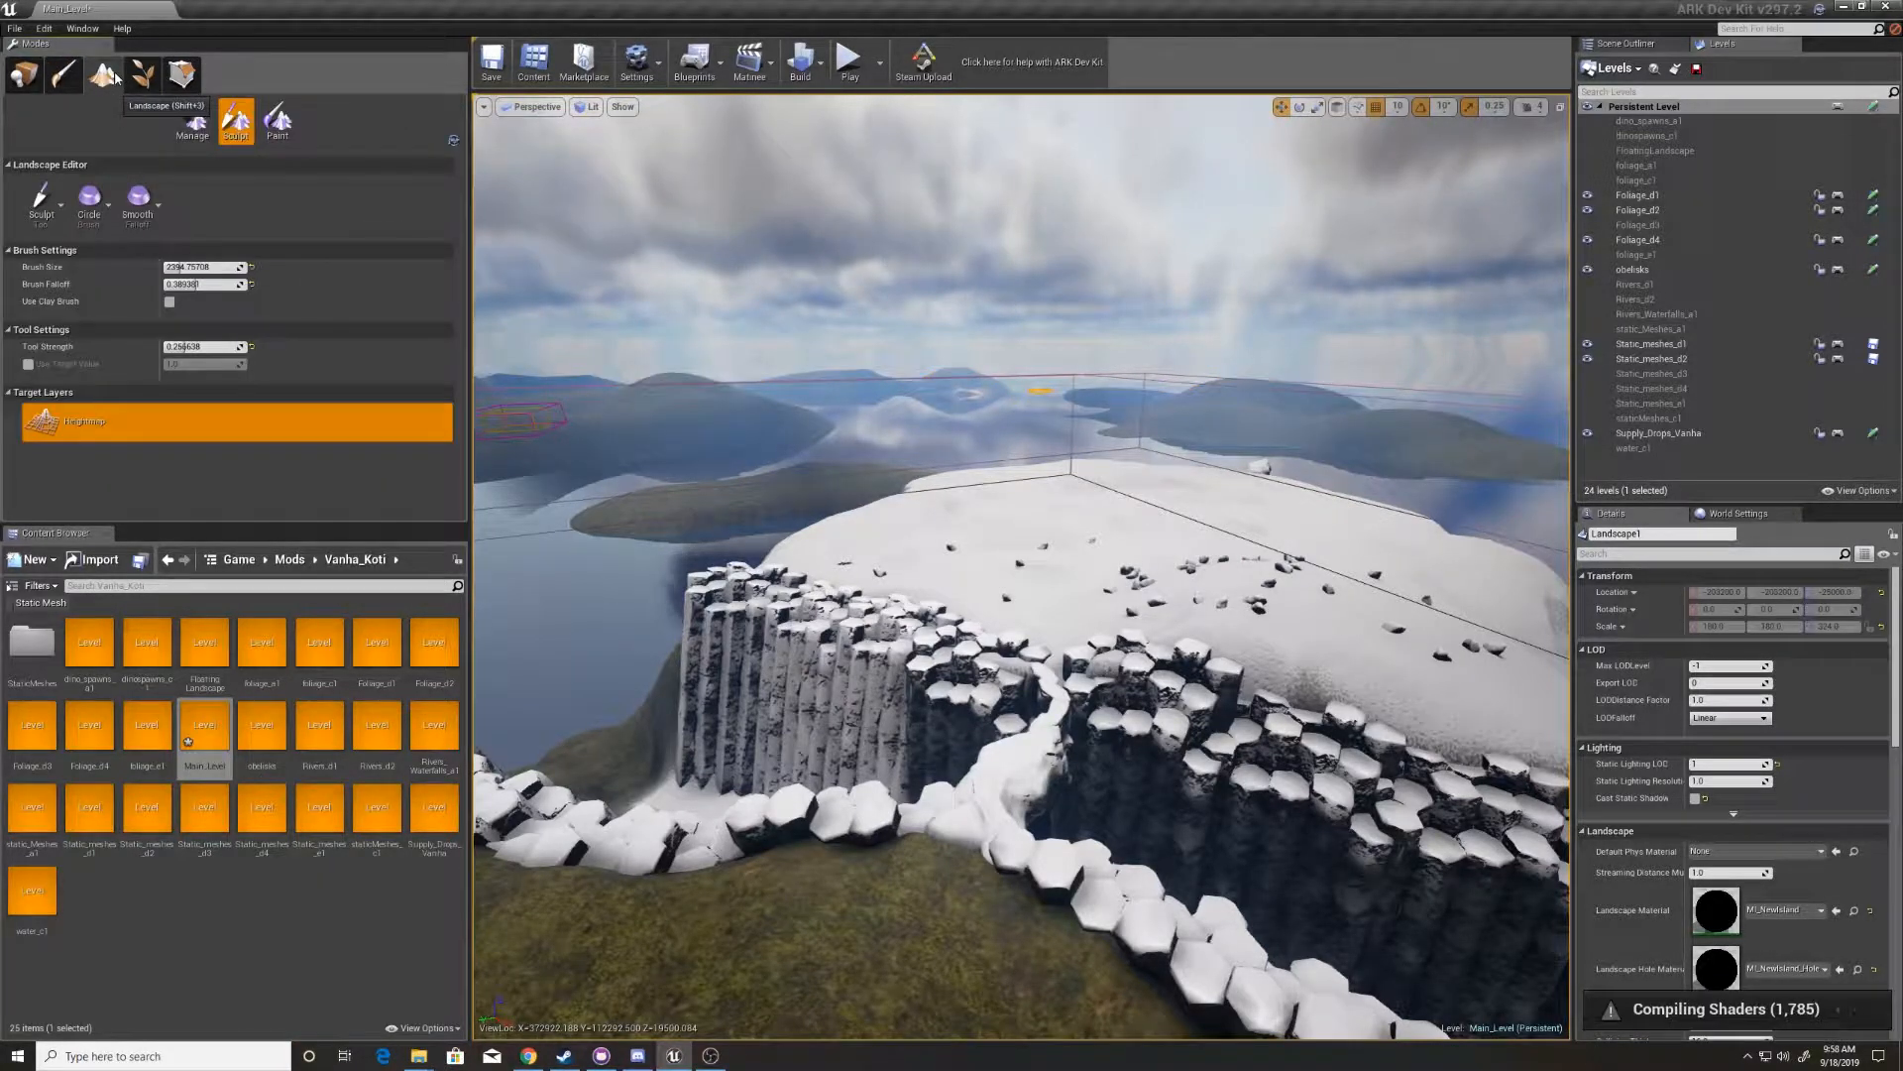
pyautogui.click(276, 118)
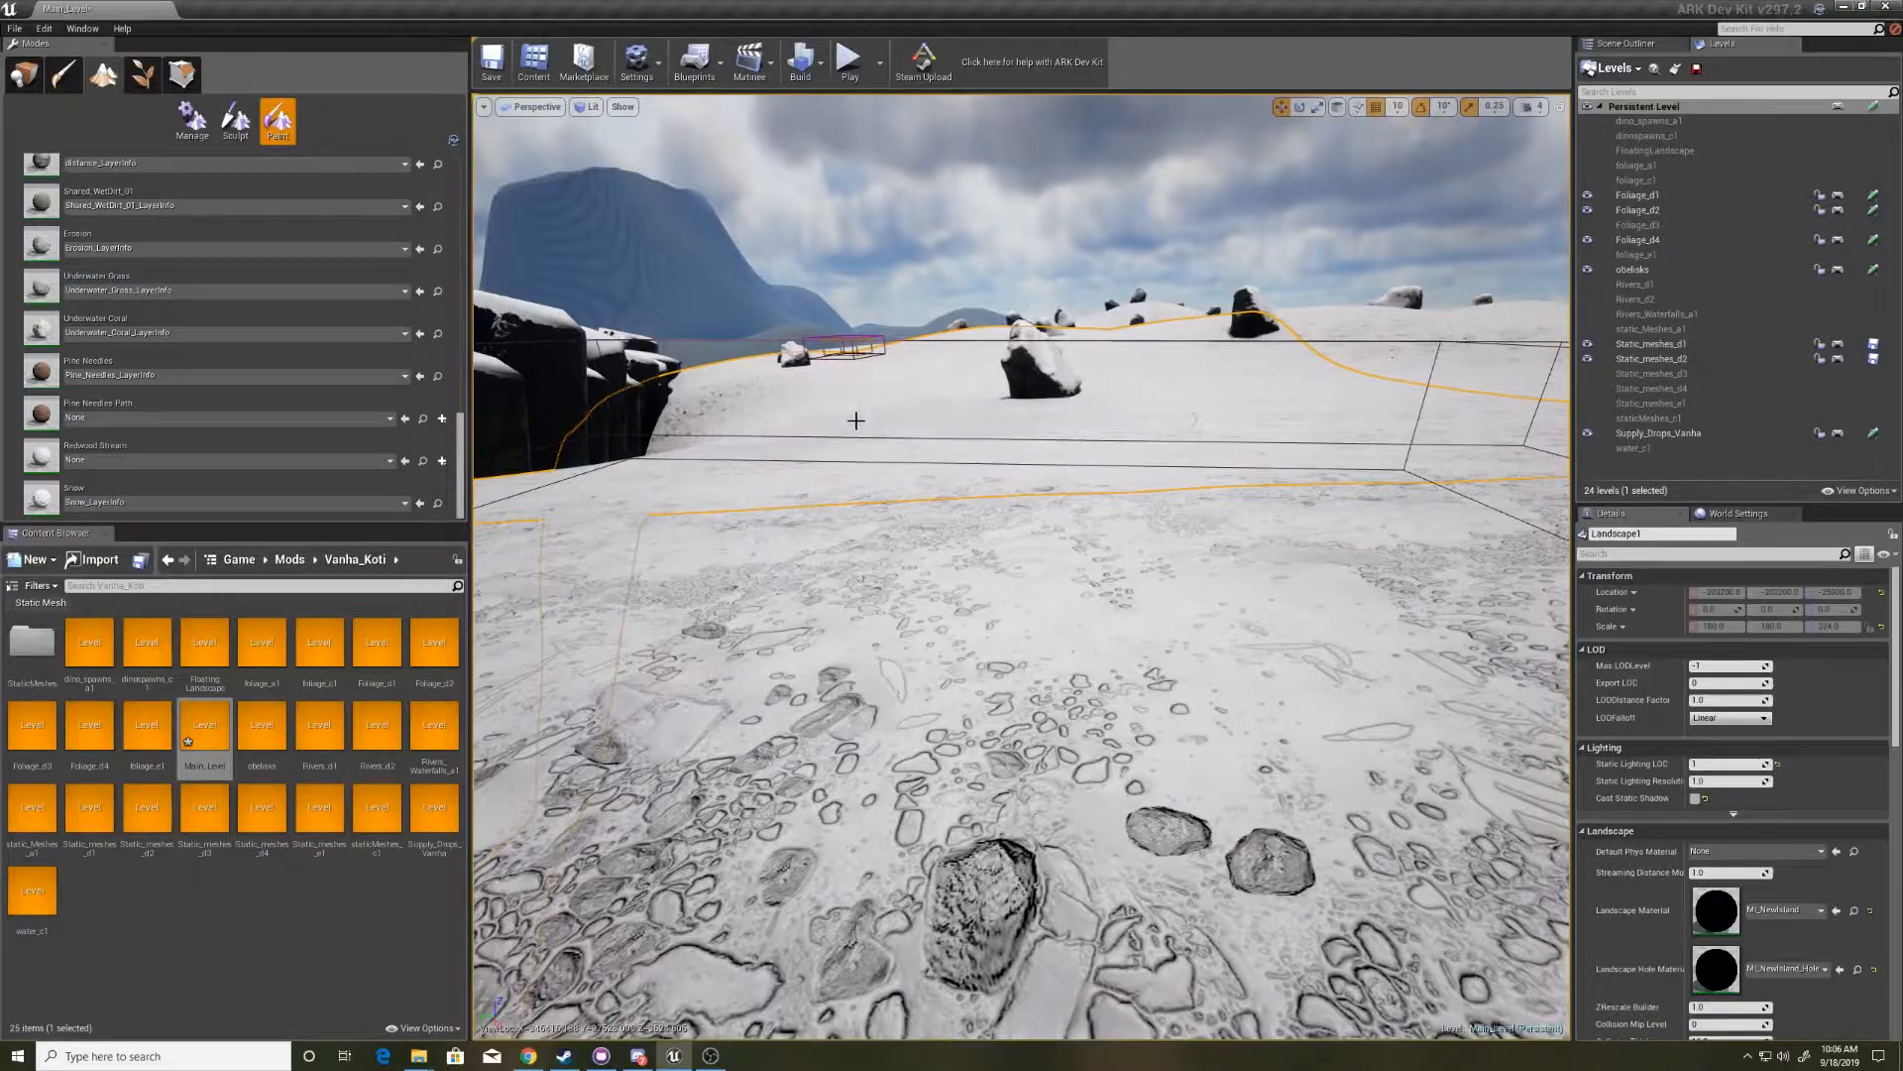
pyautogui.moveTo(1851, 910)
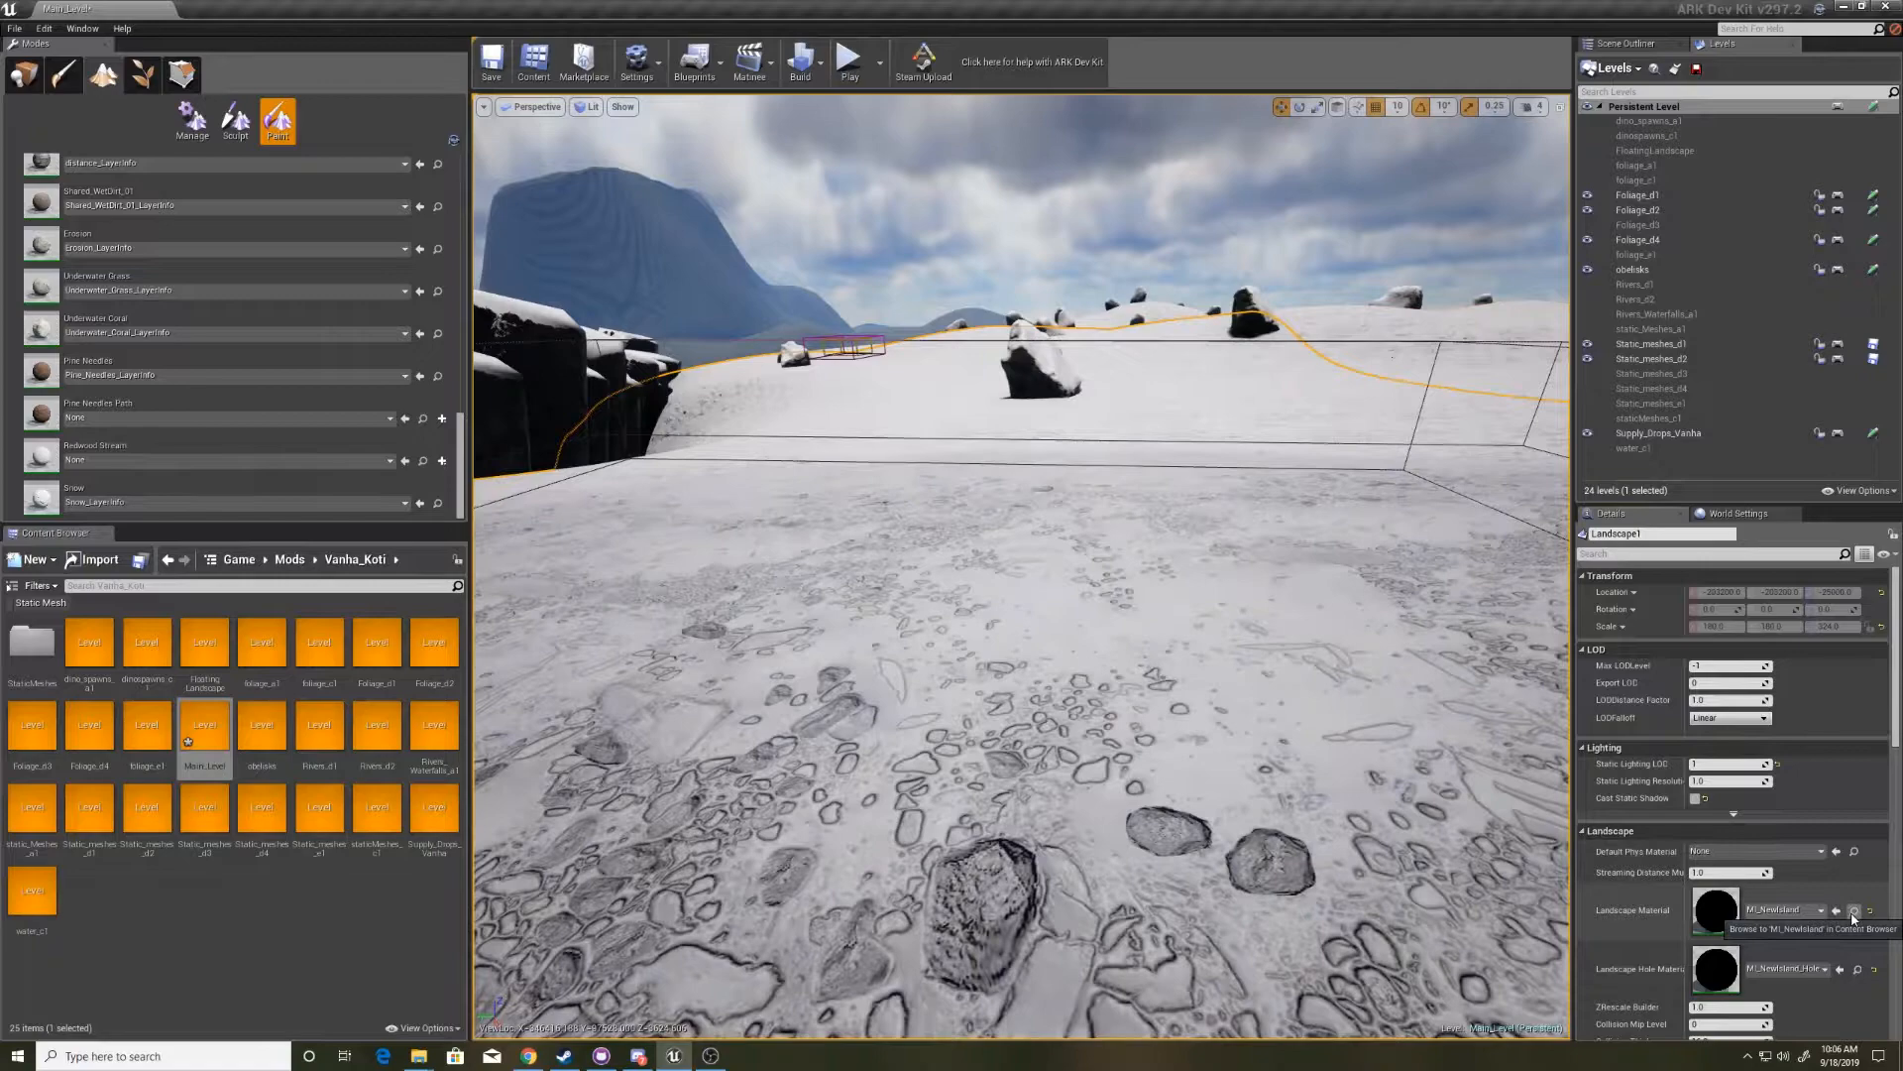
# - Browse to MI_NewIsland from Landscape Material and open it in the instance editor
pyautogui.click(1853, 910)
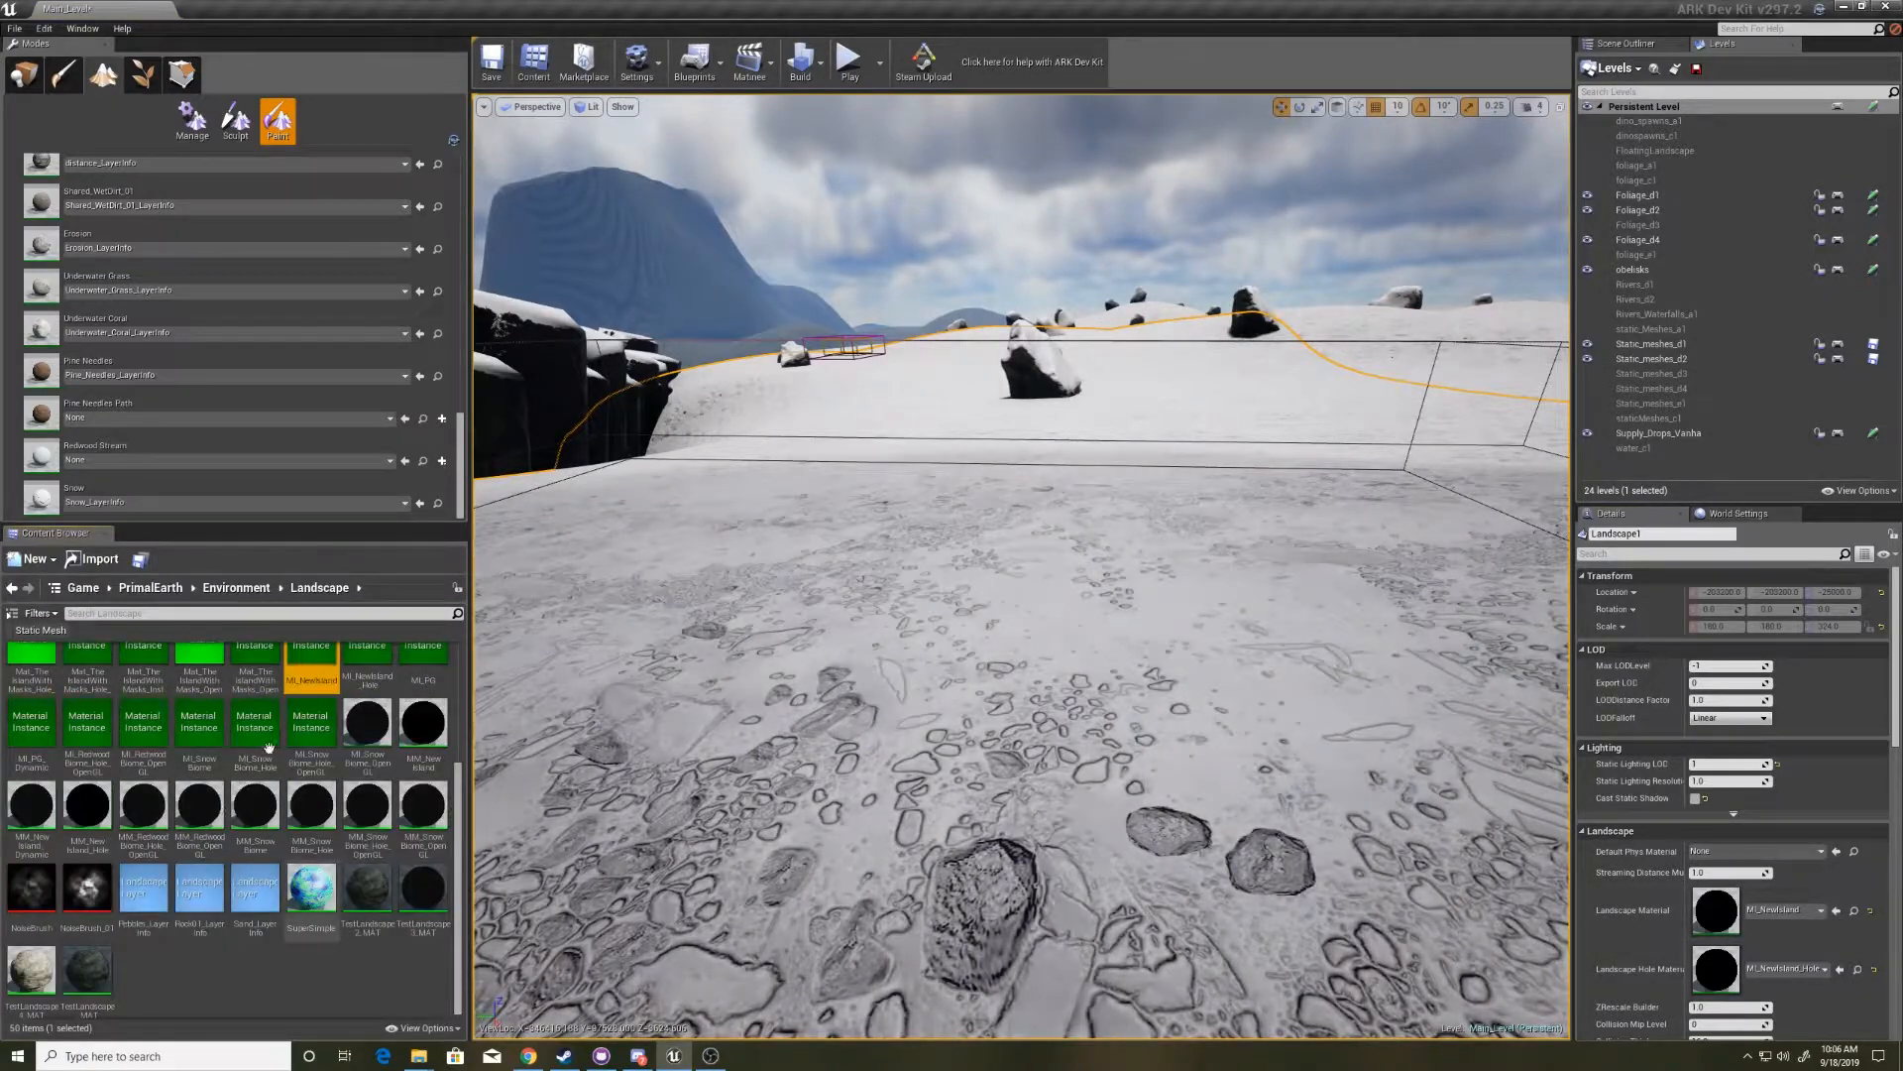
pyautogui.moveTo(309, 665)
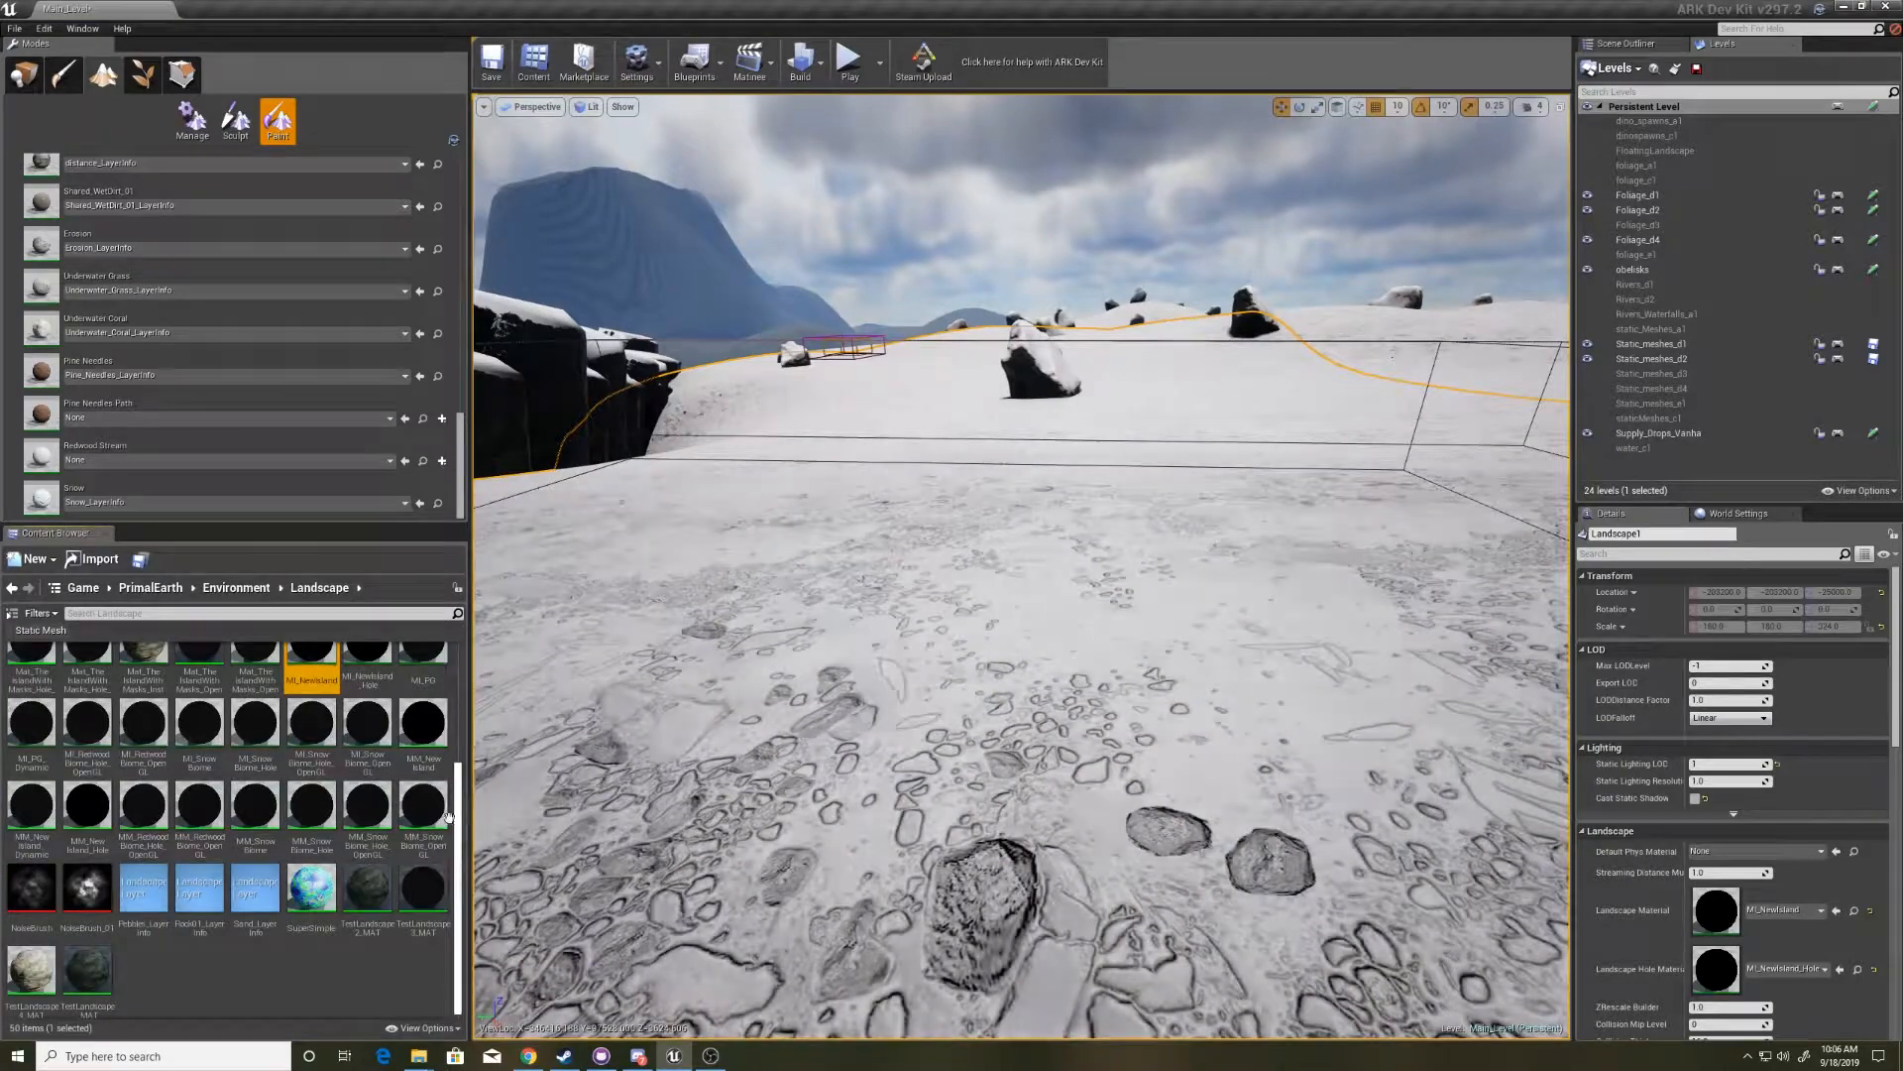
pyautogui.moveTo(310, 649)
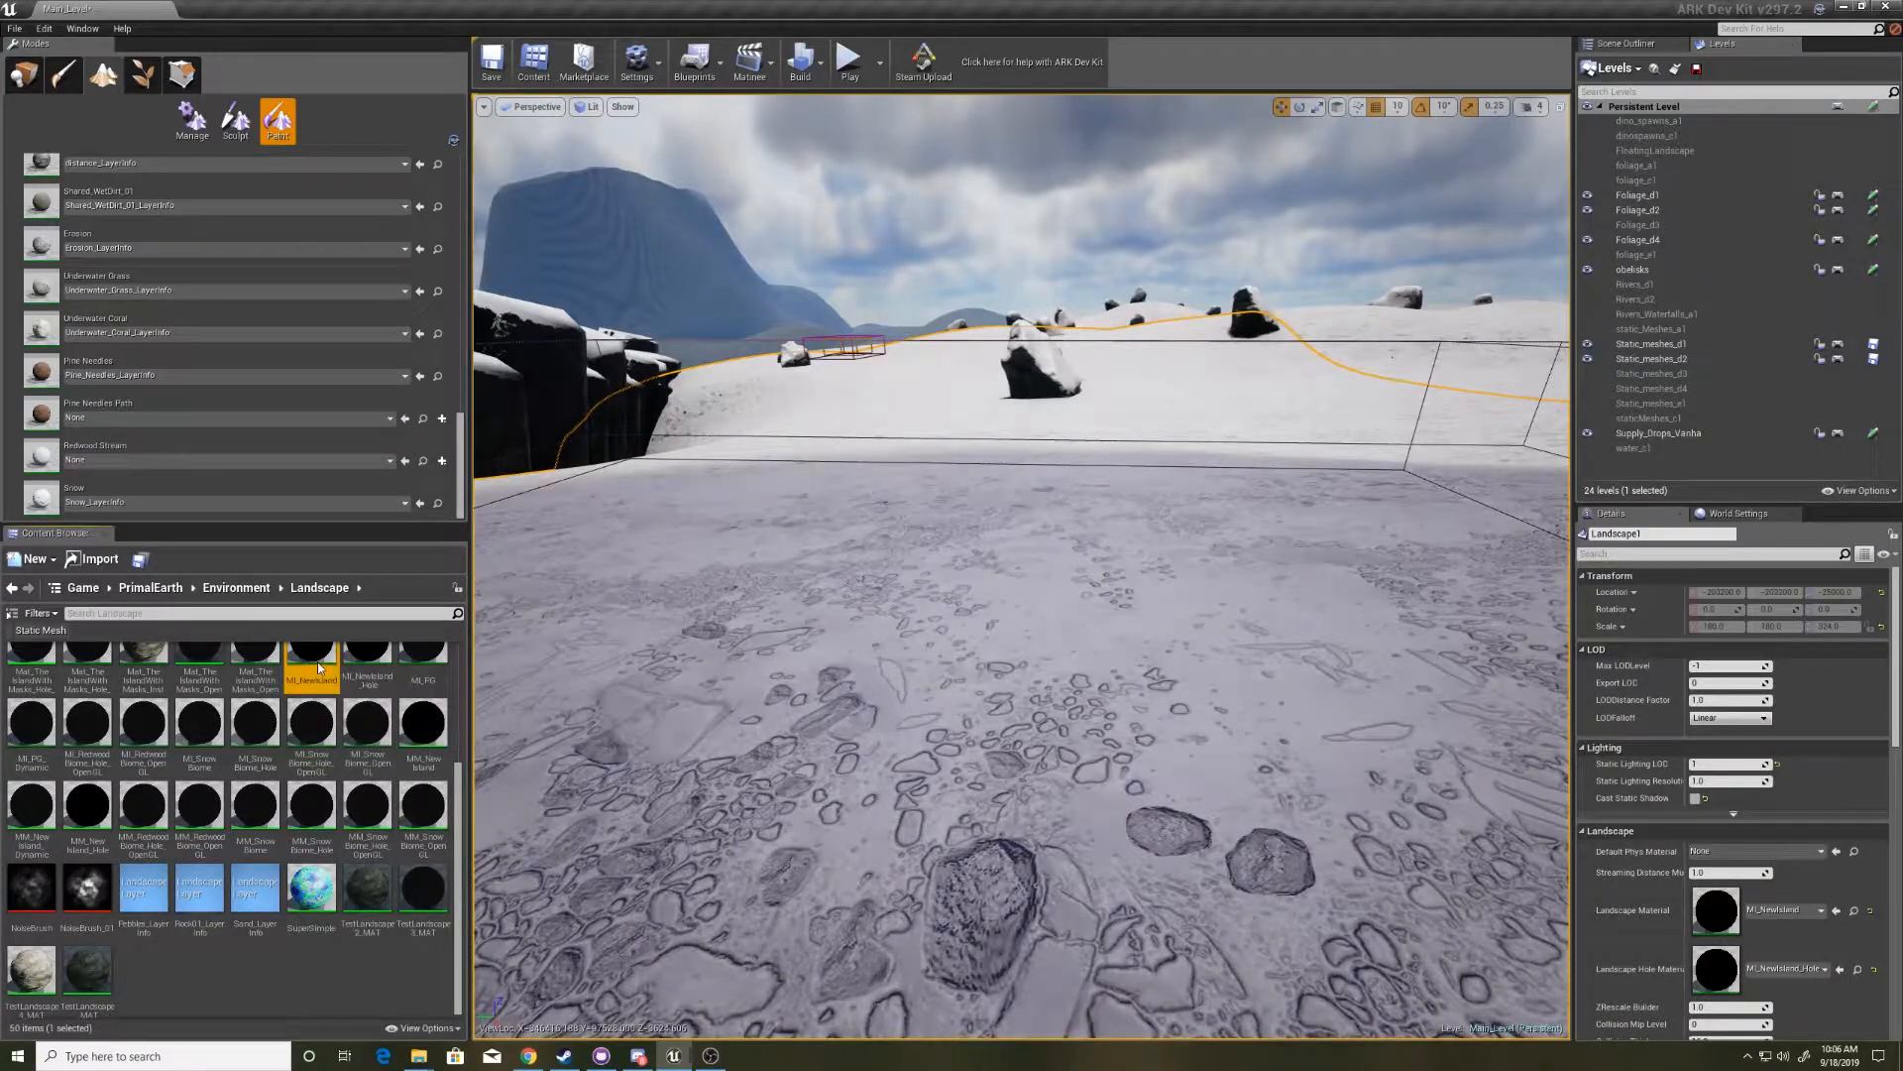
pyautogui.doubleClick(309, 649)
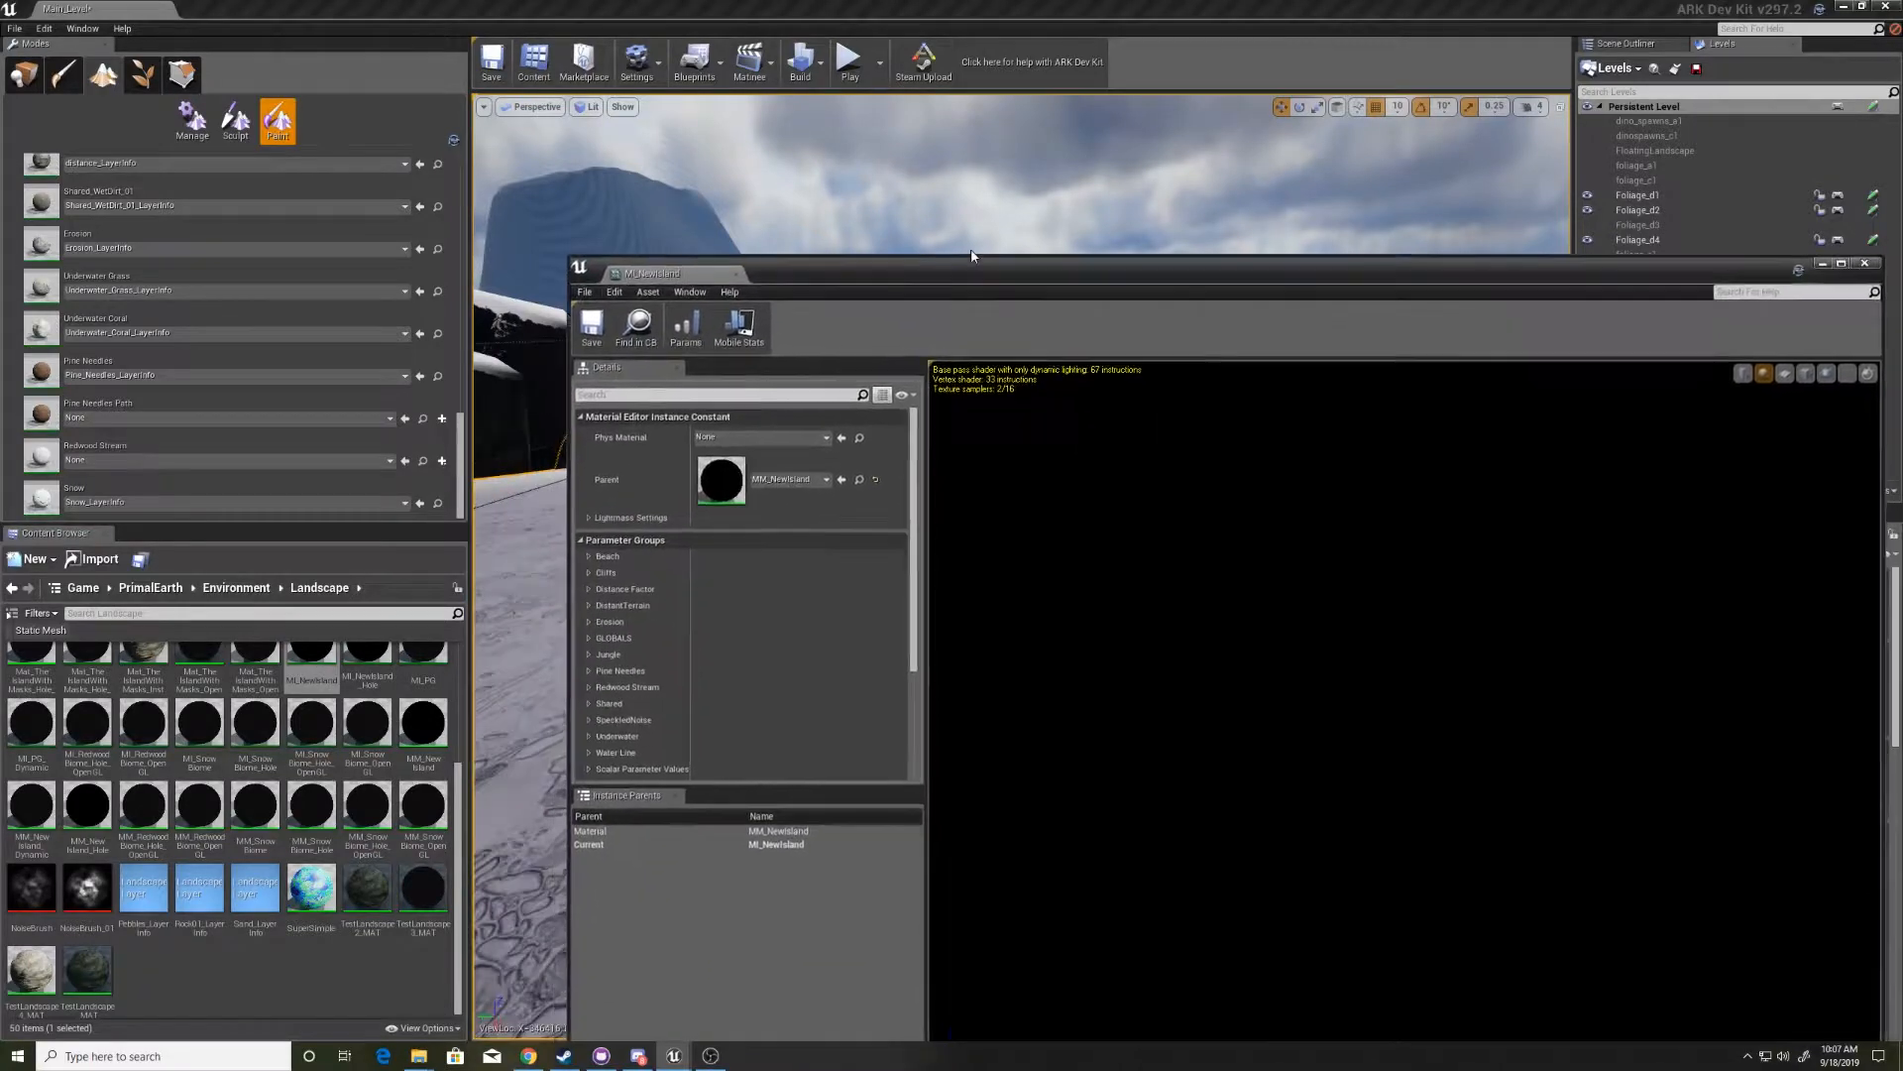
# - Move the MI_NewIsland instance window aside to open parent MM_NewIsland
pyautogui.moveTo(971, 271); pyautogui.dragTo(964, 169)
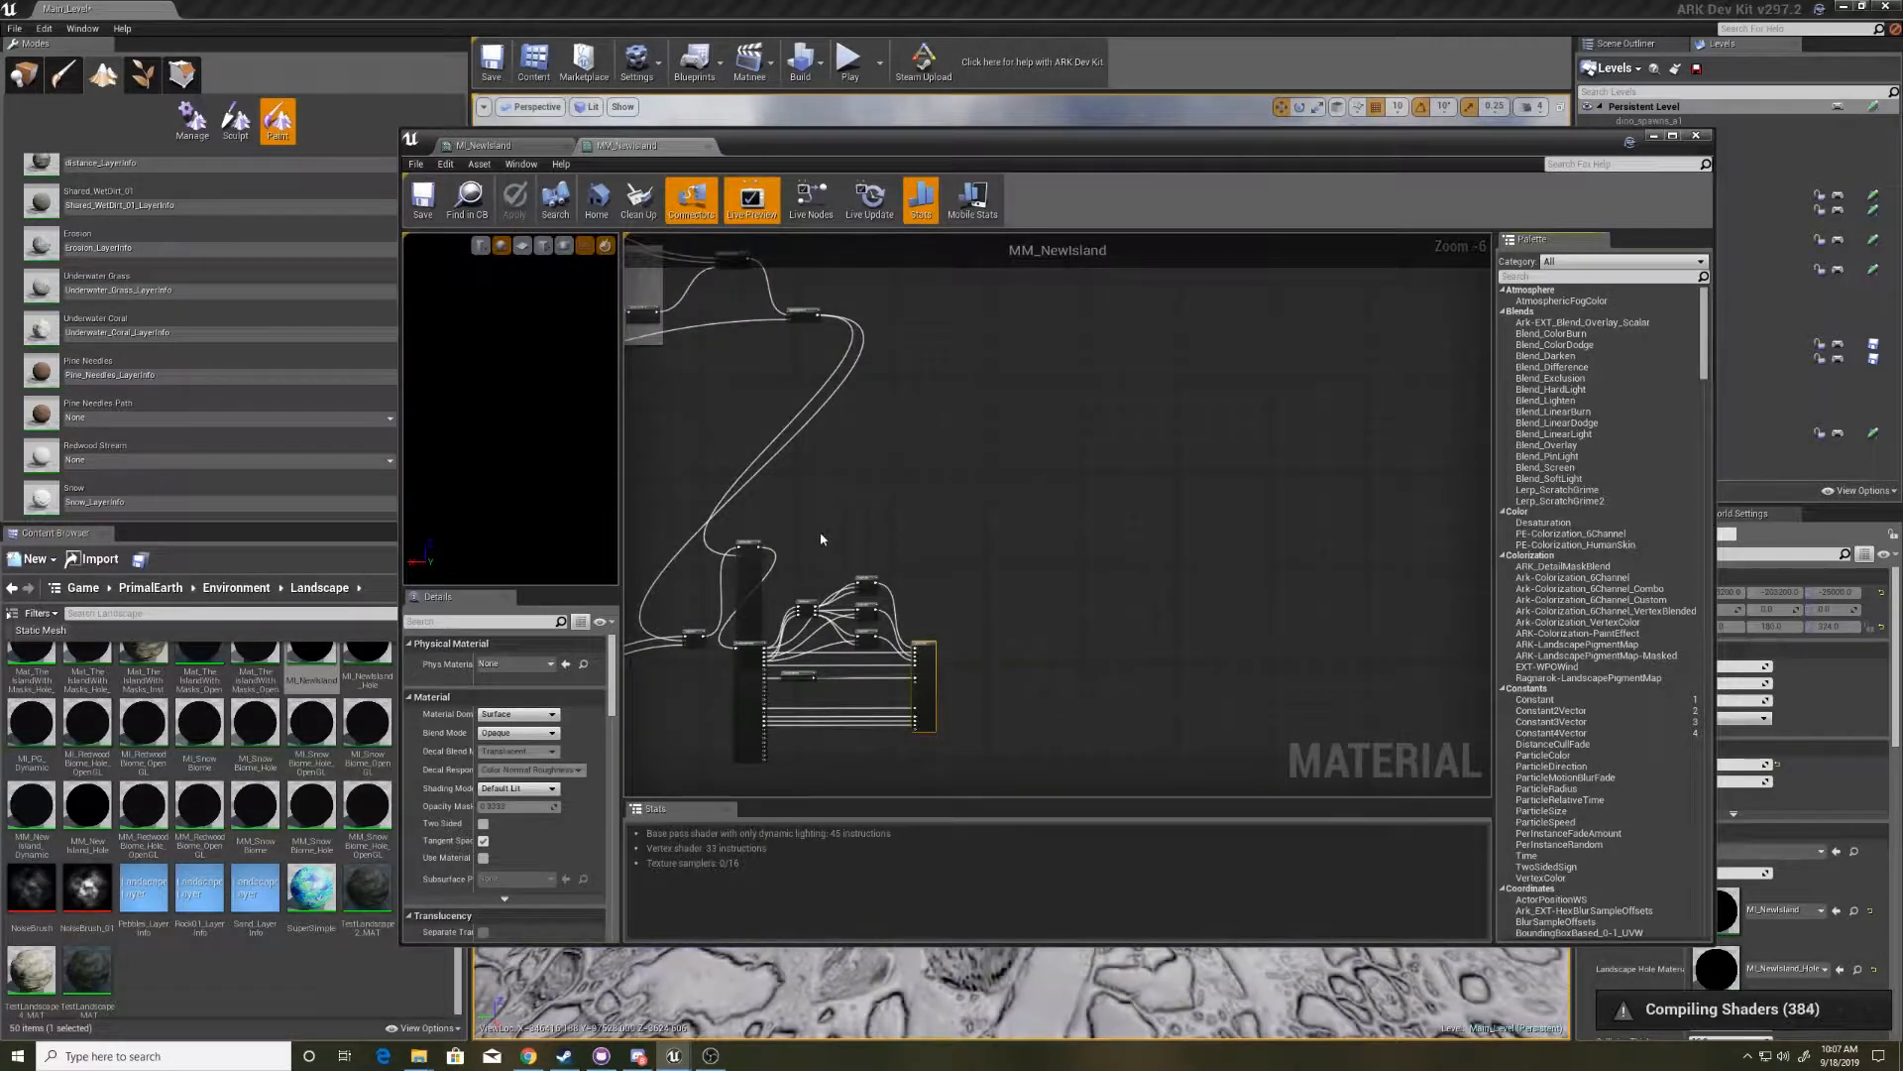
pyautogui.scroll(-3)
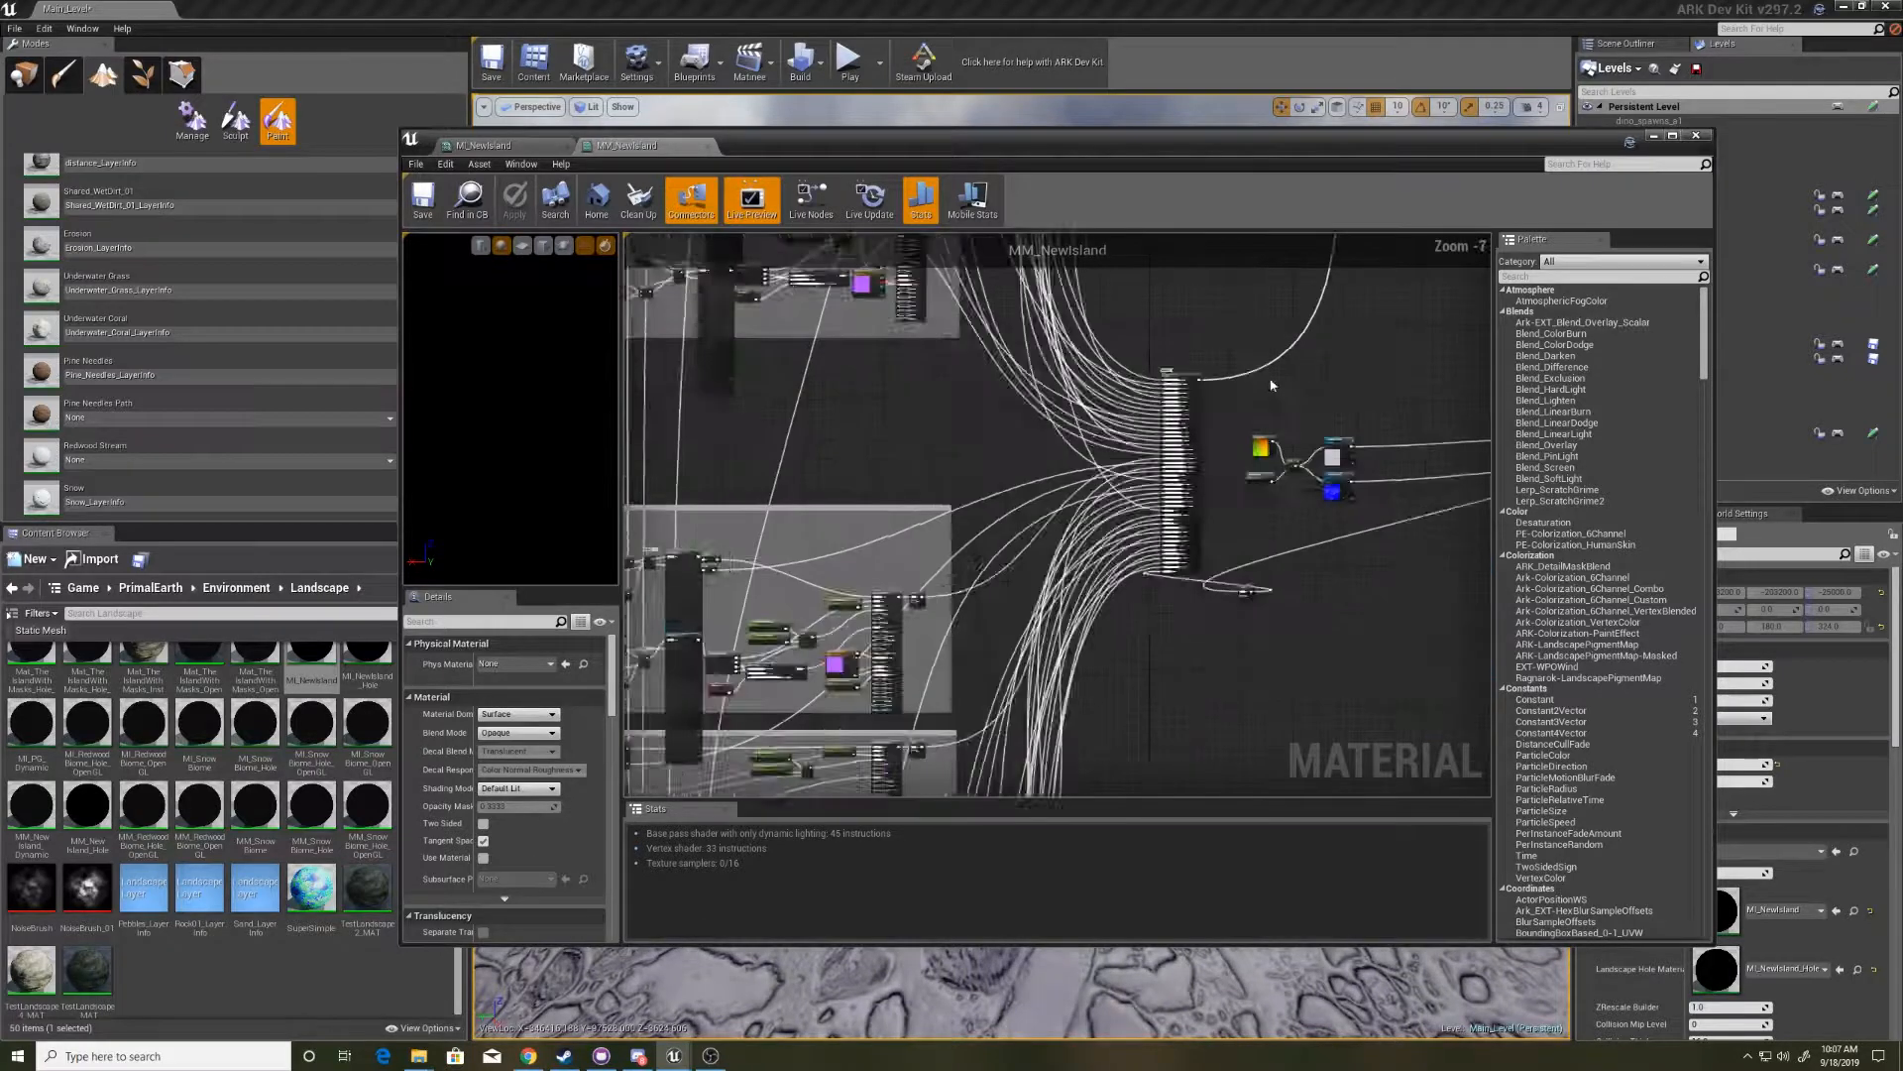
pyautogui.scroll(-3)
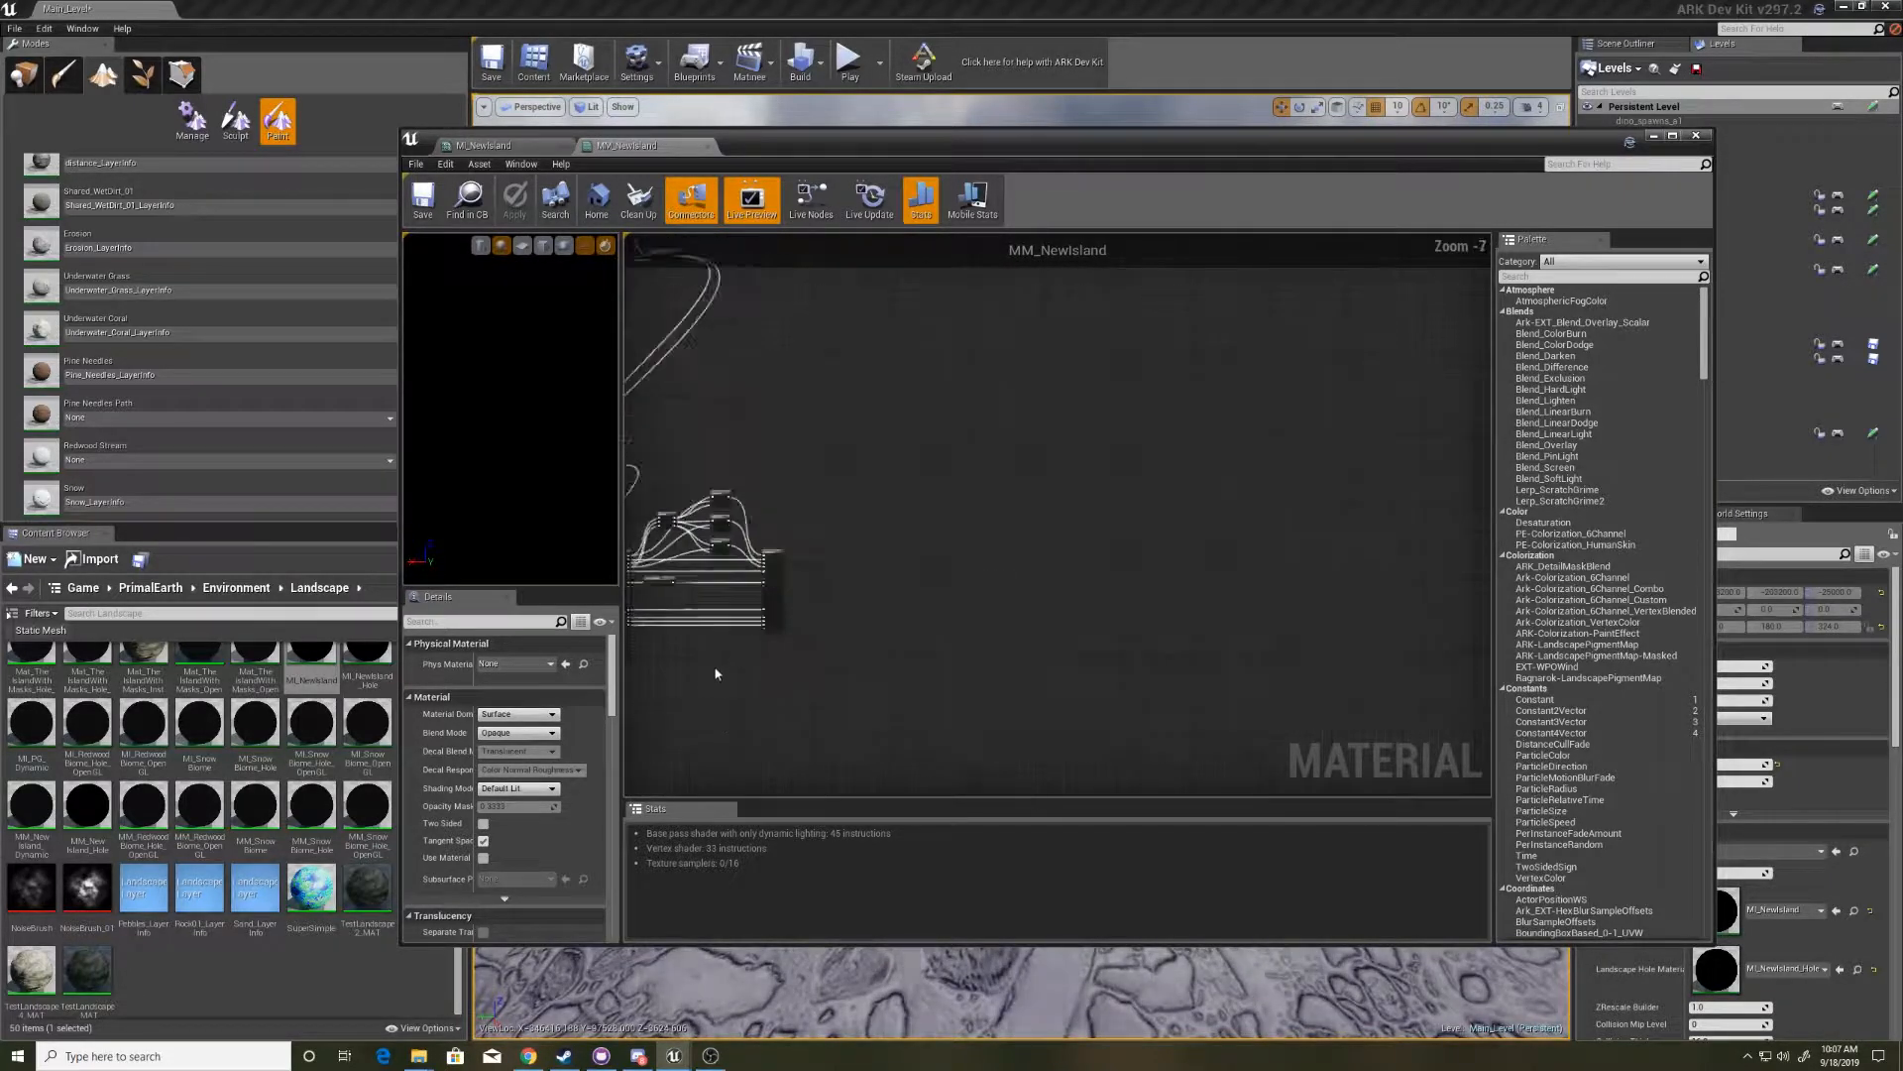
pyautogui.scroll(-3)
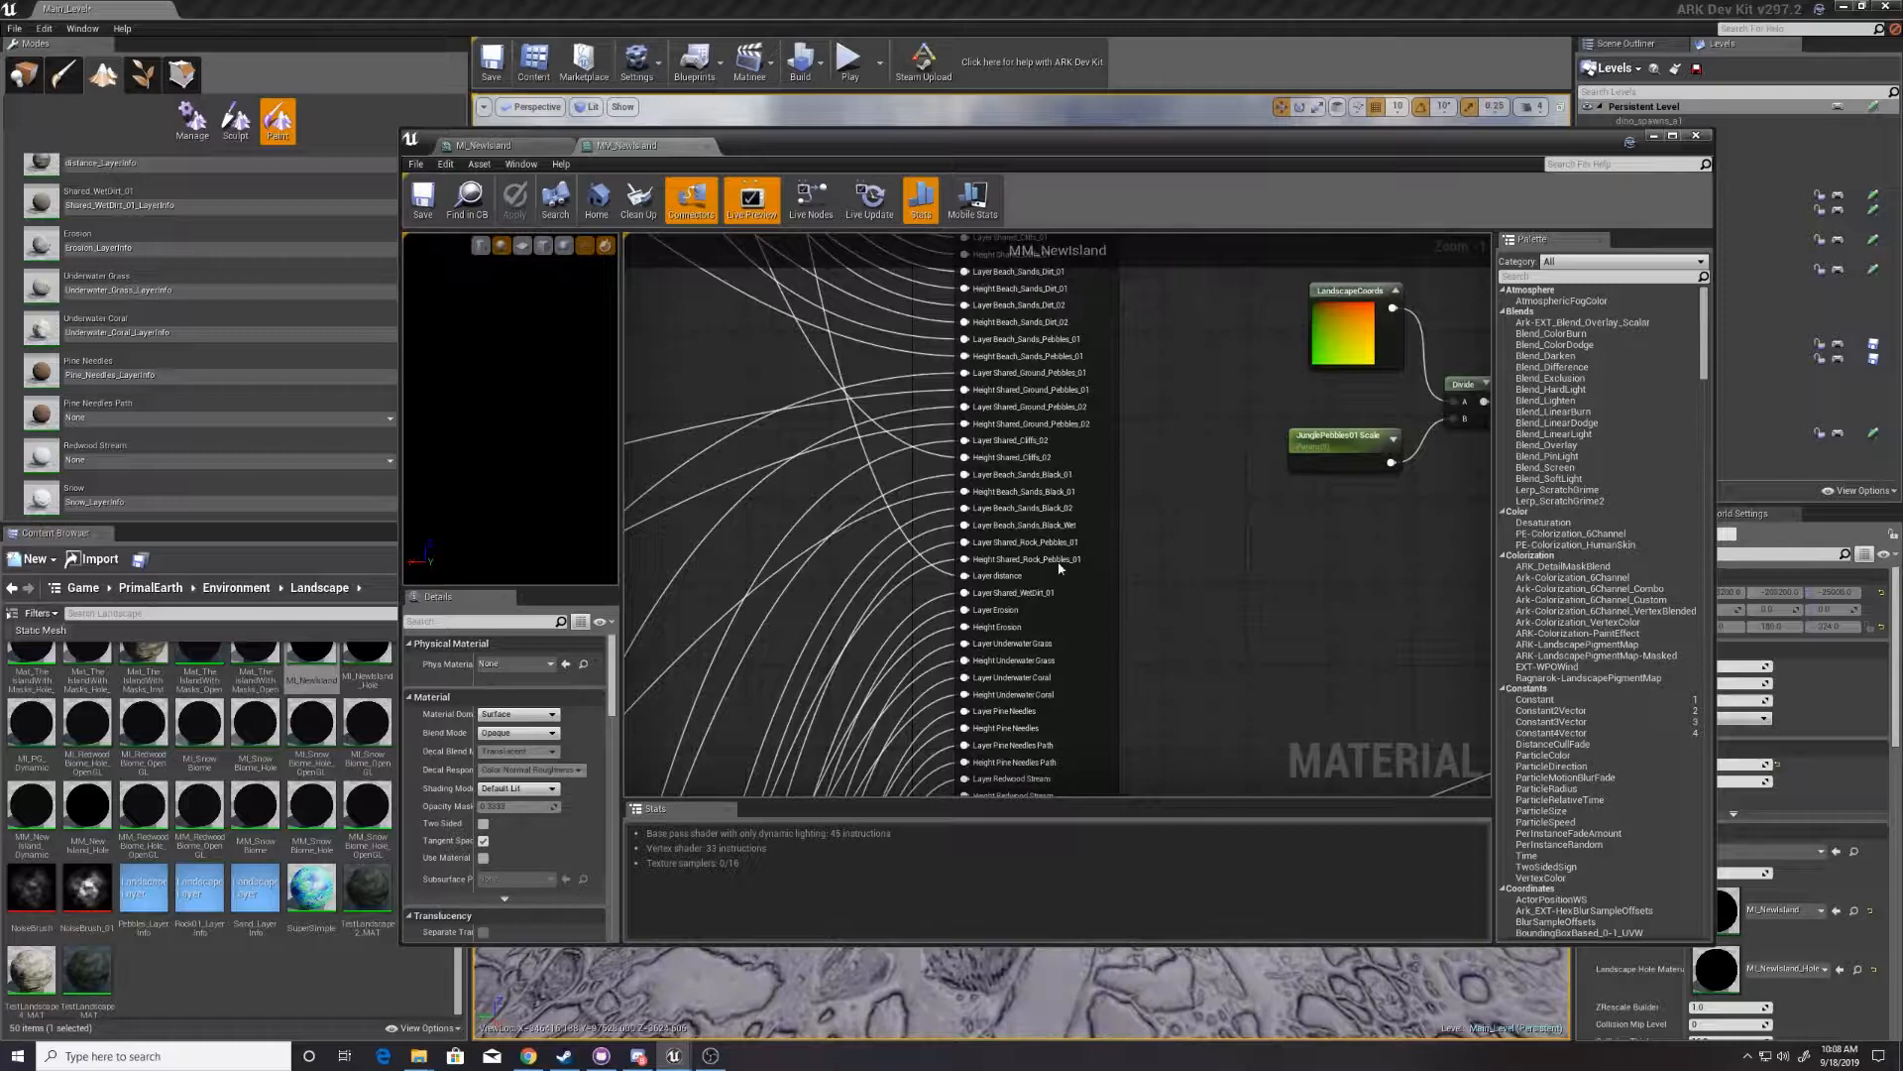
pyautogui.click(1028, 405)
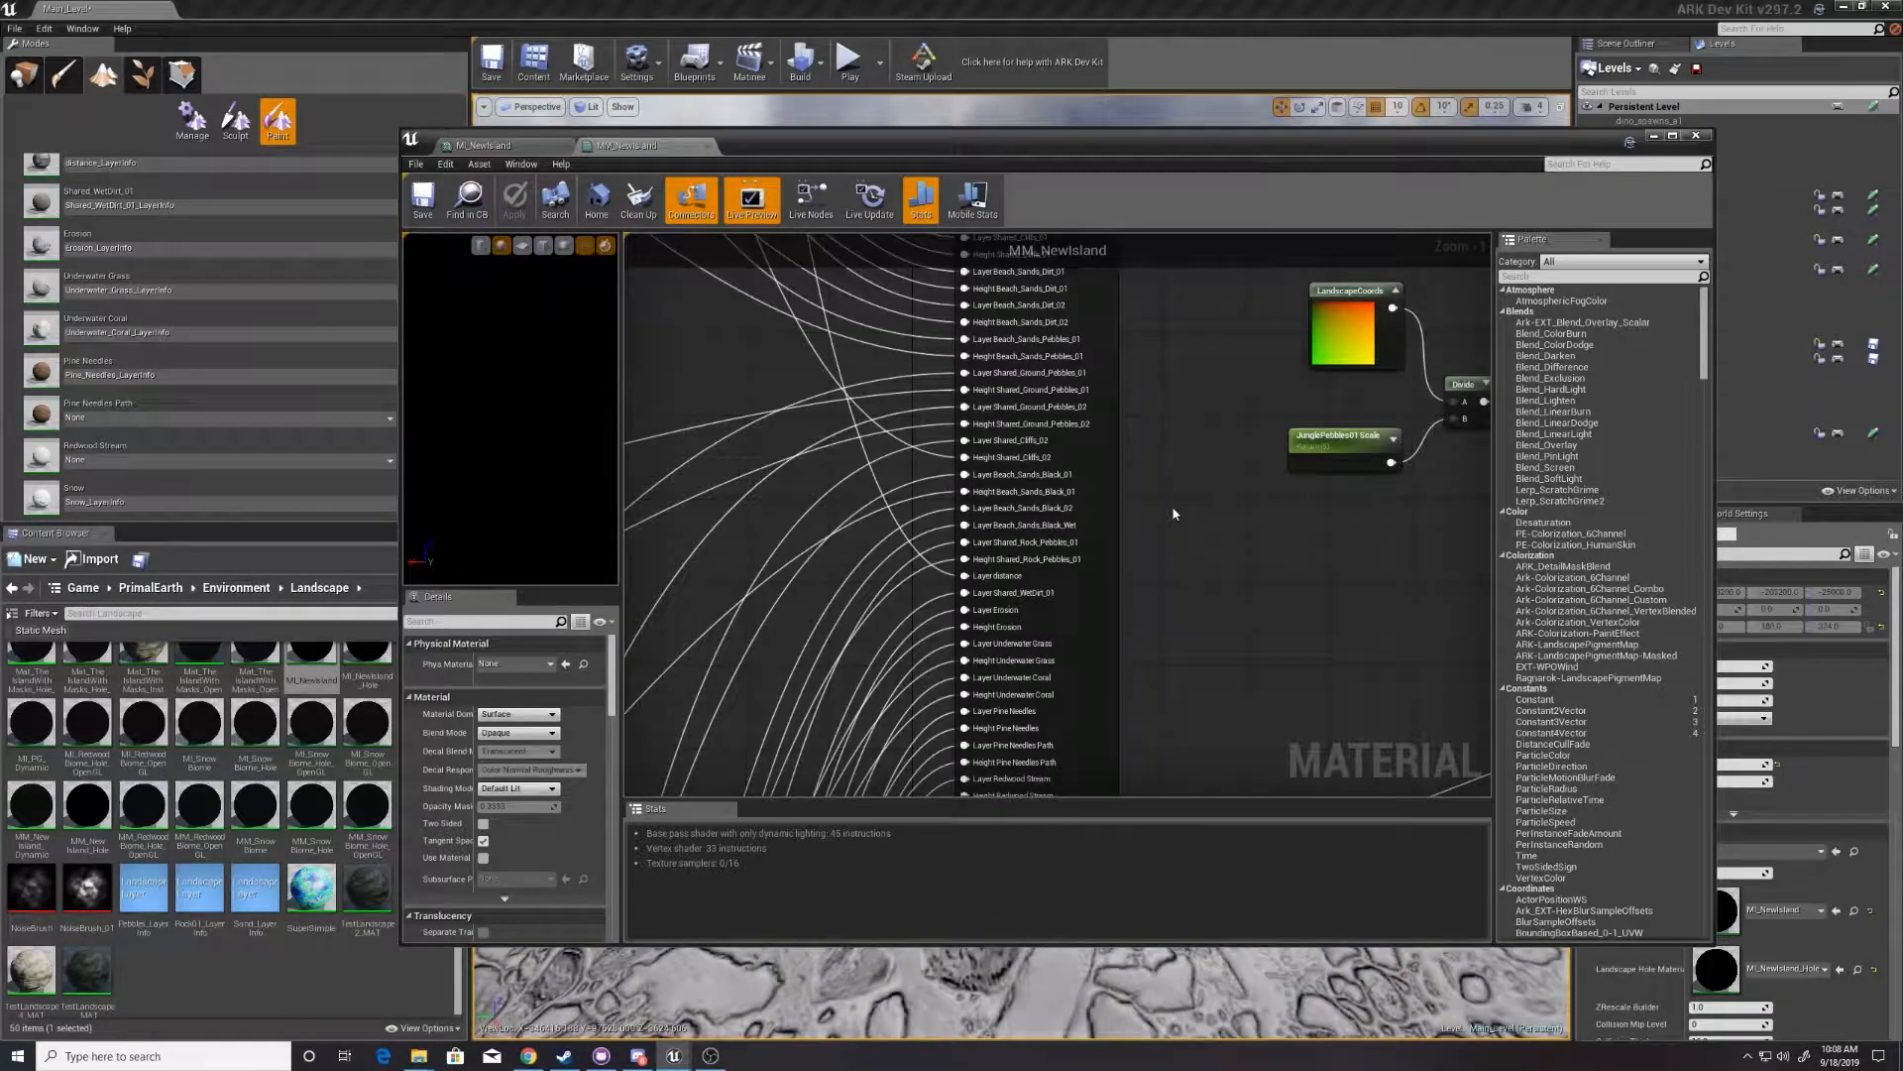
# - Select MM_NewIsland's Landscape Layer Blend node to add a Snow2 weight-blend layer
pyautogui.scroll(-3)
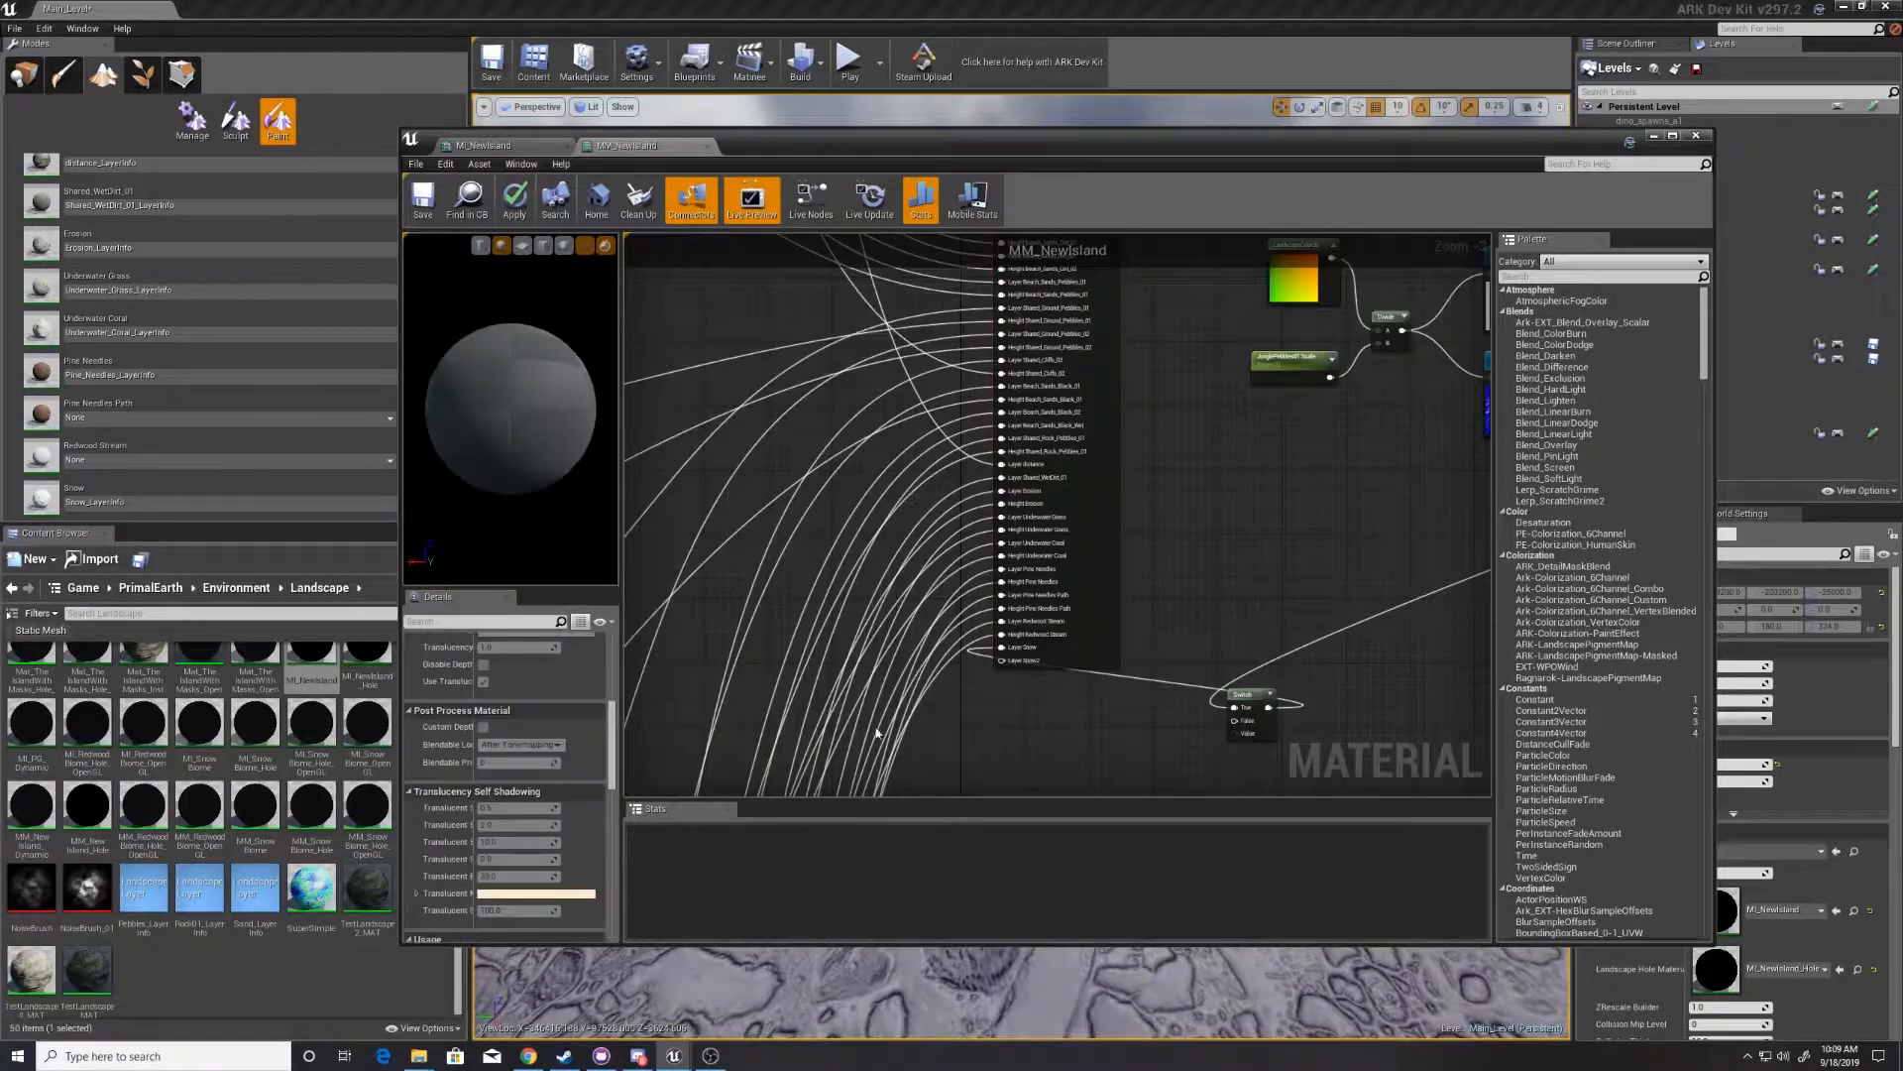
pyautogui.click(1056, 661)
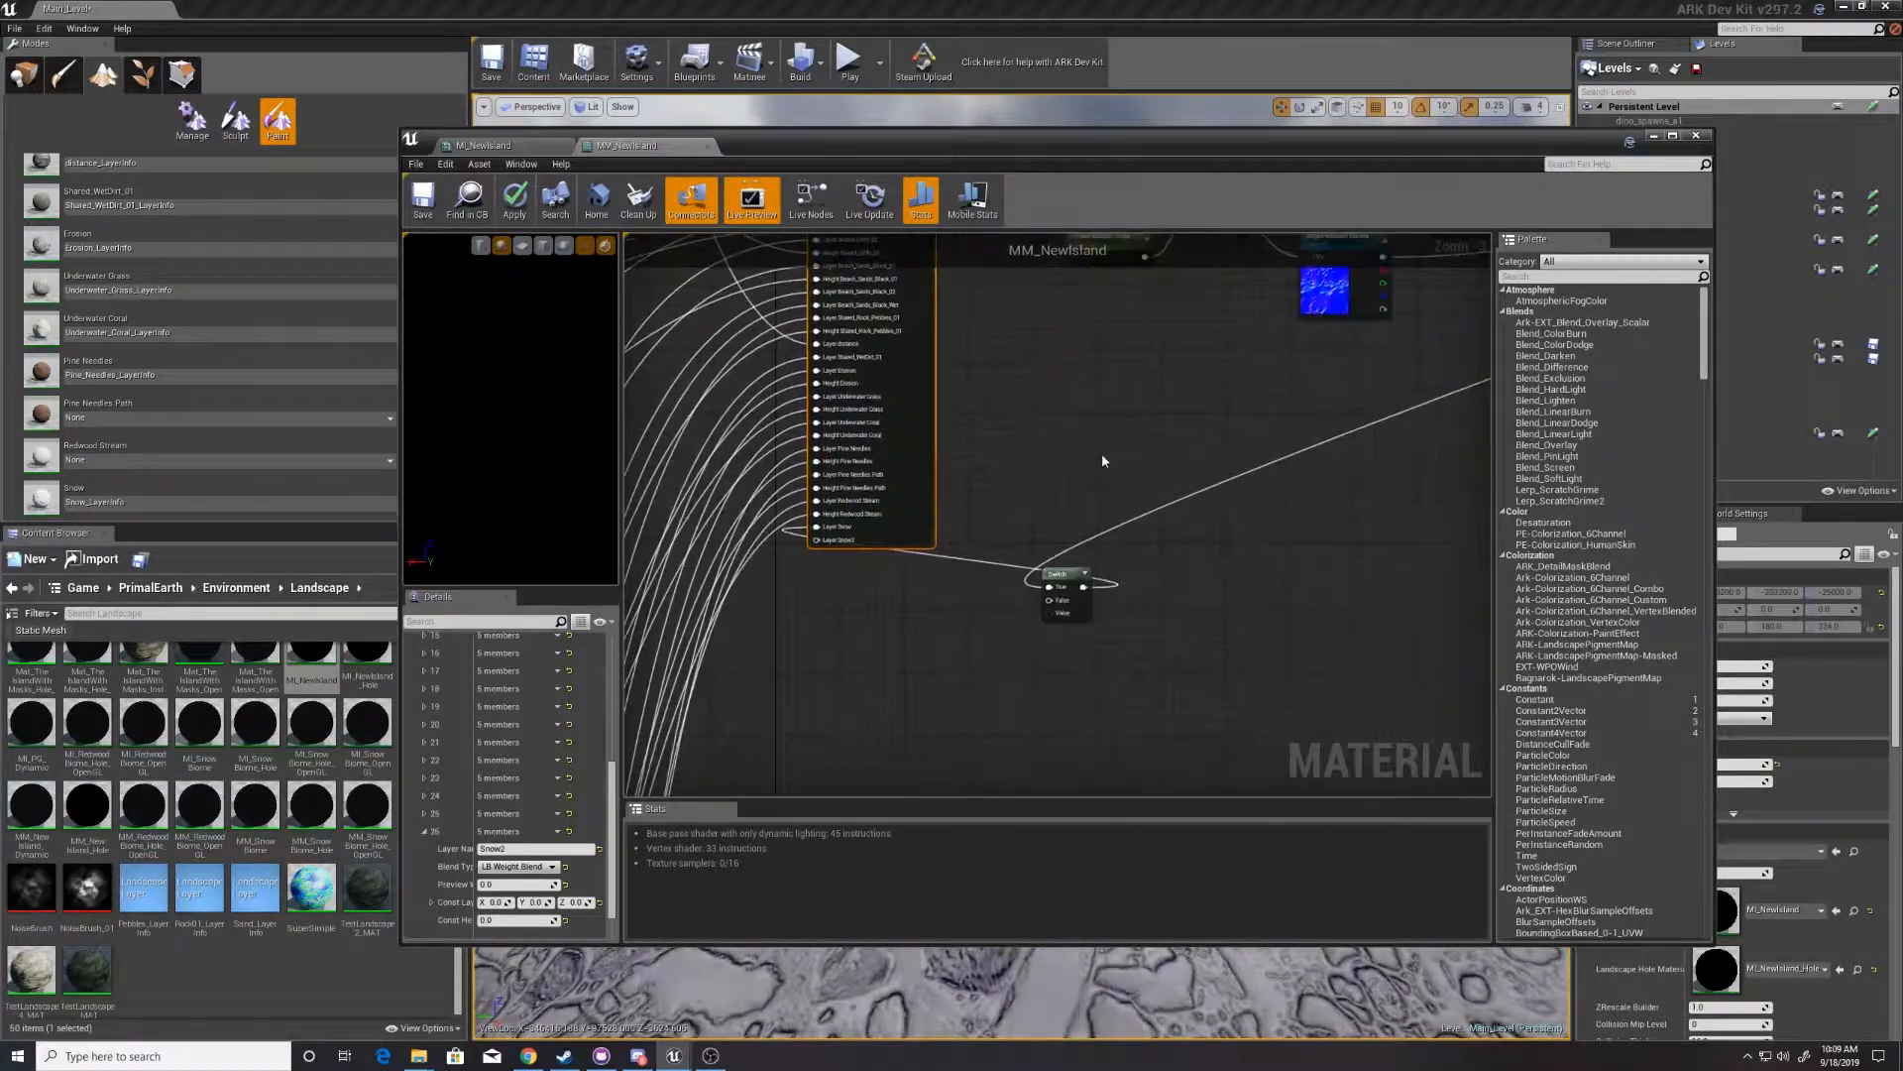
# - Search 'sw' in the graph menu and place a StaticSwitch node beside the layer blend
pyautogui.scroll(-3)
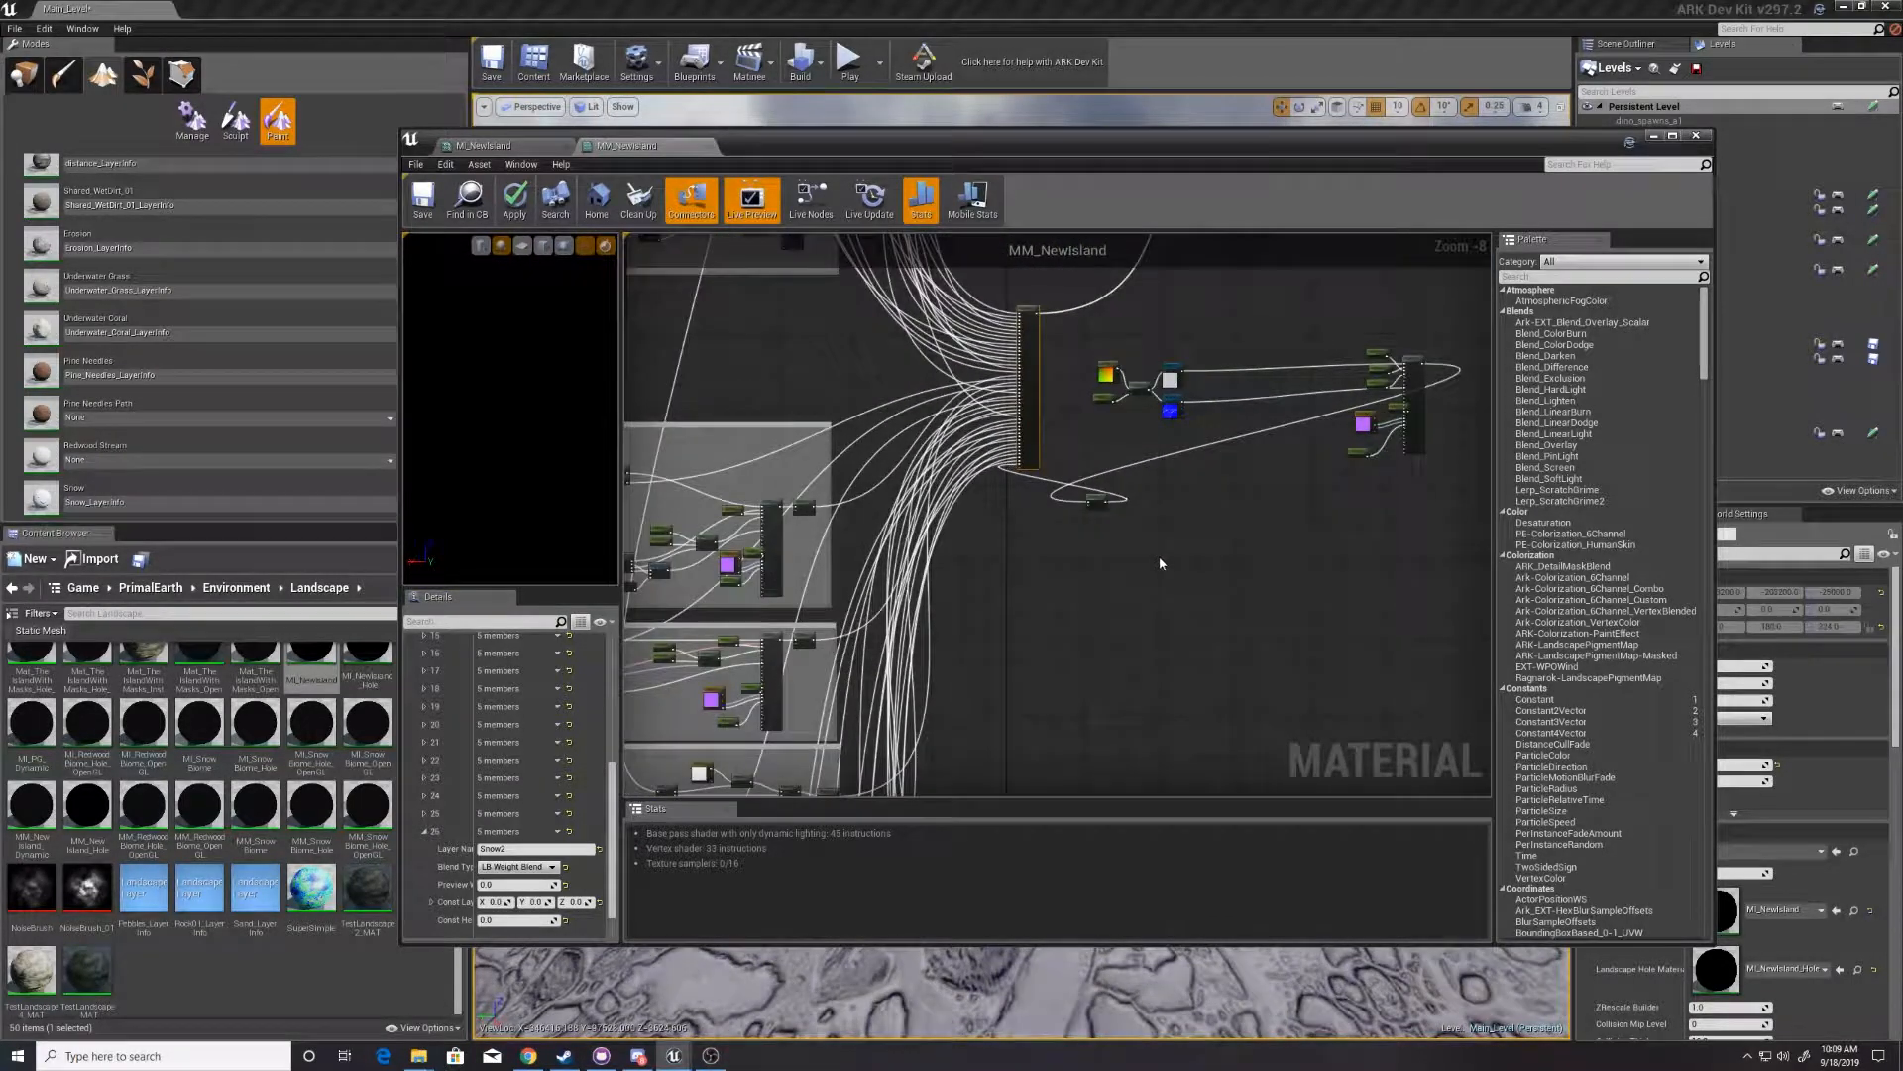
pyautogui.moveTo(1393, 589)
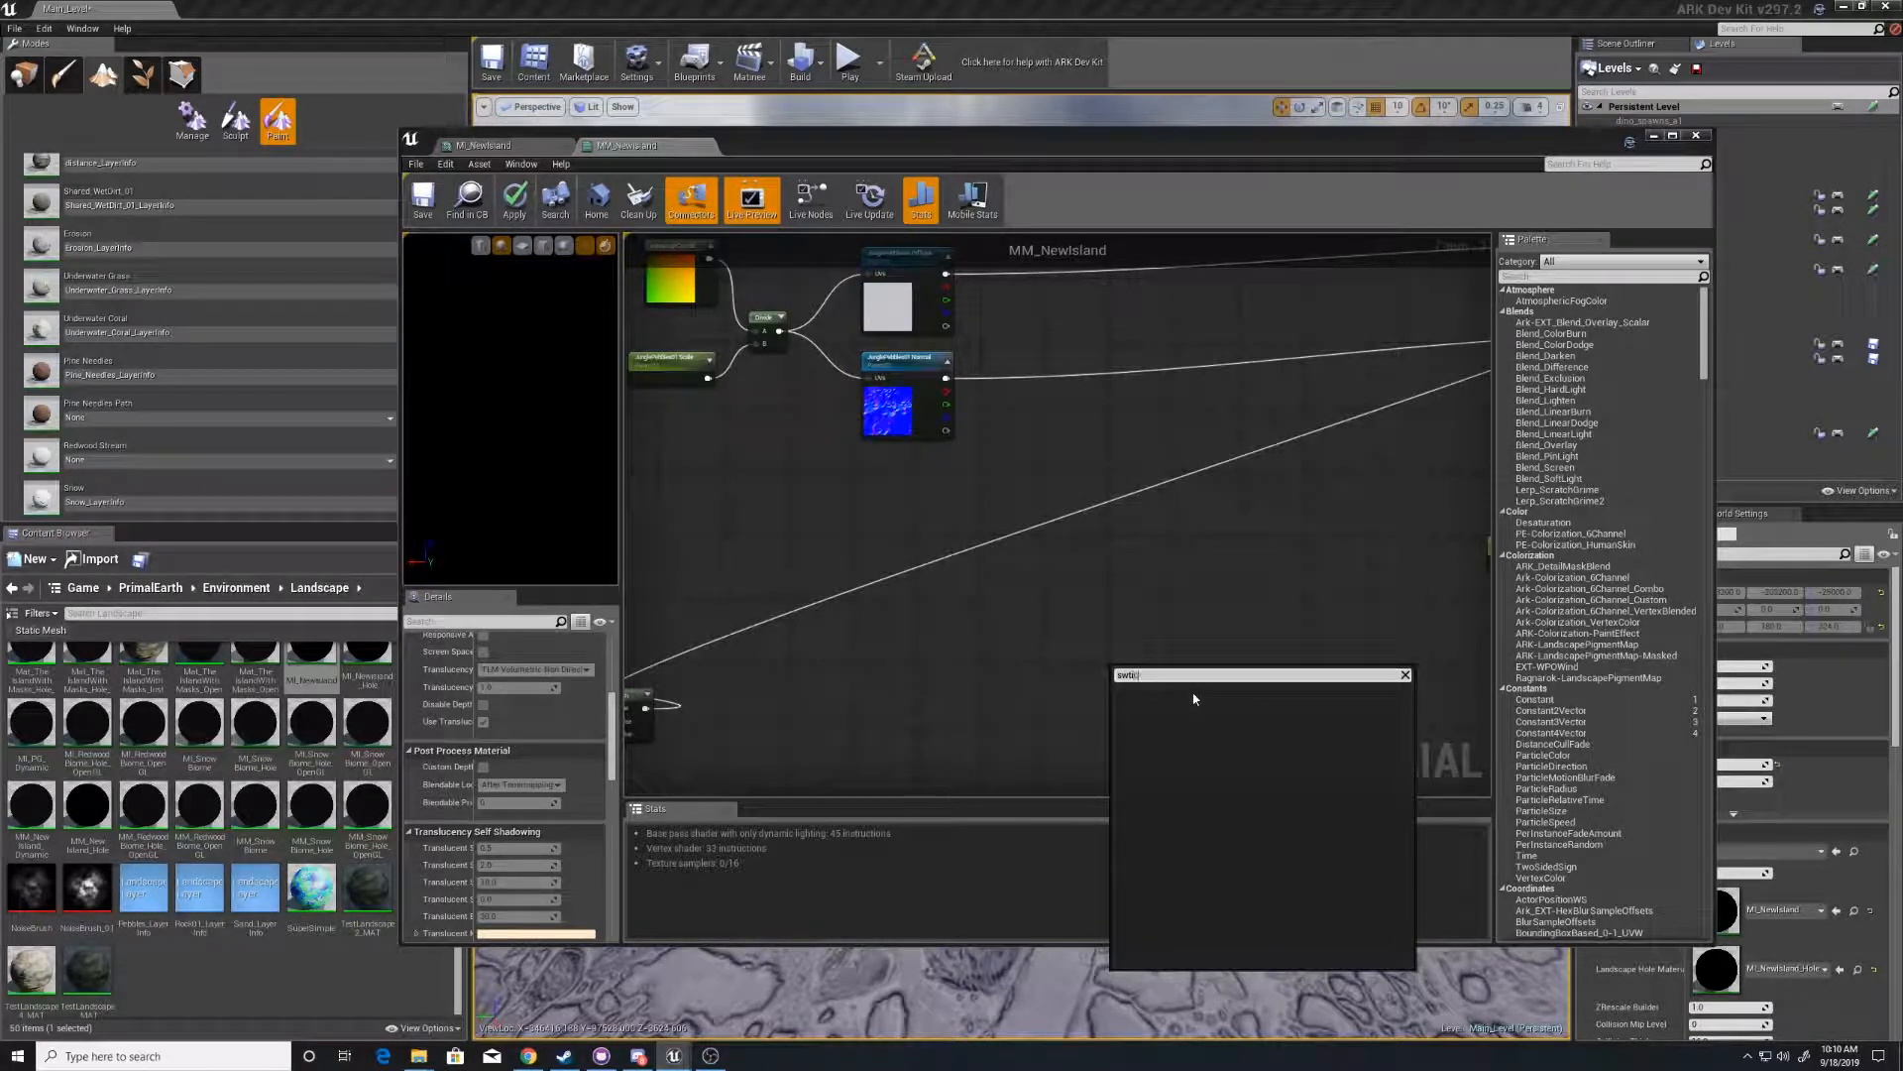
pyautogui.write('sw')
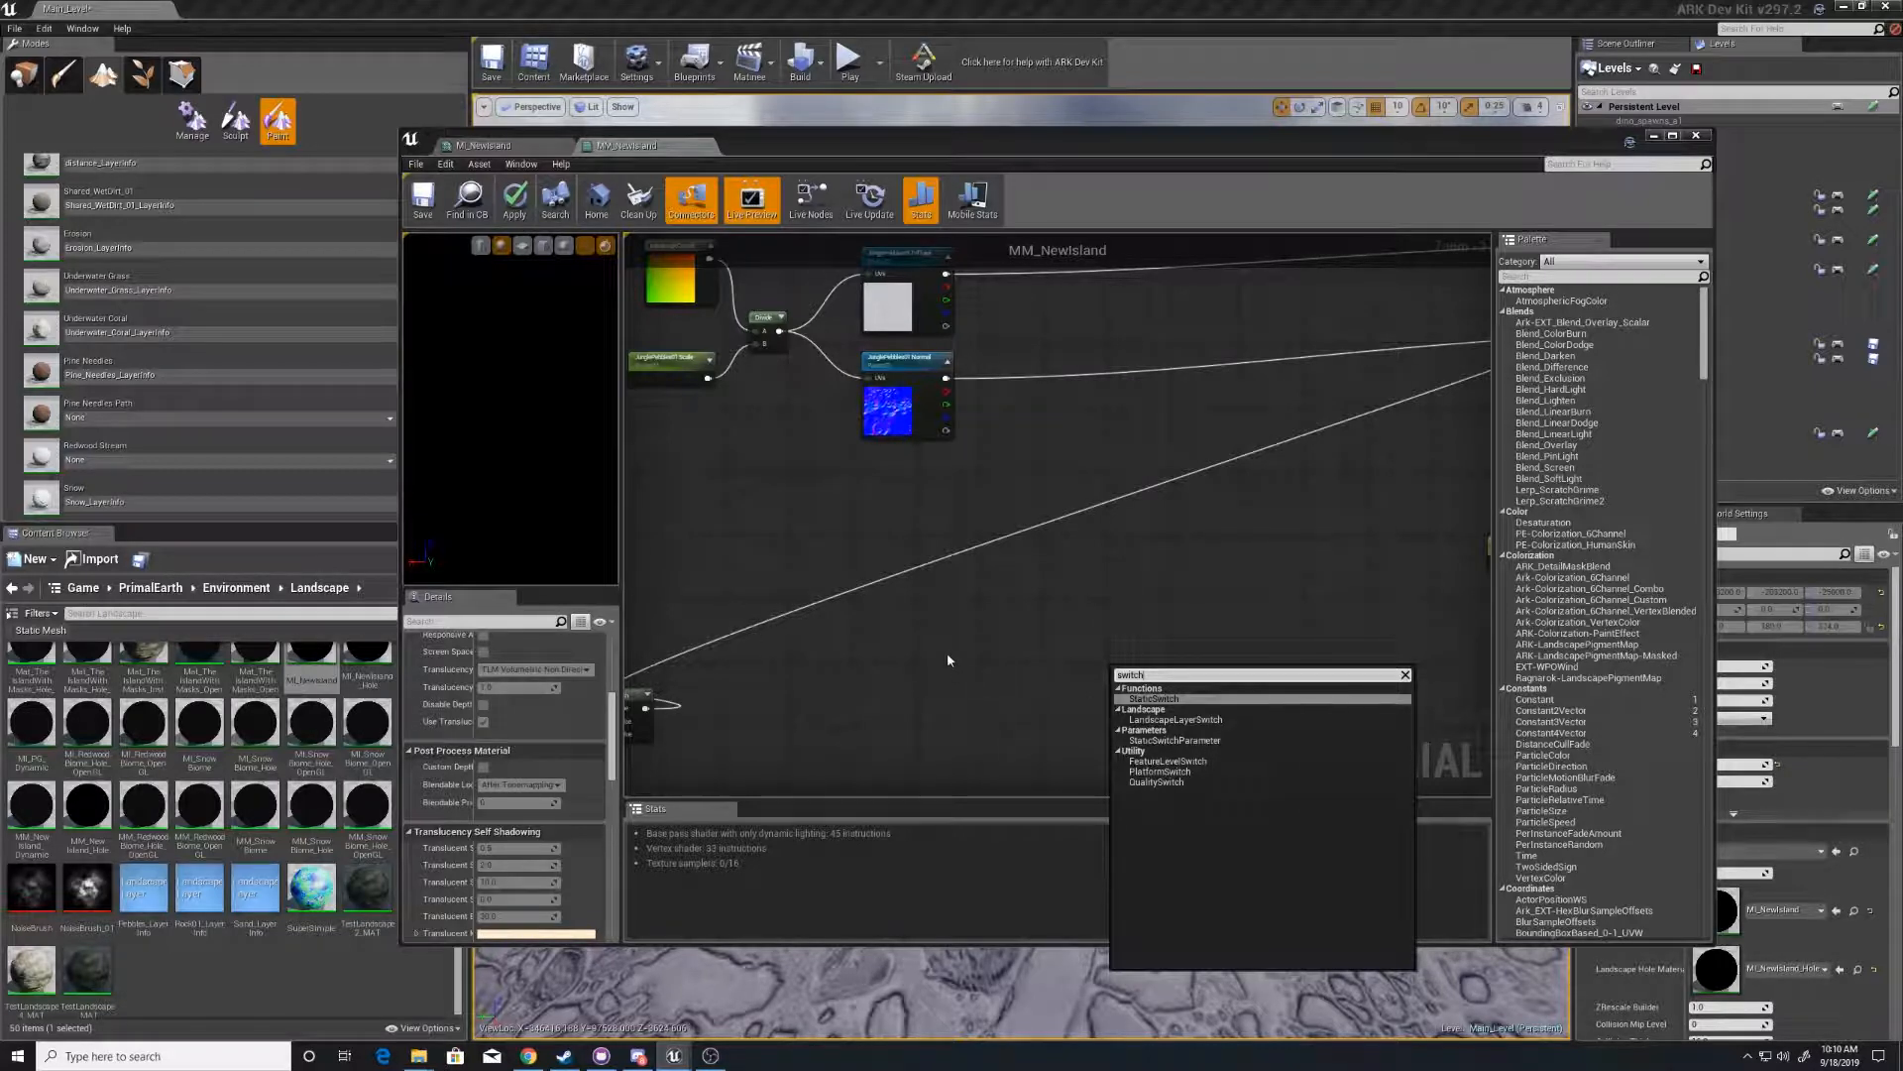
pyautogui.moveTo(838, 448)
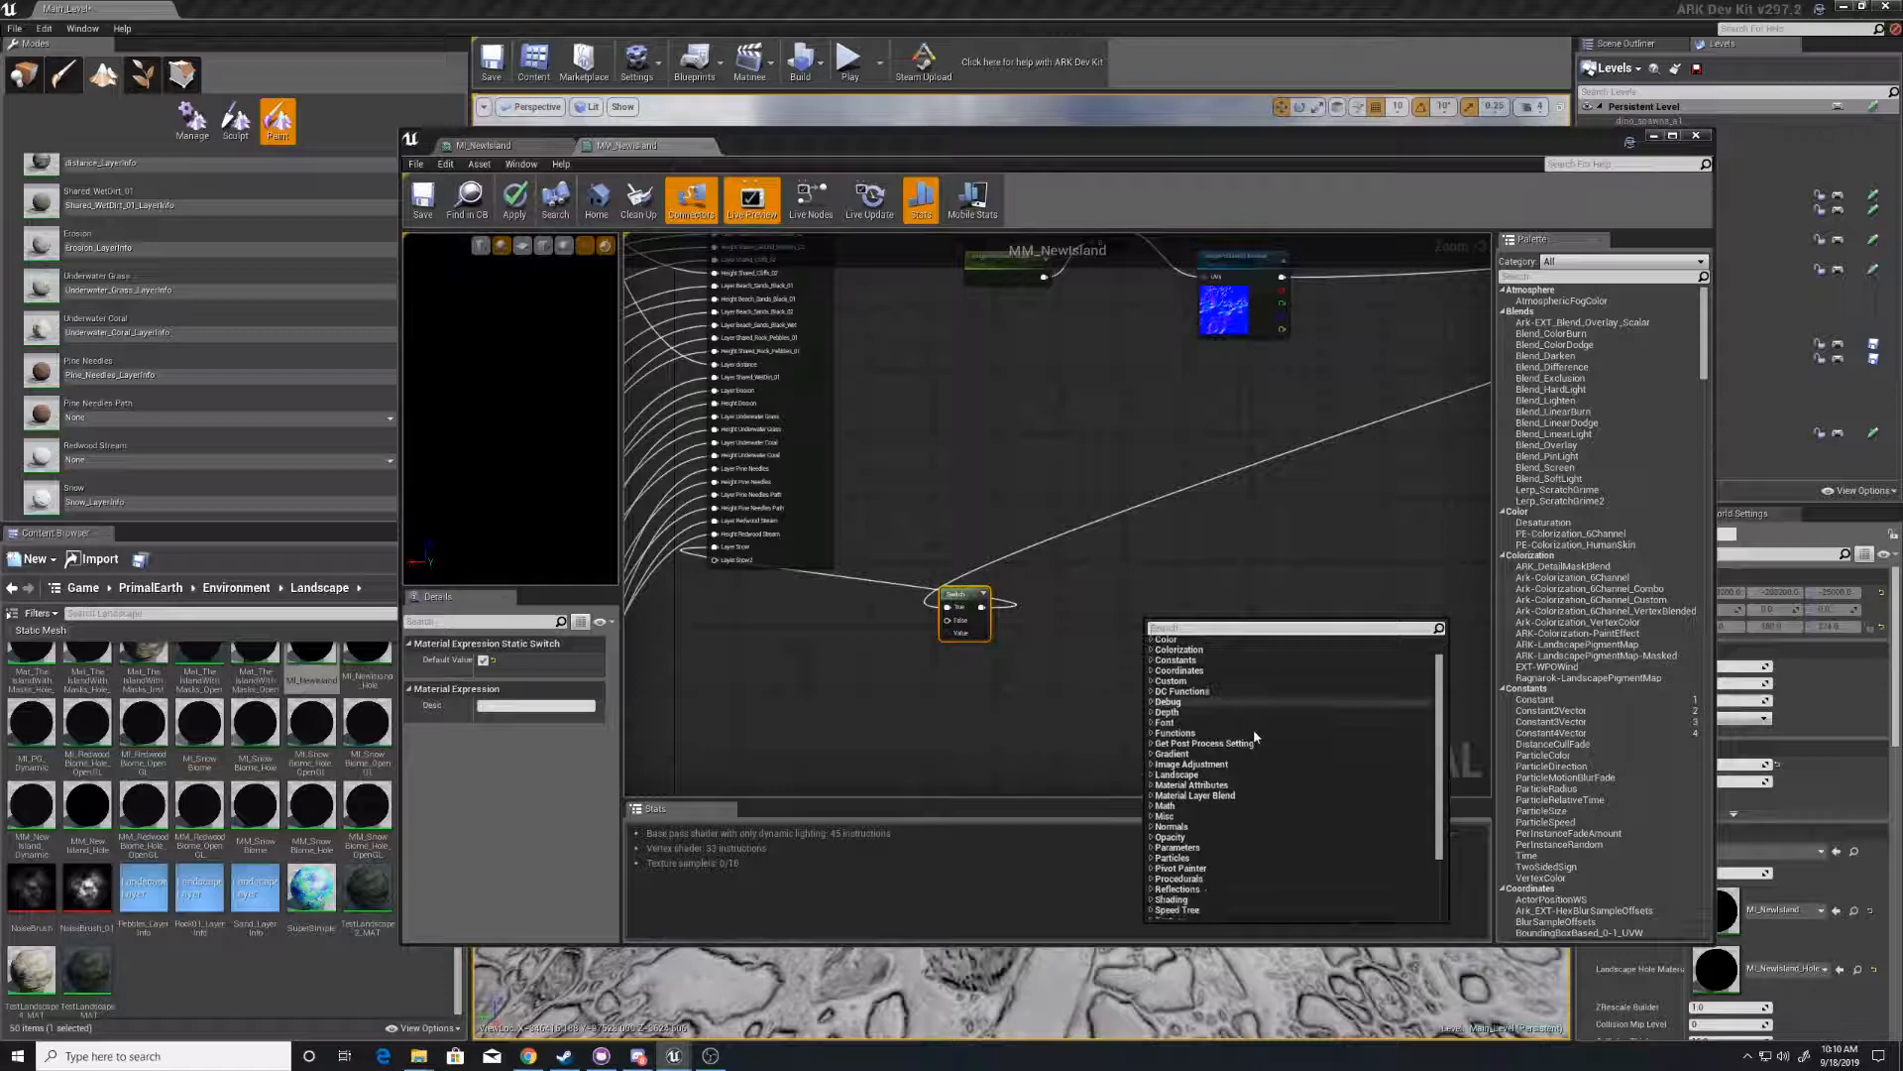
pyautogui.scroll(-3)
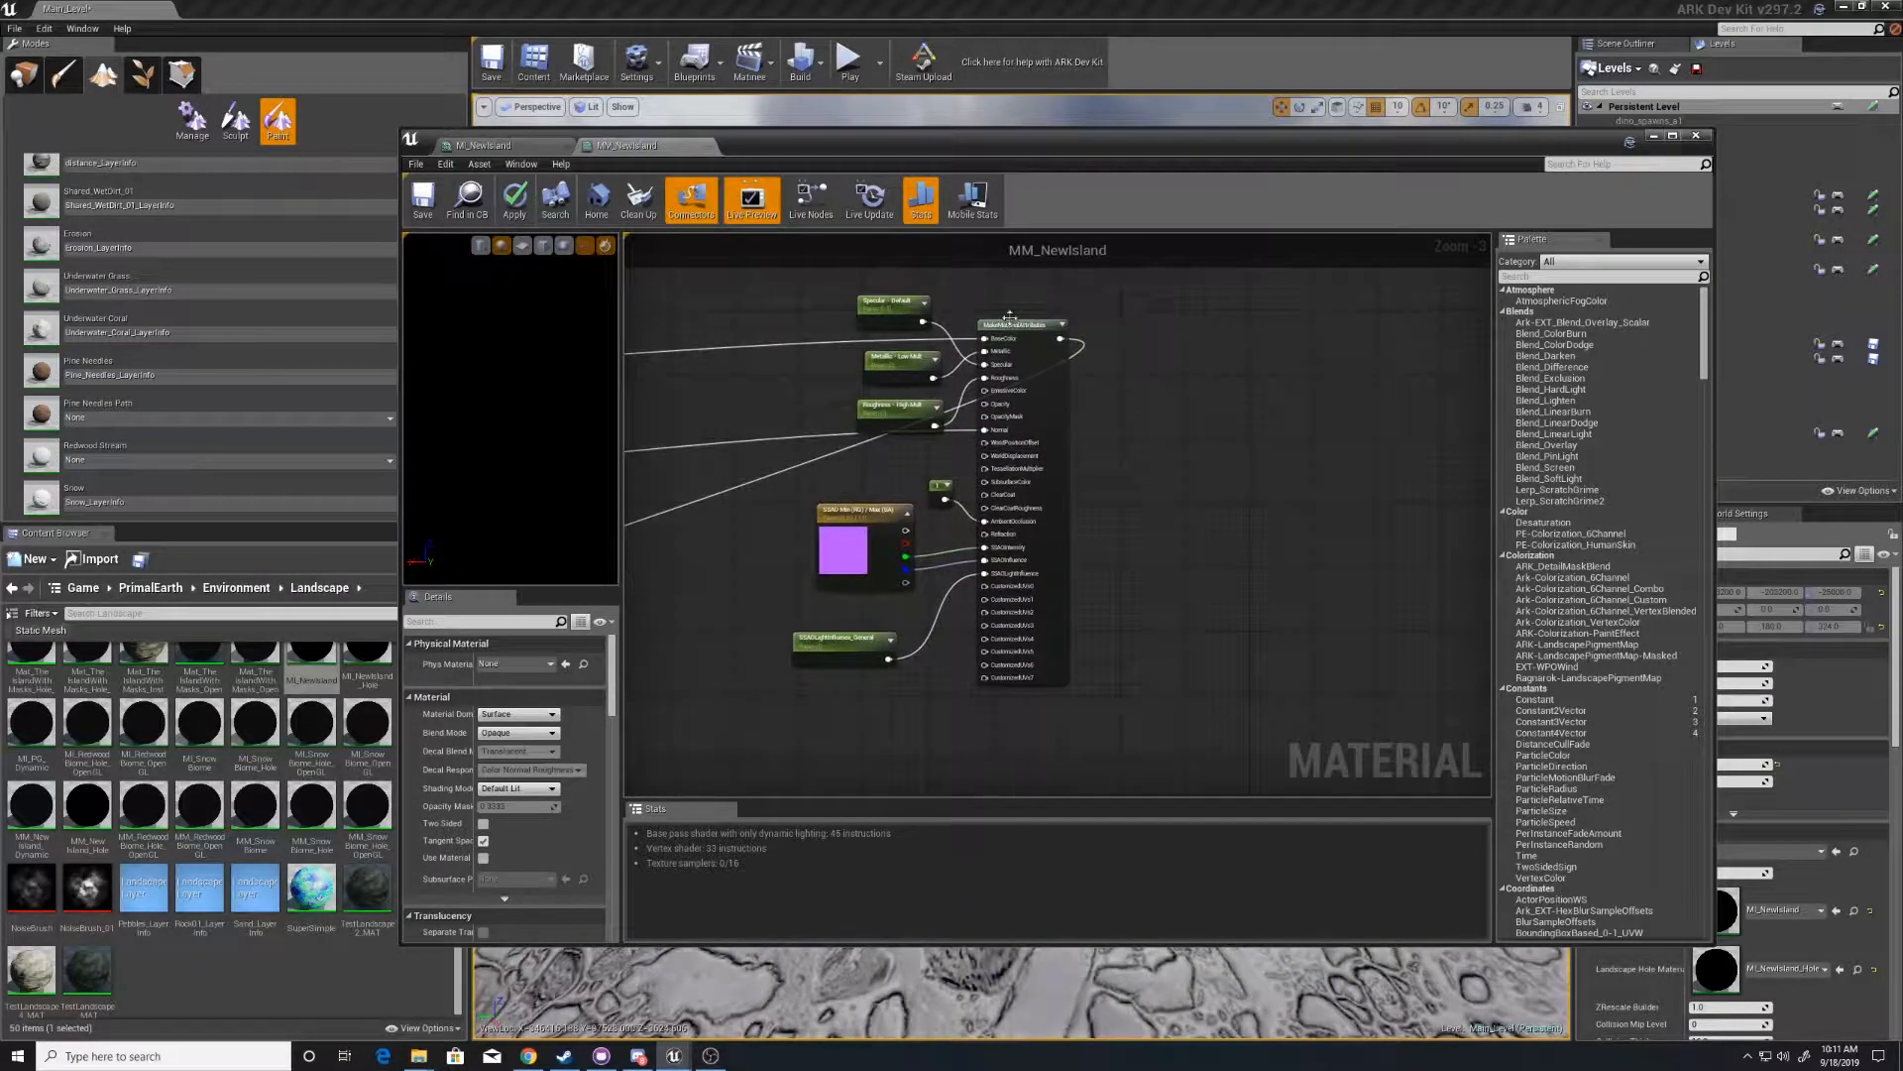
pyautogui.click(1020, 324)
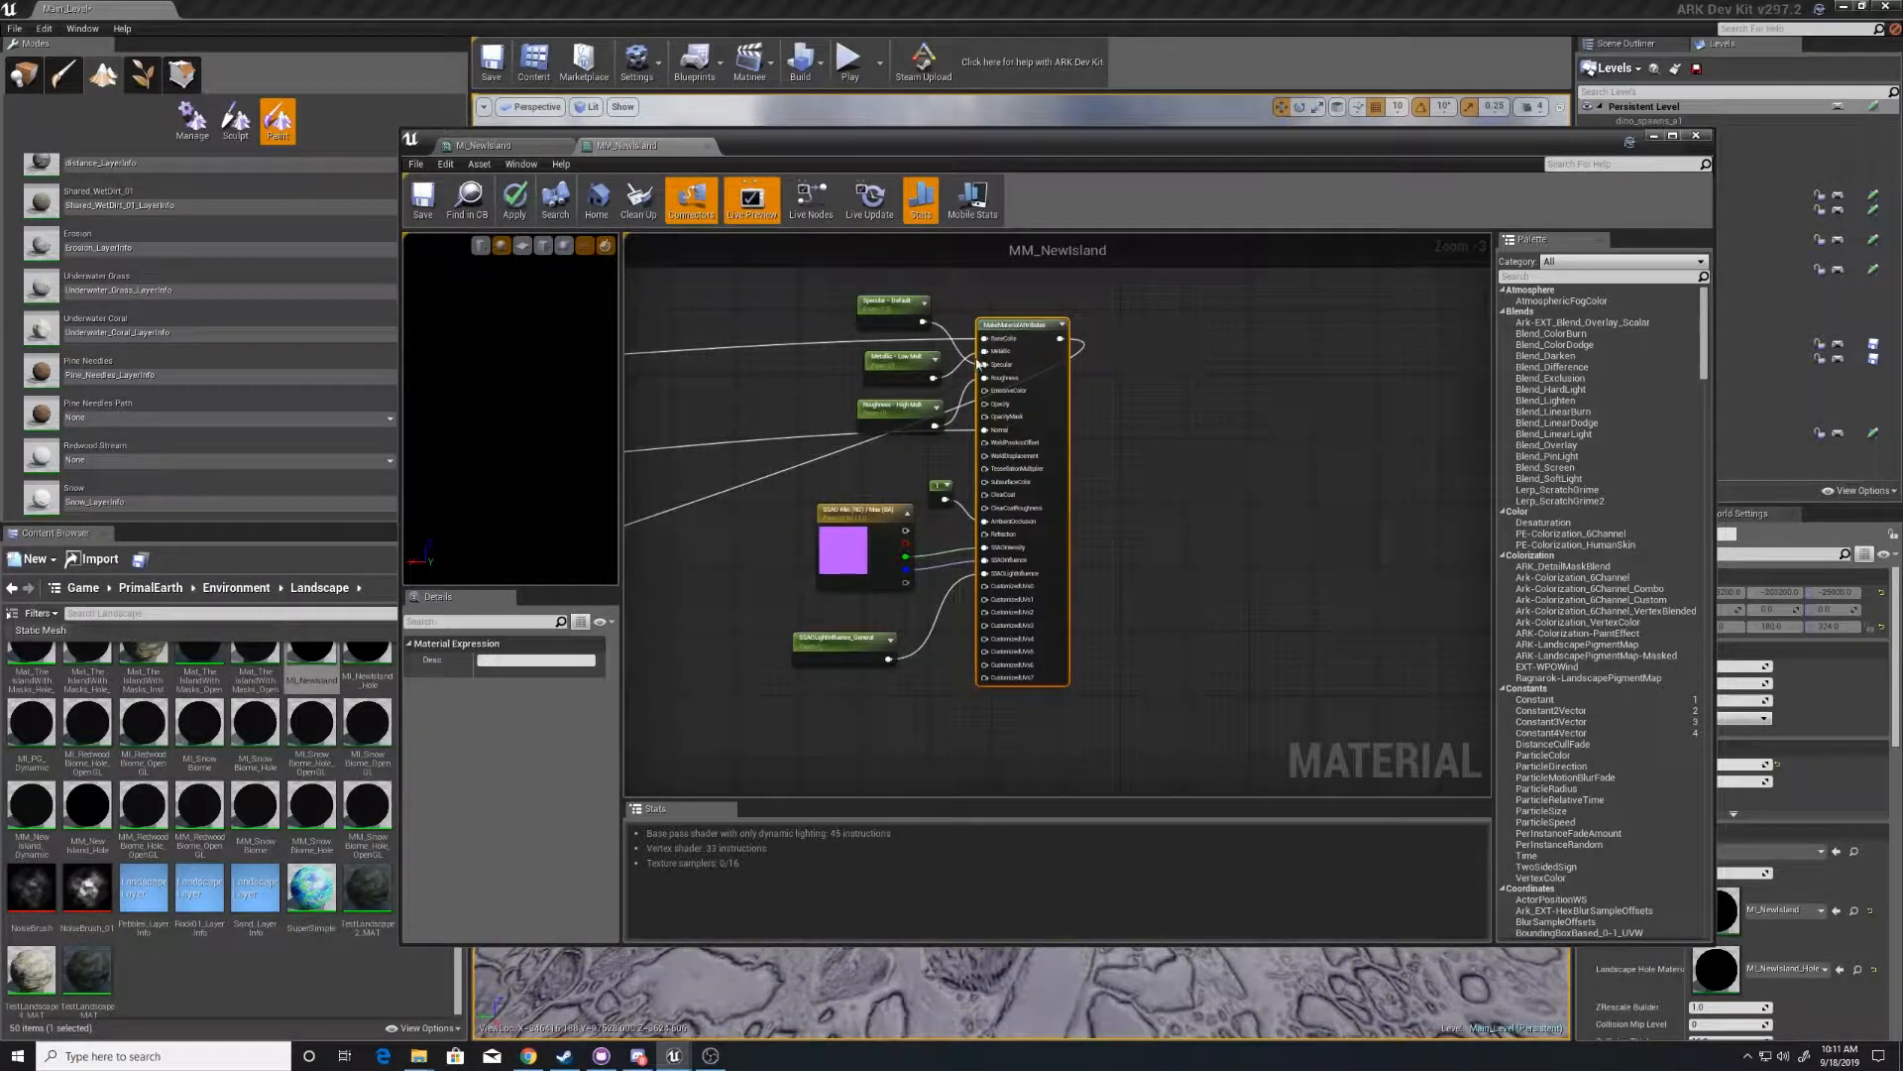
pyautogui.moveTo(981, 363)
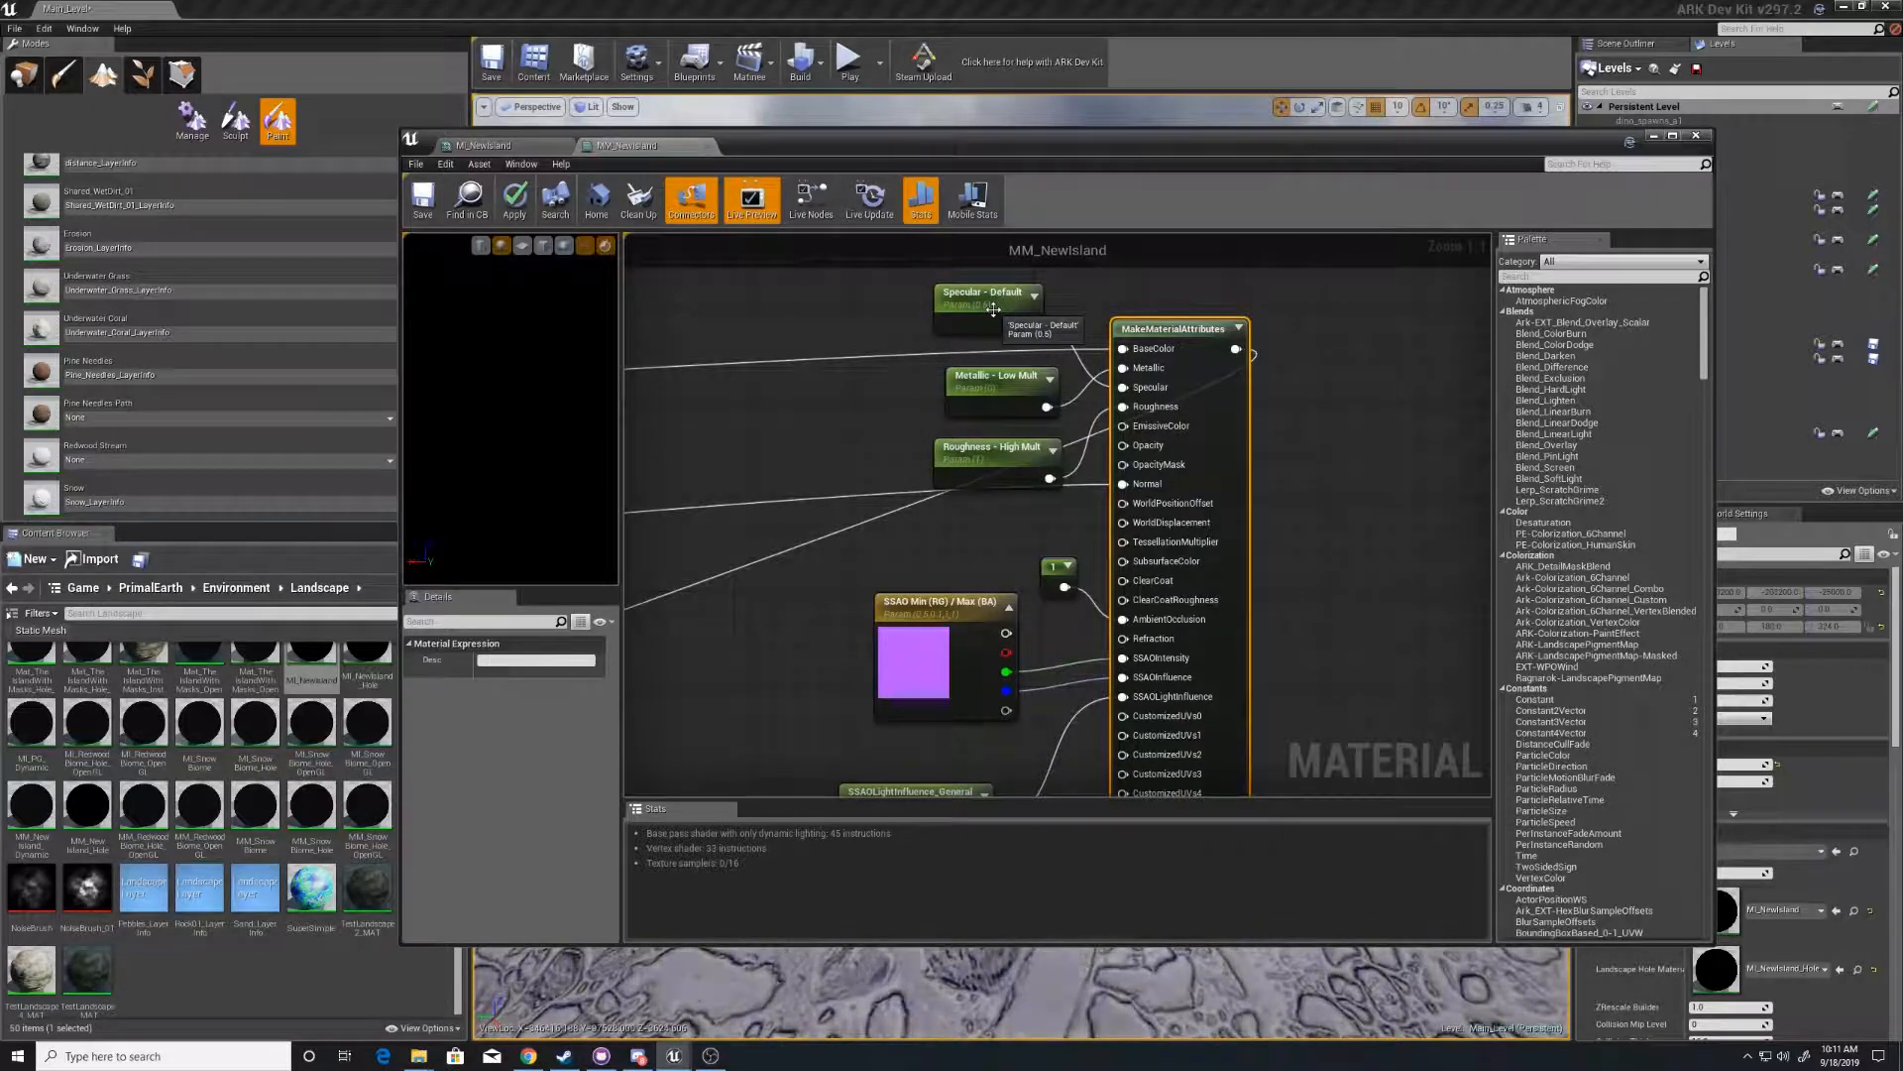
pyautogui.moveTo(1008, 370)
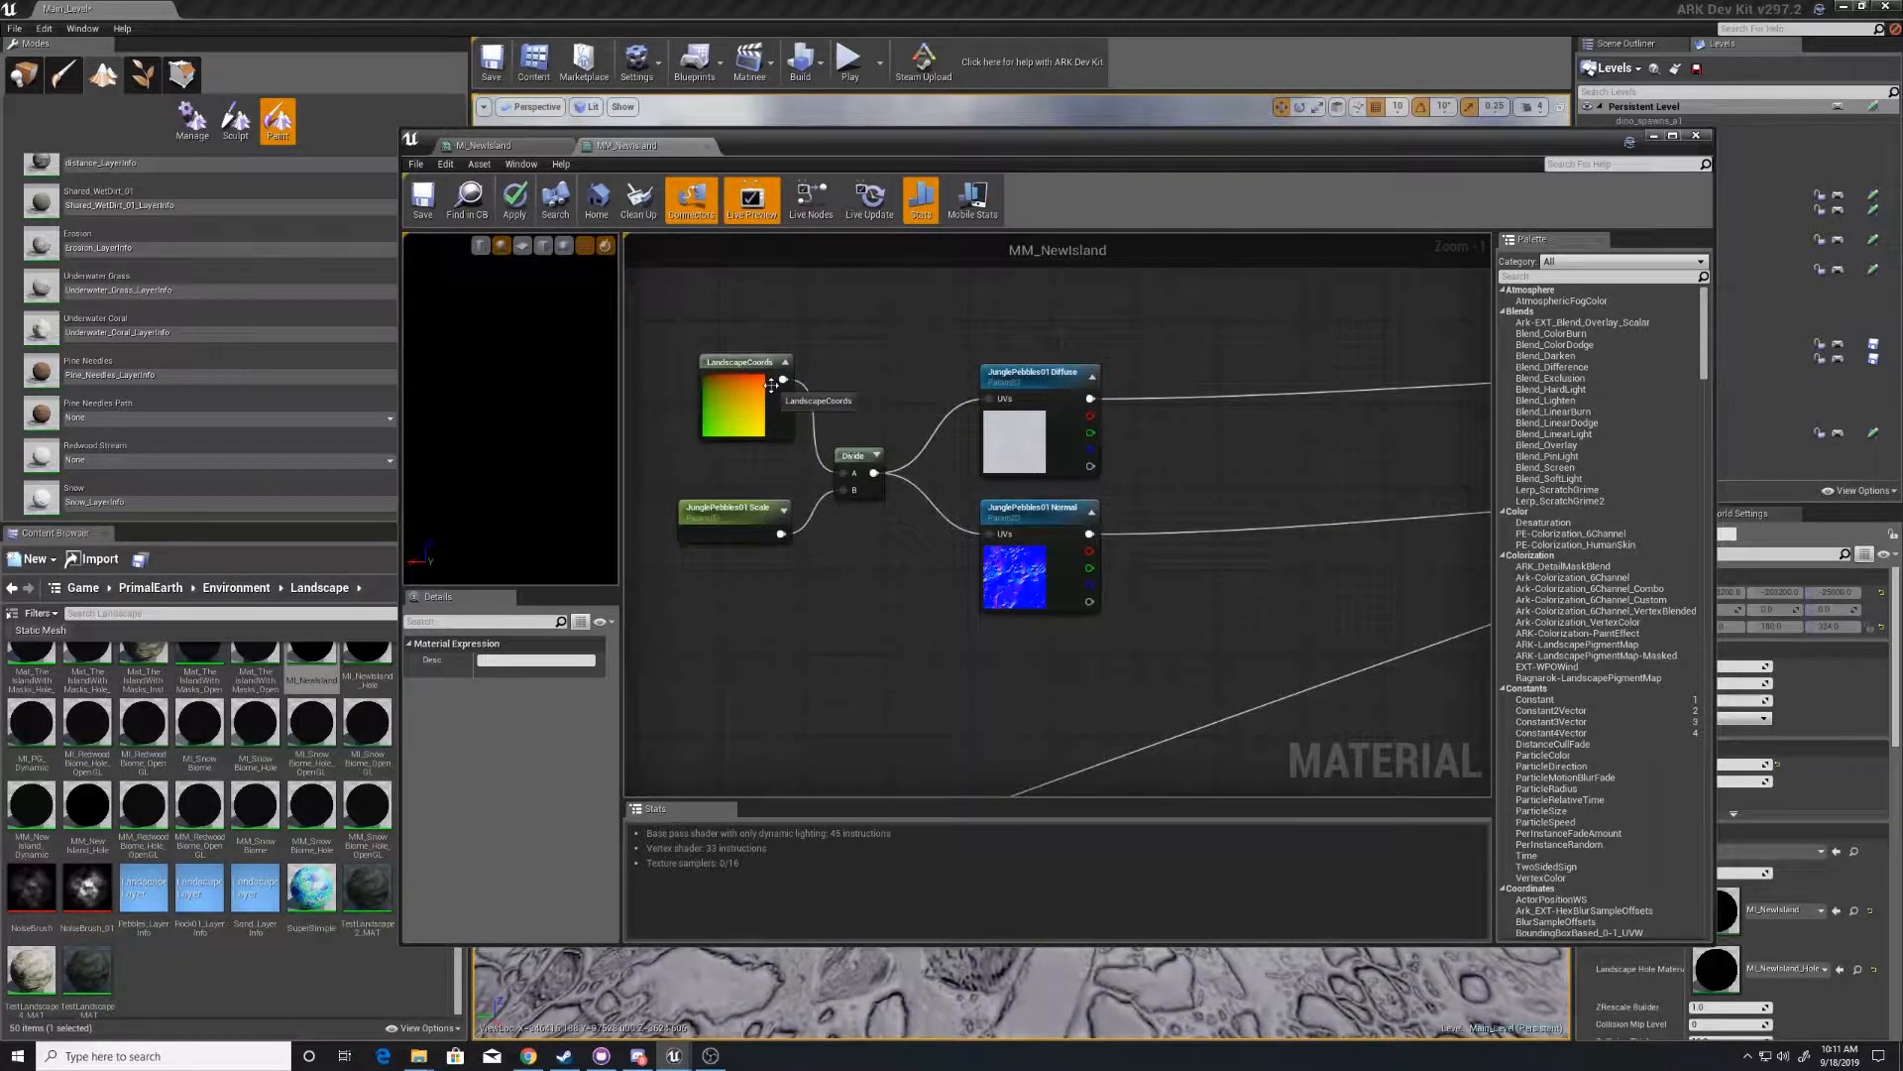
pyautogui.moveTo(714, 534)
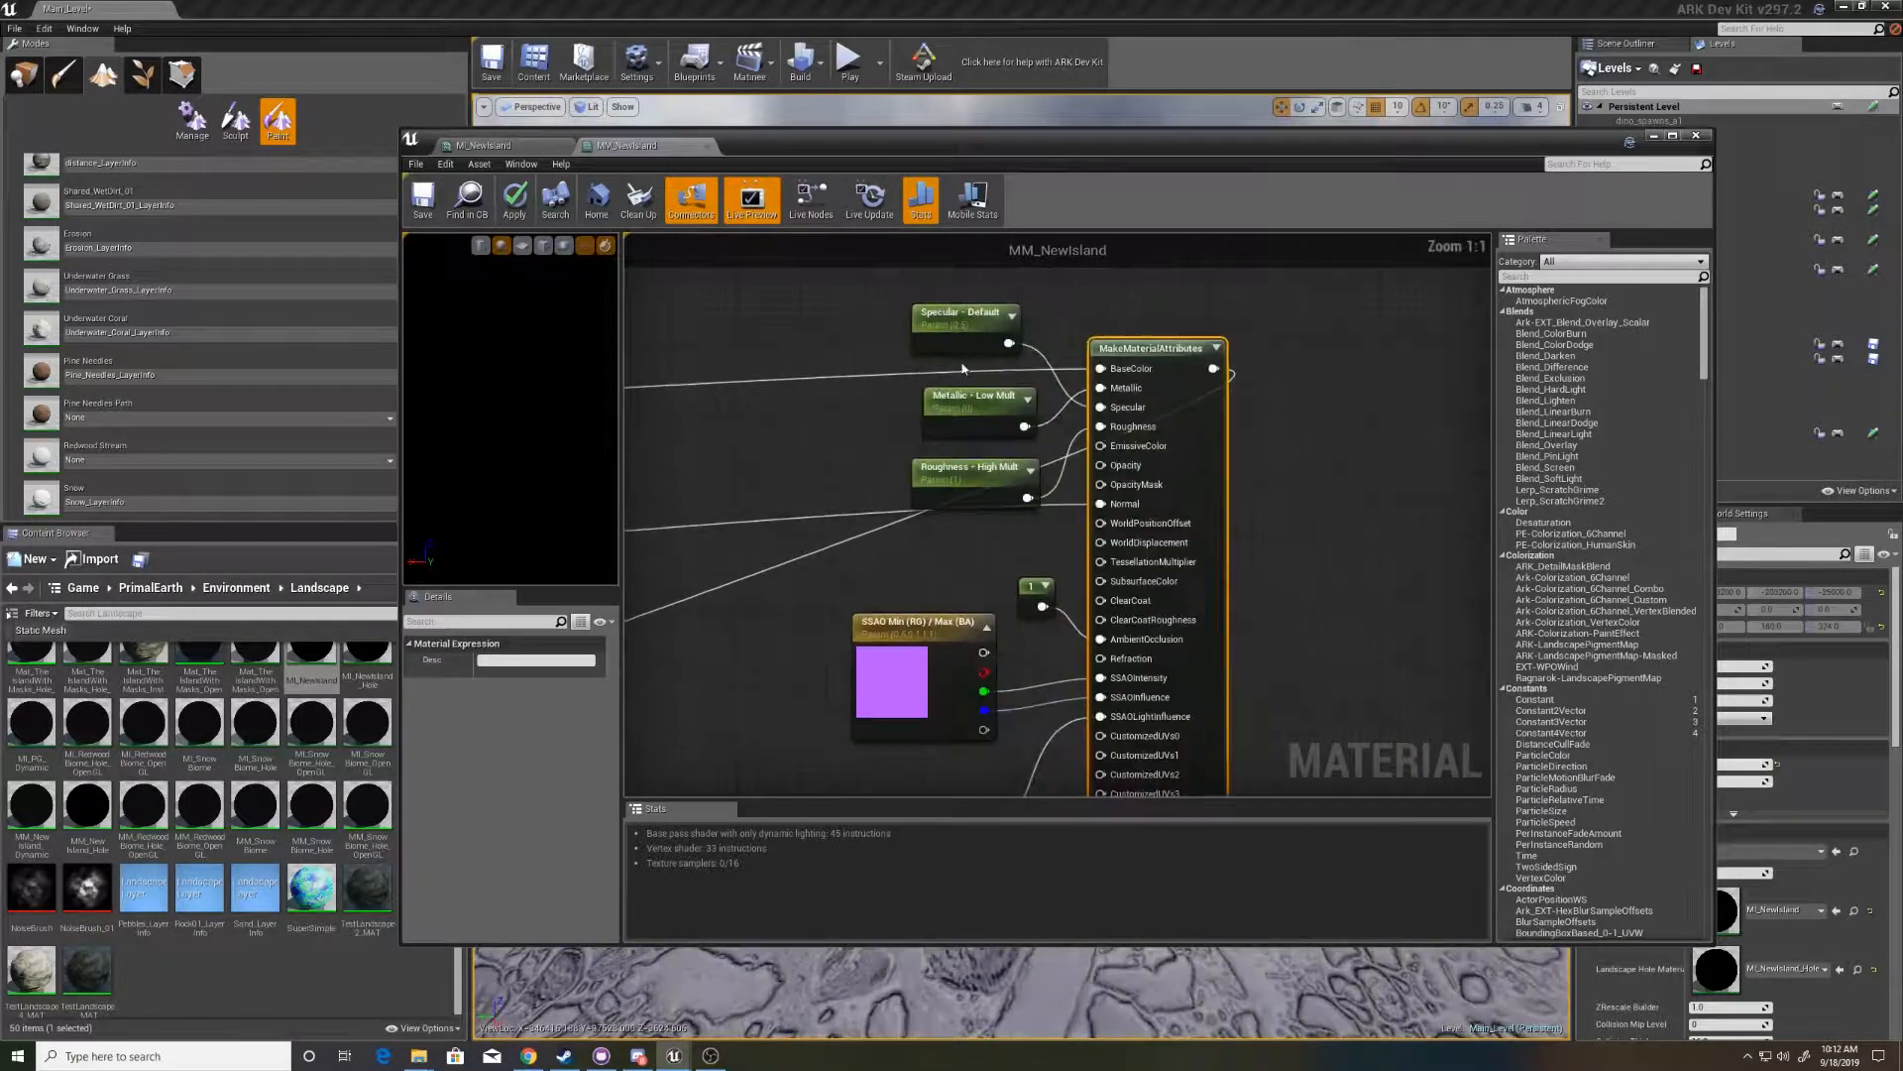
pyautogui.moveTo(965, 313)
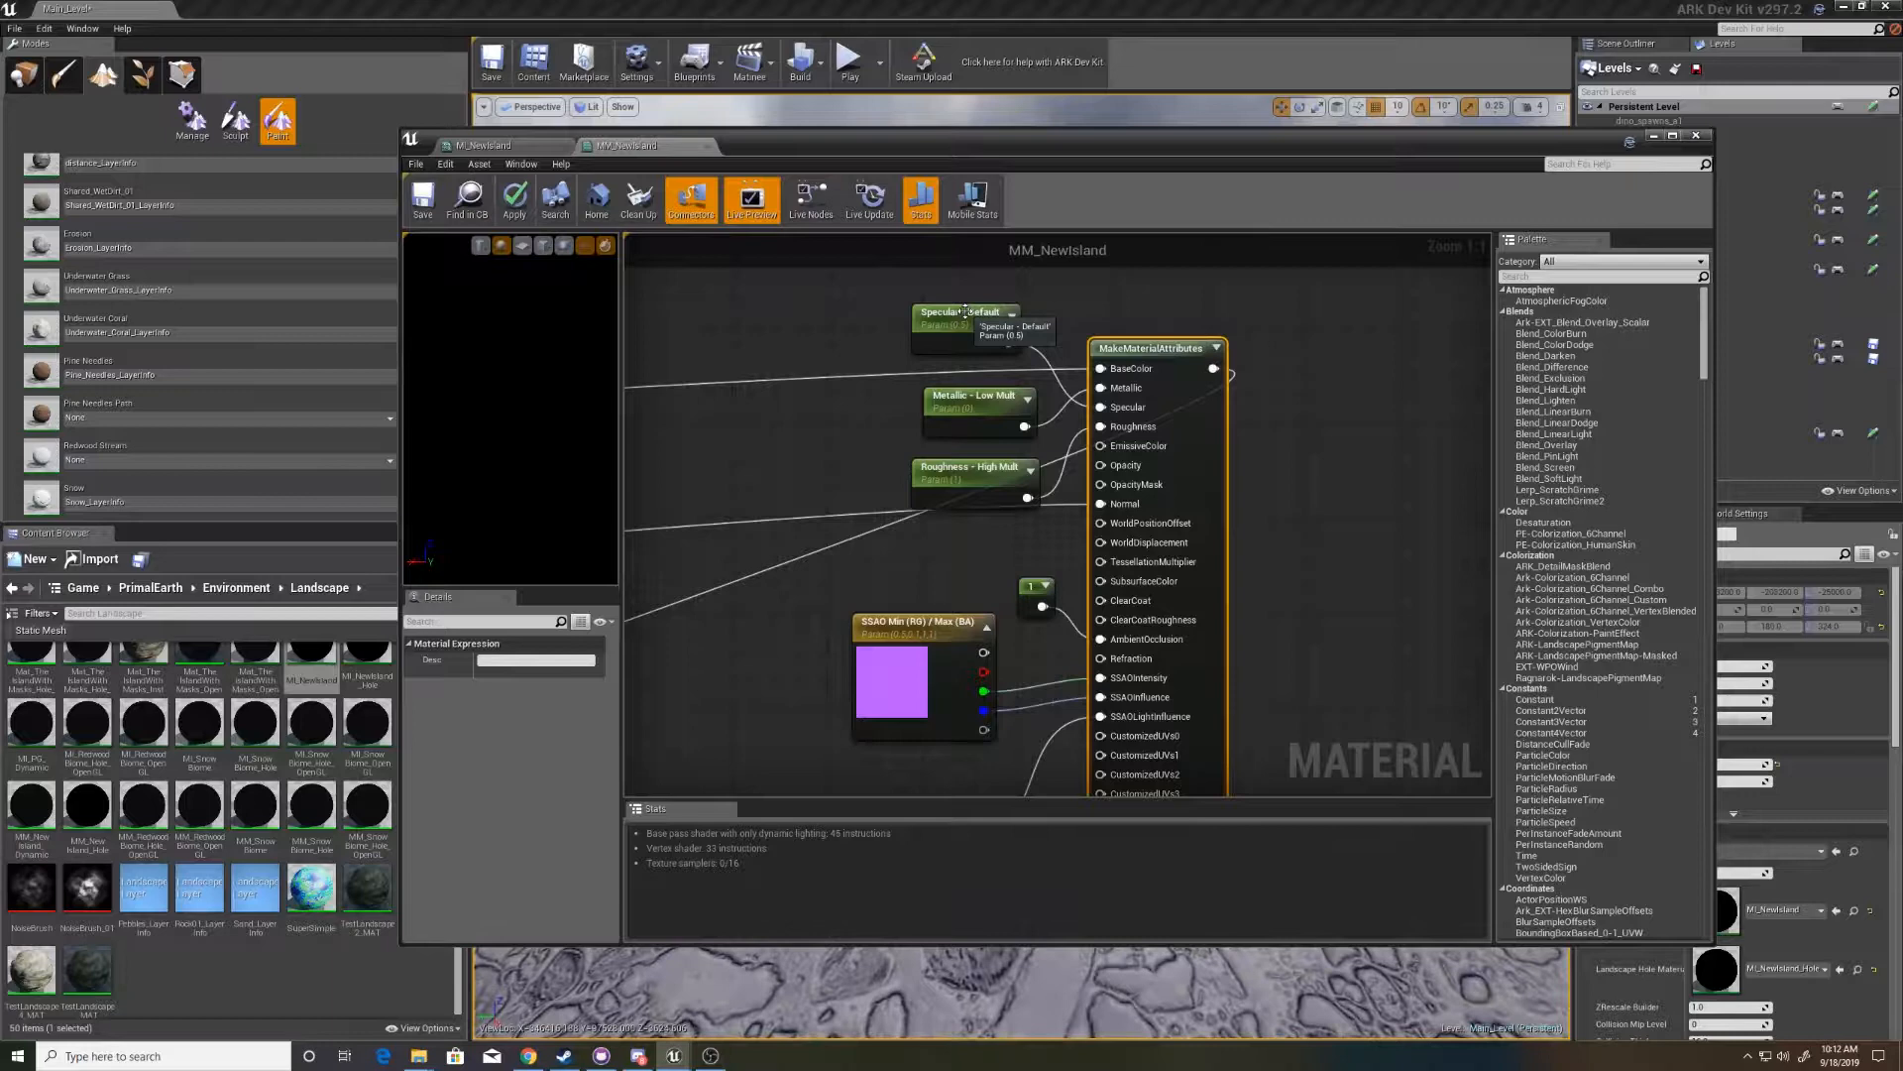
# - Inspect the Group of Specular - Default, Metallic - Low Mult and Roughness - High Mult
pyautogui.click(962, 312)
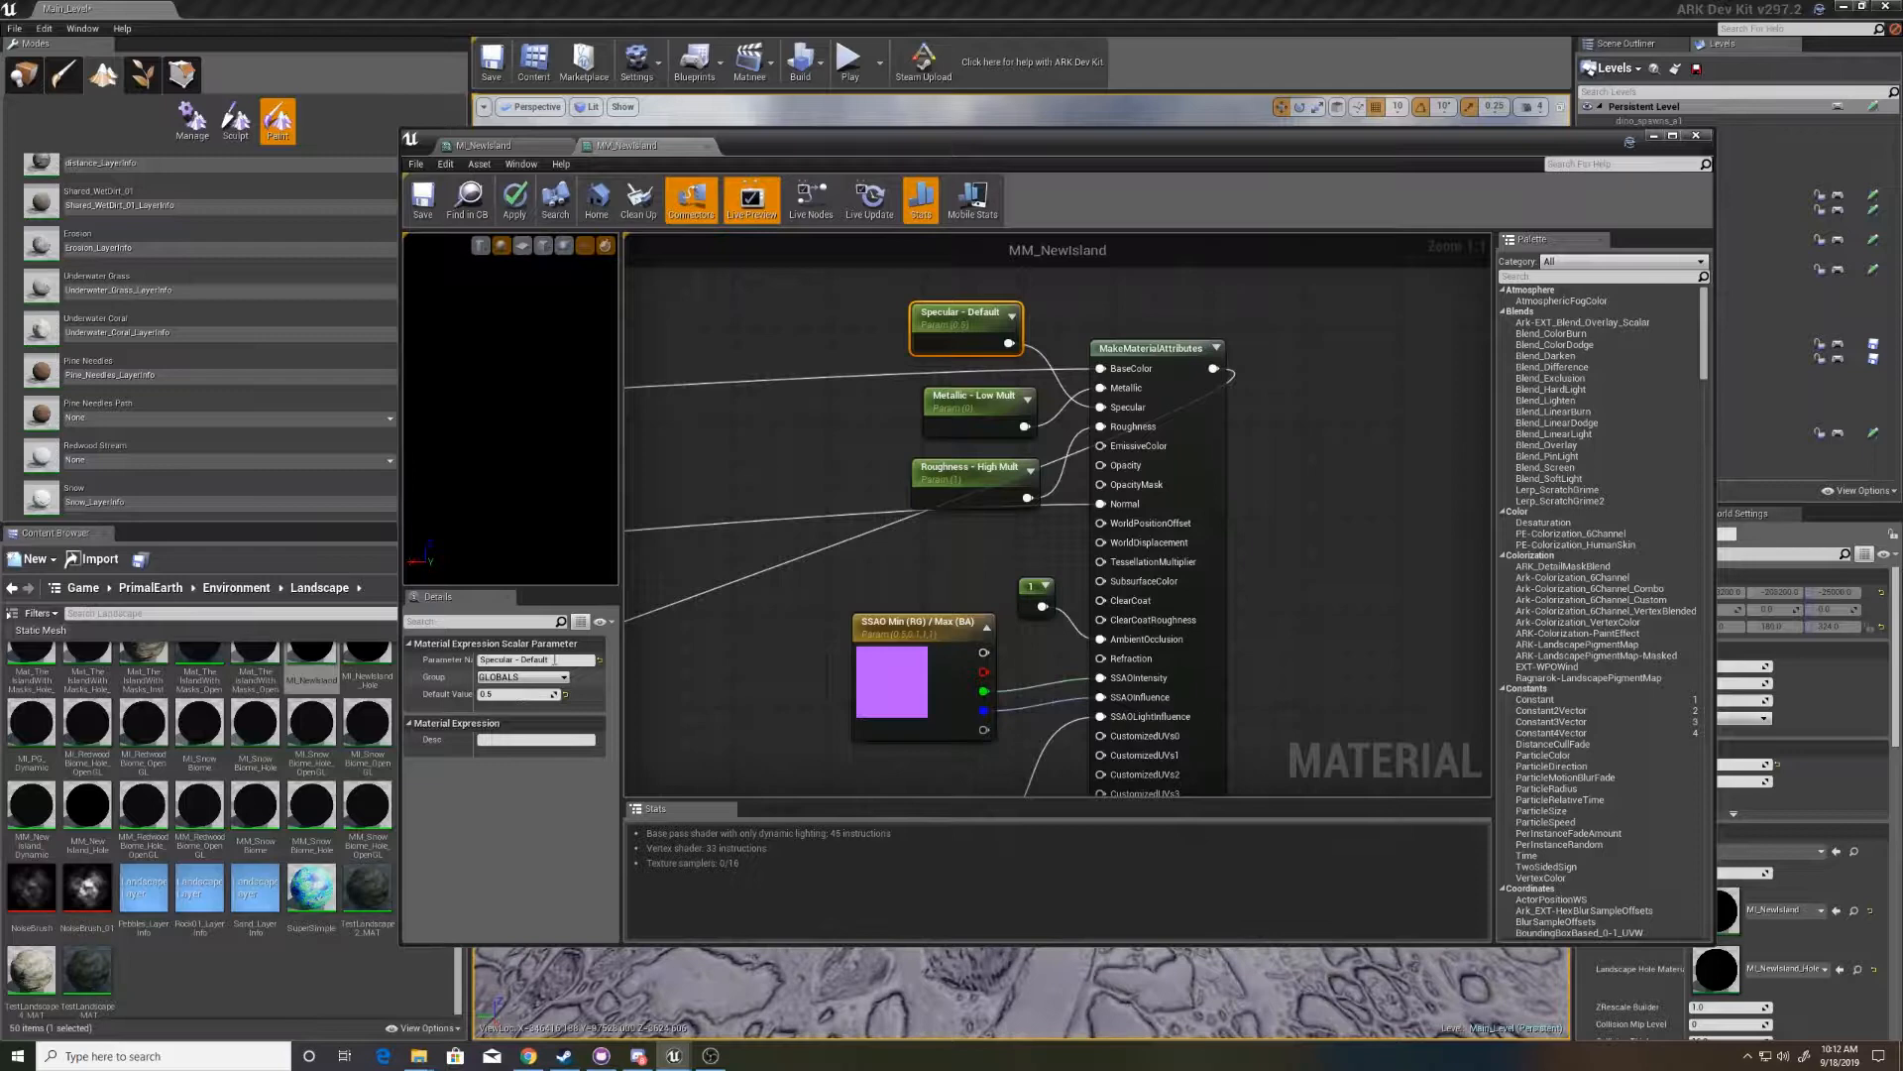
pyautogui.click(978, 400)
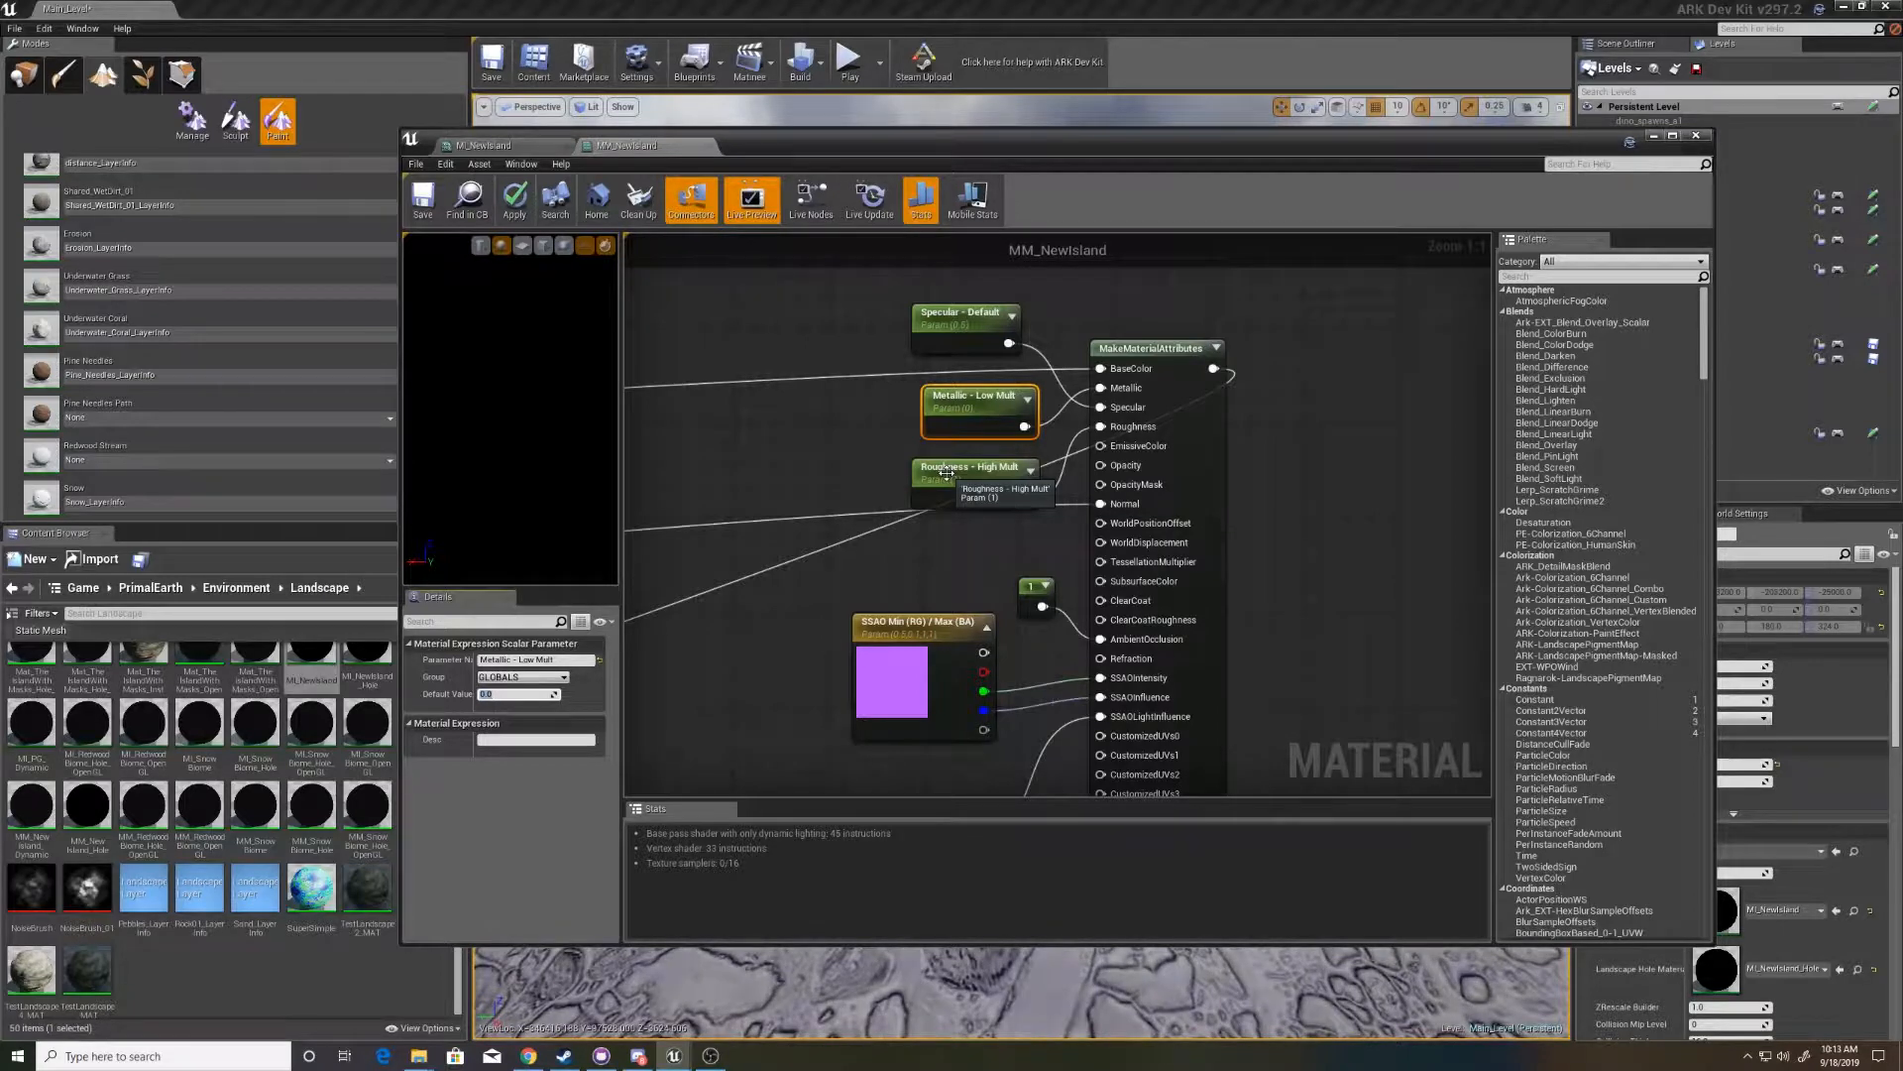
pyautogui.click(974, 471)
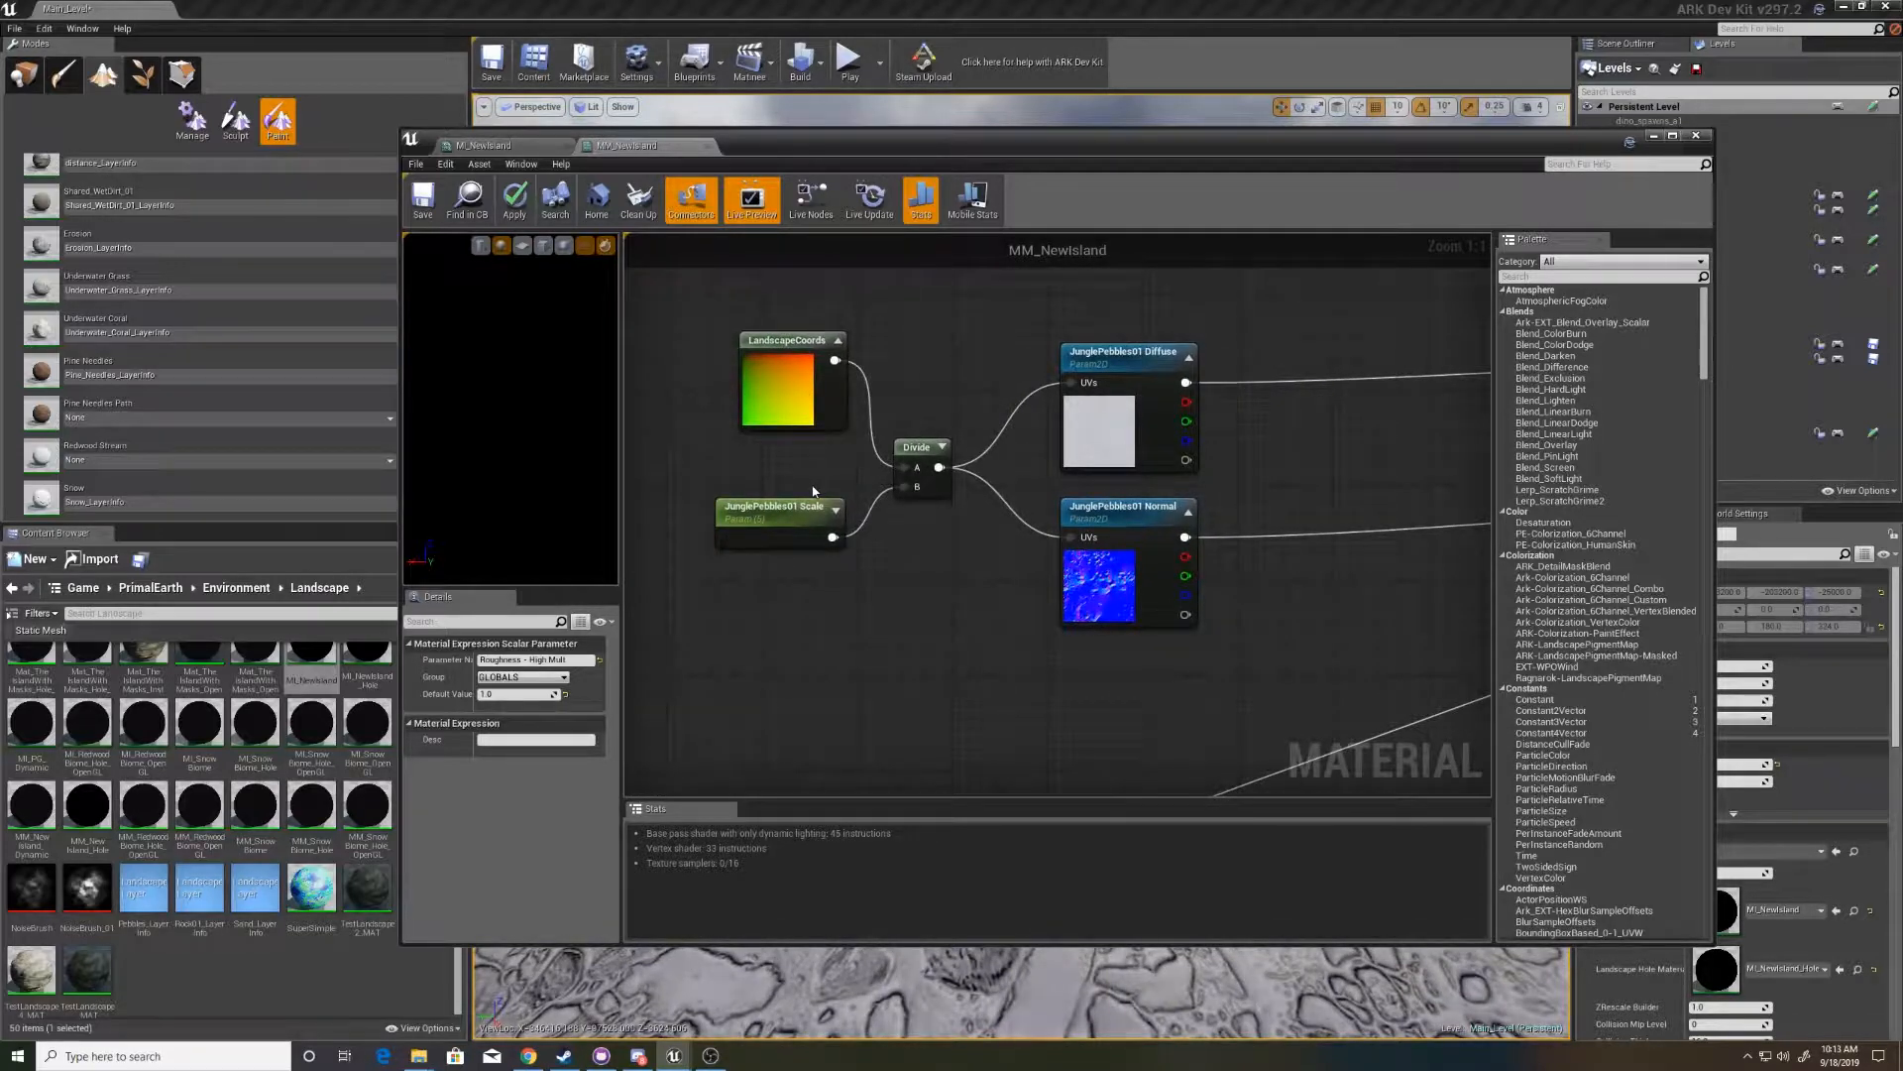
pyautogui.moveTo(806, 573)
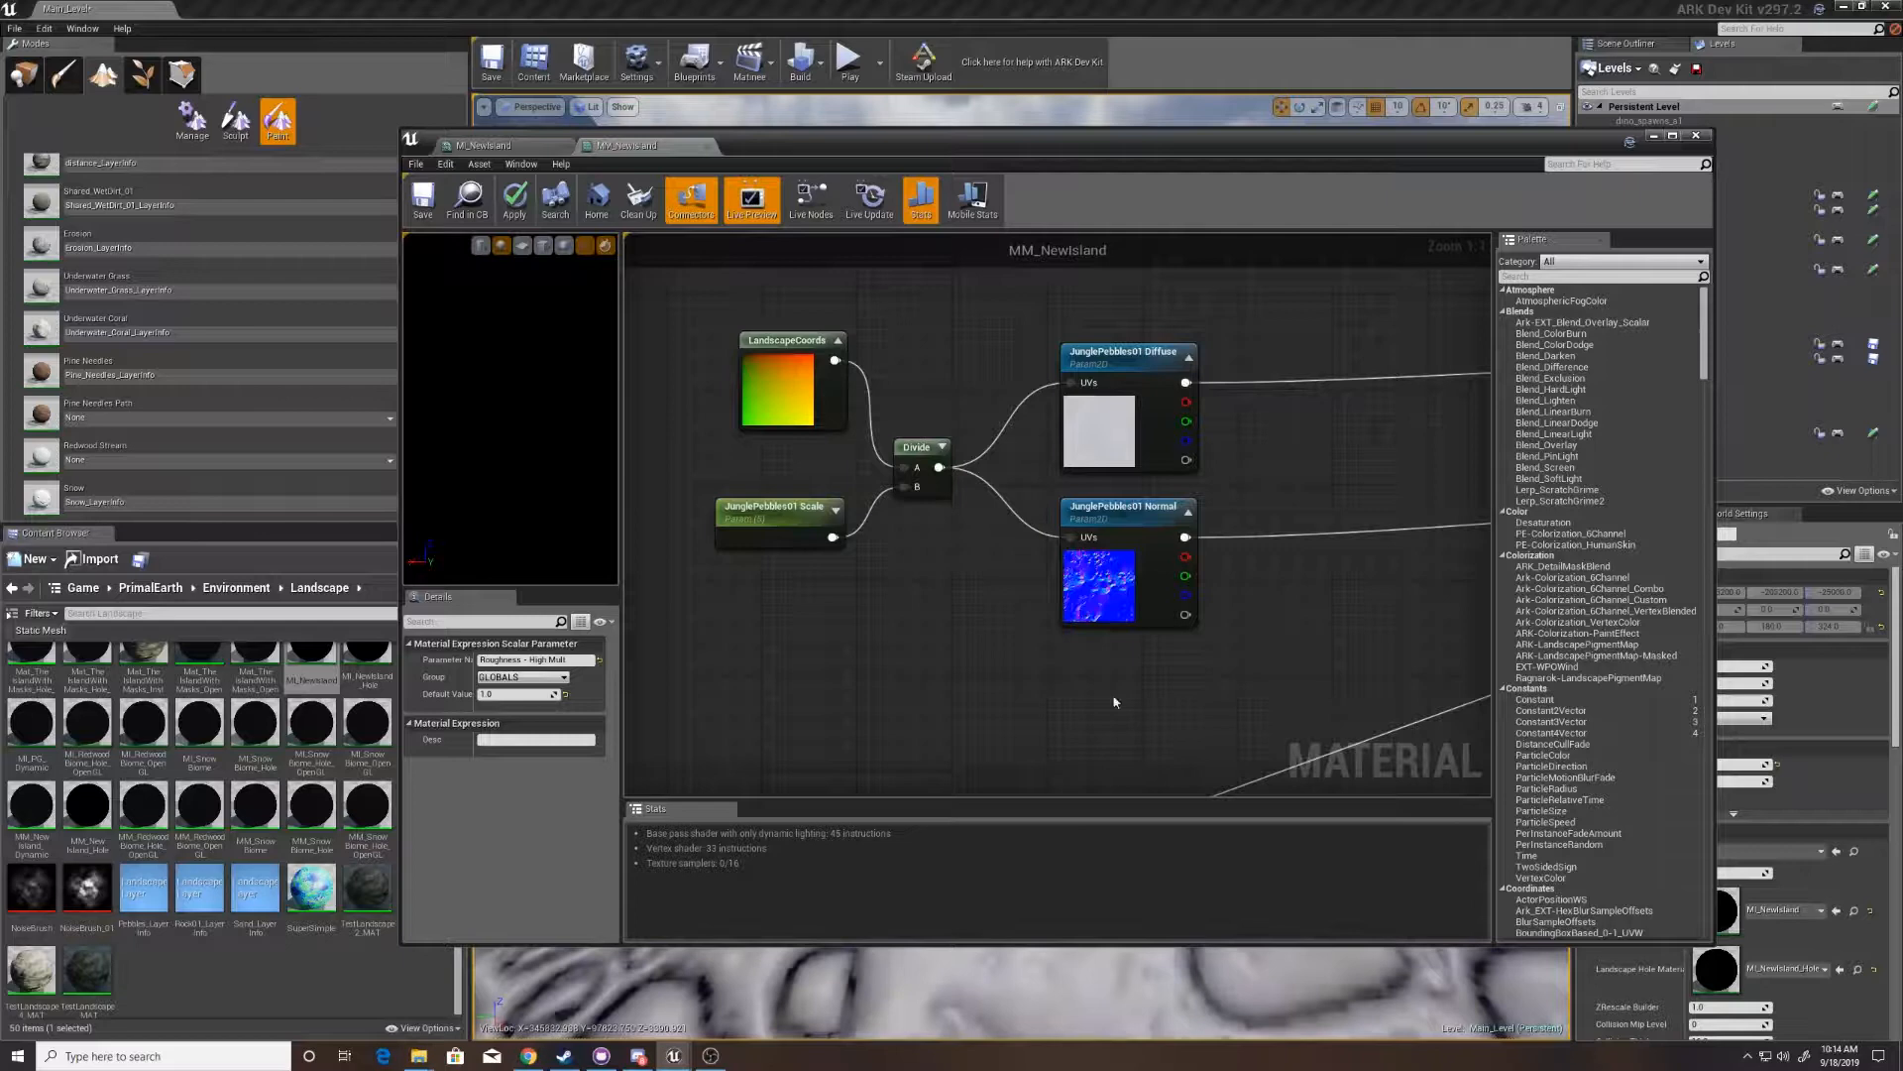
pyautogui.moveTo(1104, 579)
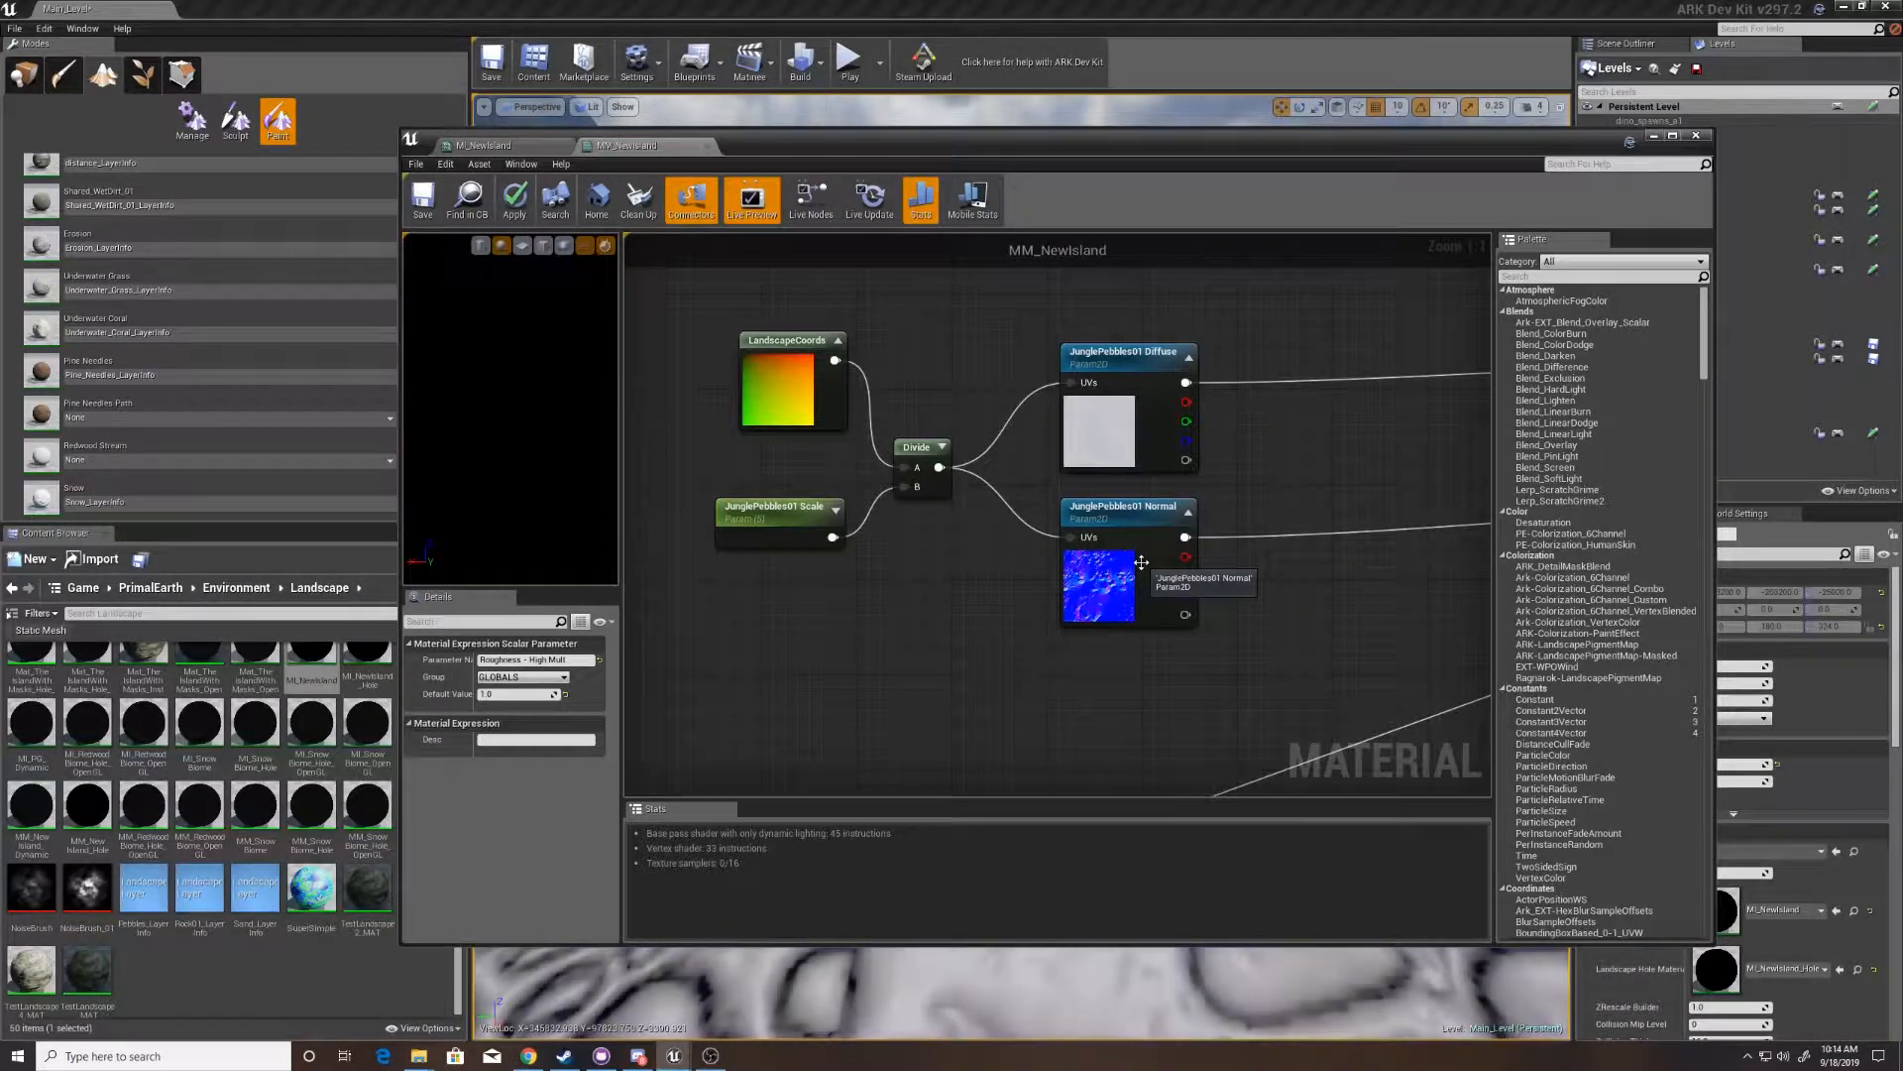
pyautogui.moveTo(1051, 847)
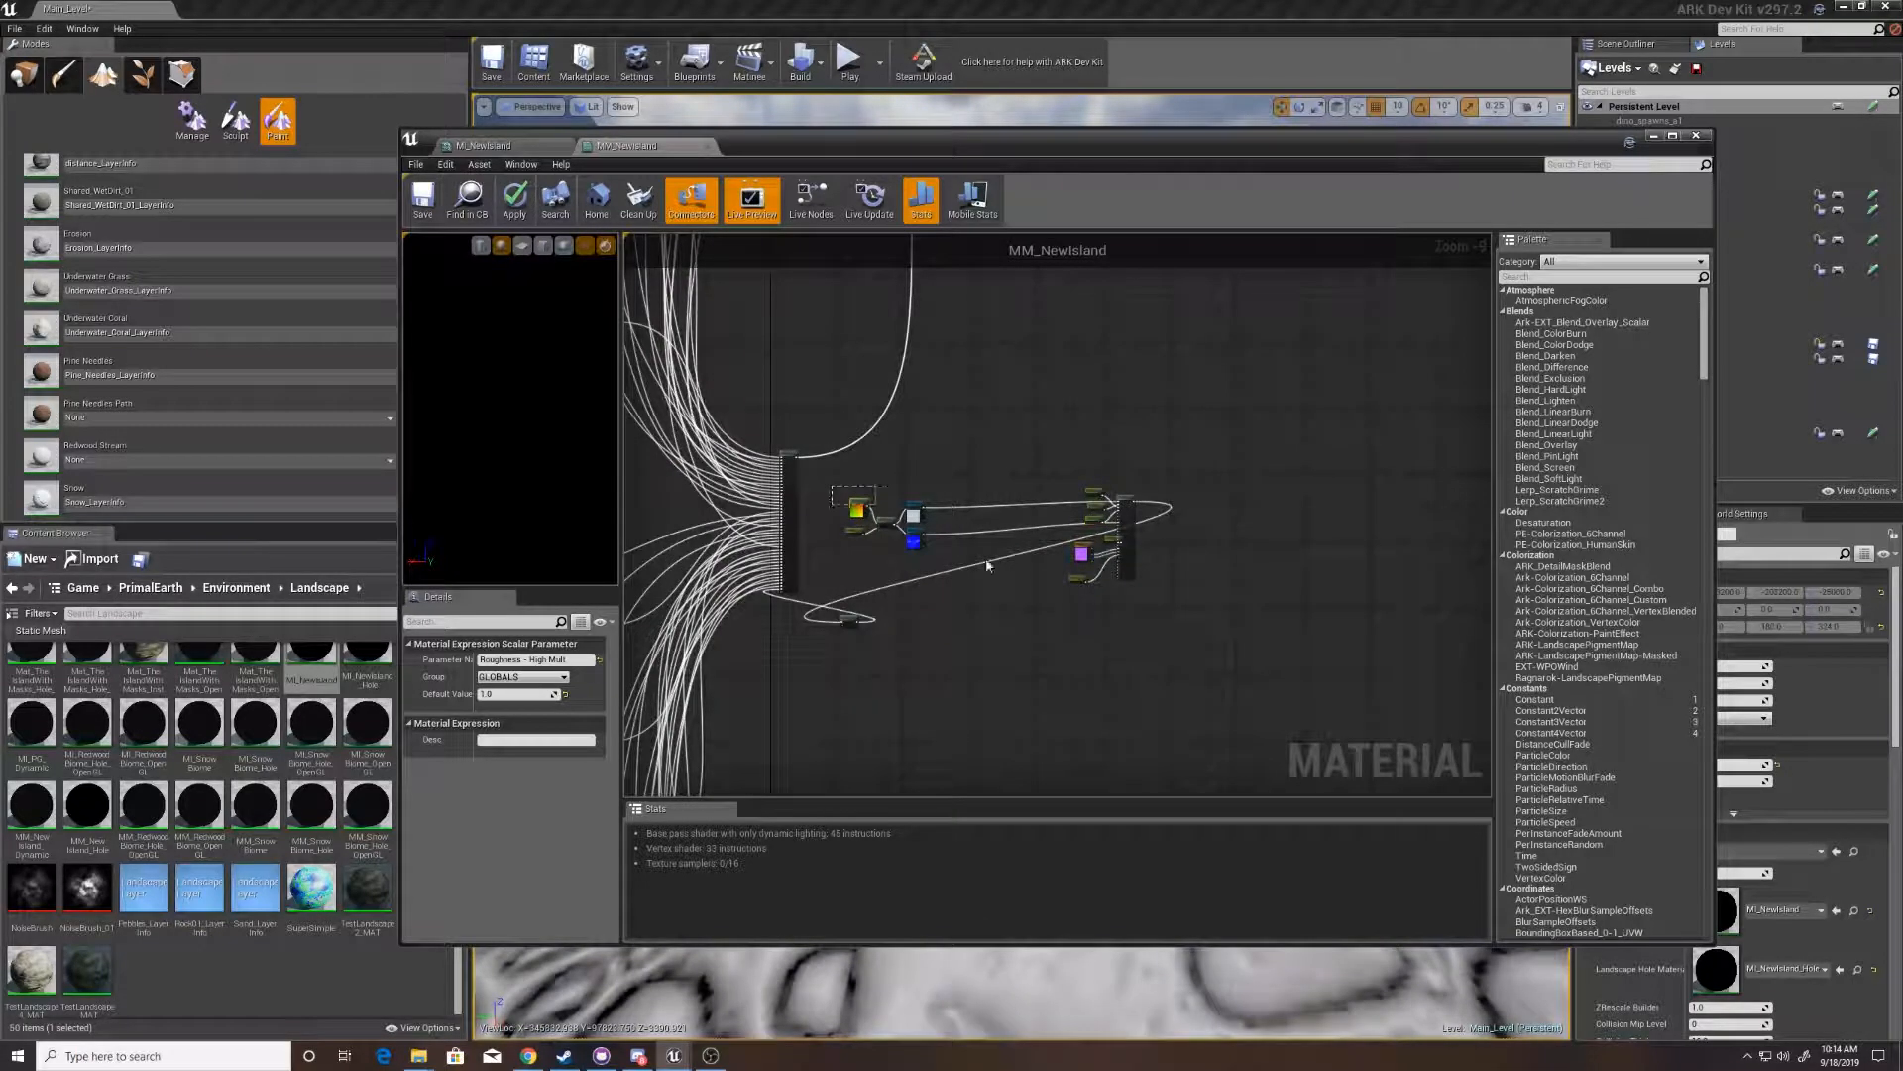
# - Pan to the Jungle Pebbles 01 comment group and duplicate its selected nodes
pyautogui.click(1146, 653)
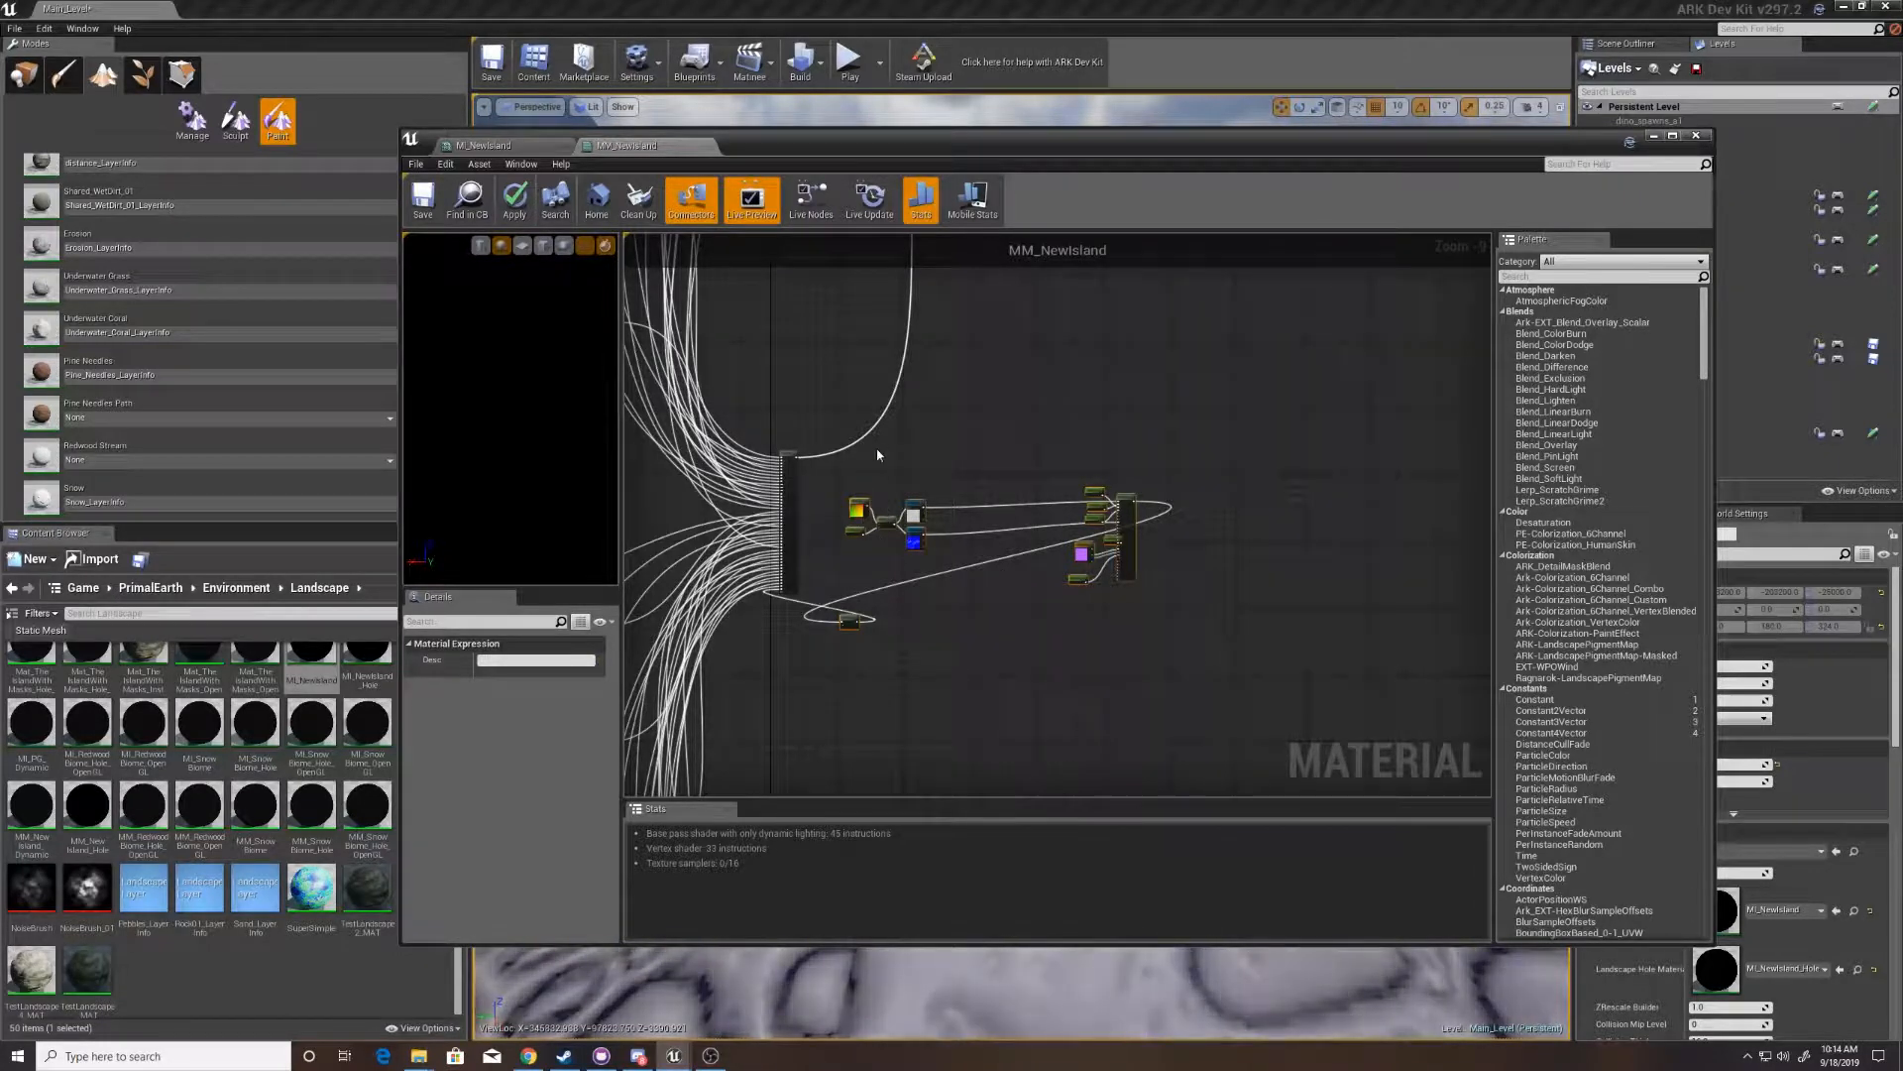
pyautogui.moveTo(905, 466)
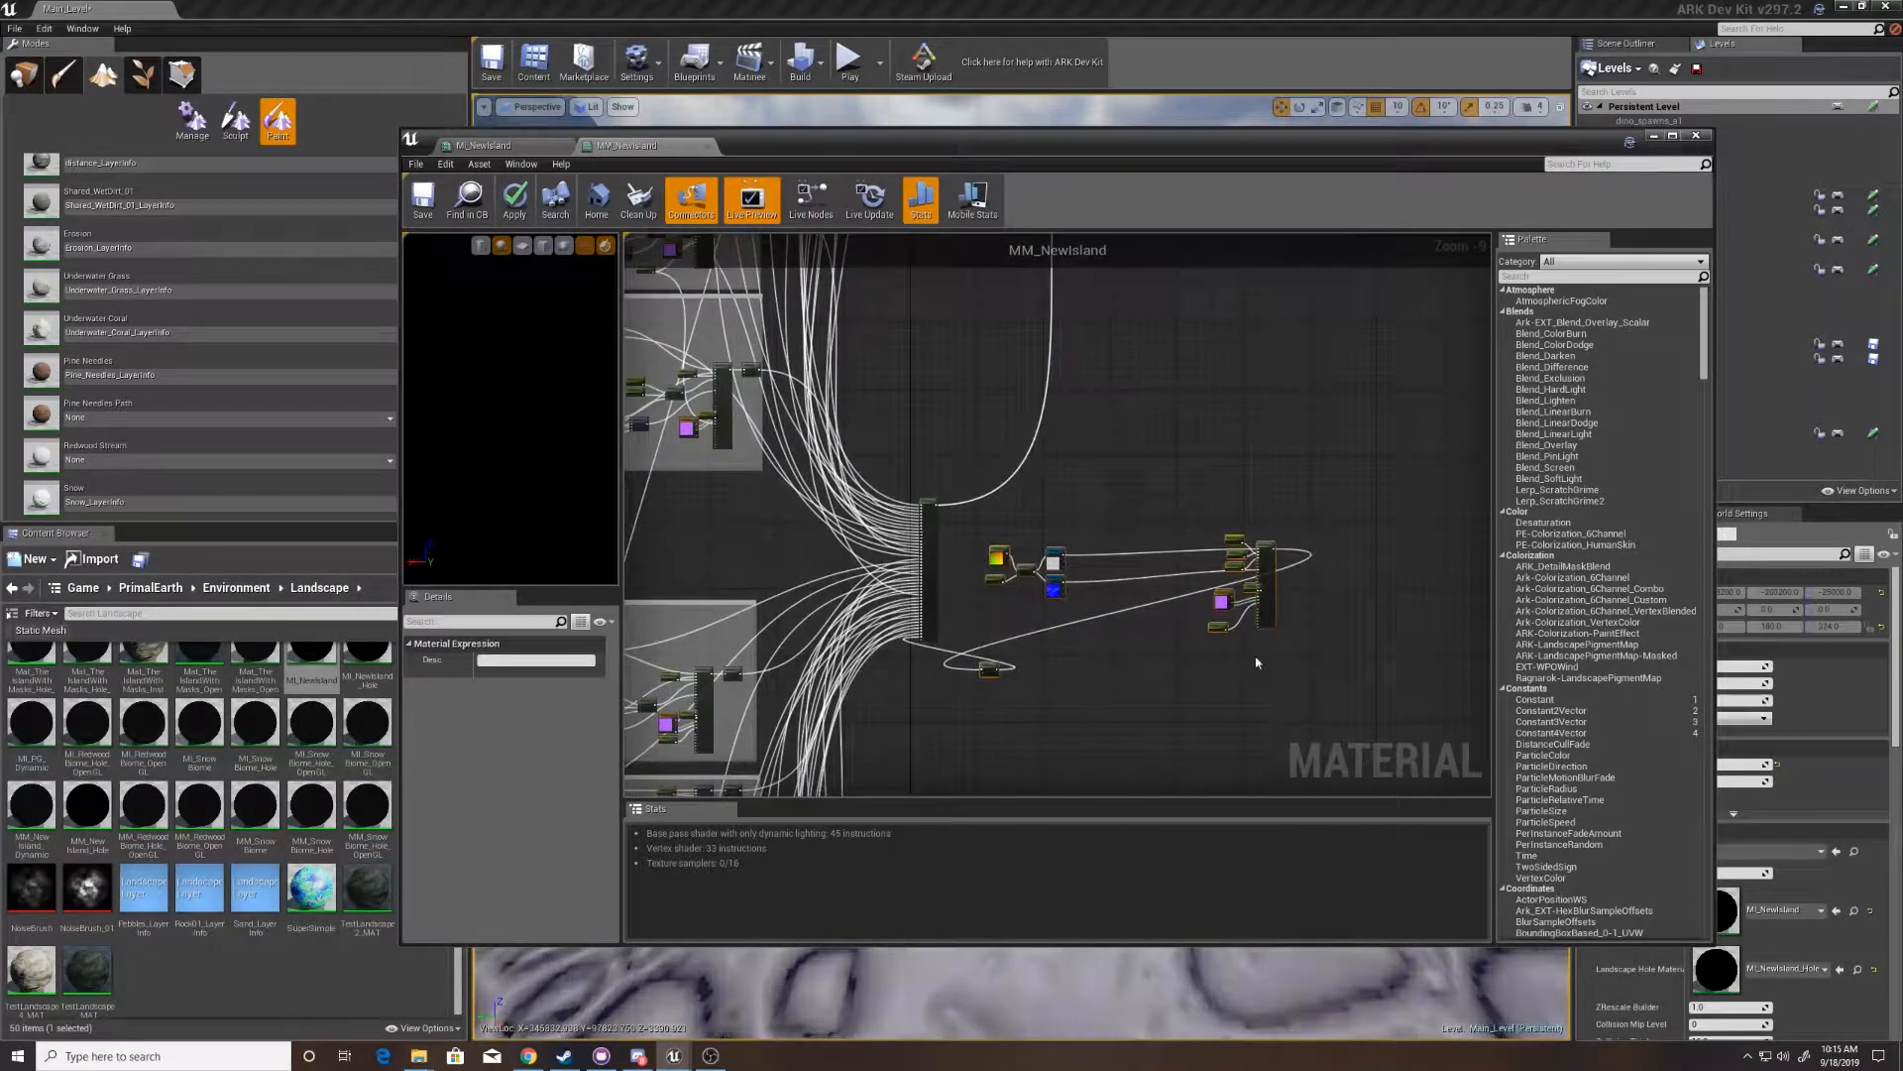
pyautogui.moveTo(1256, 662); pyautogui.dragTo(1053, 567)
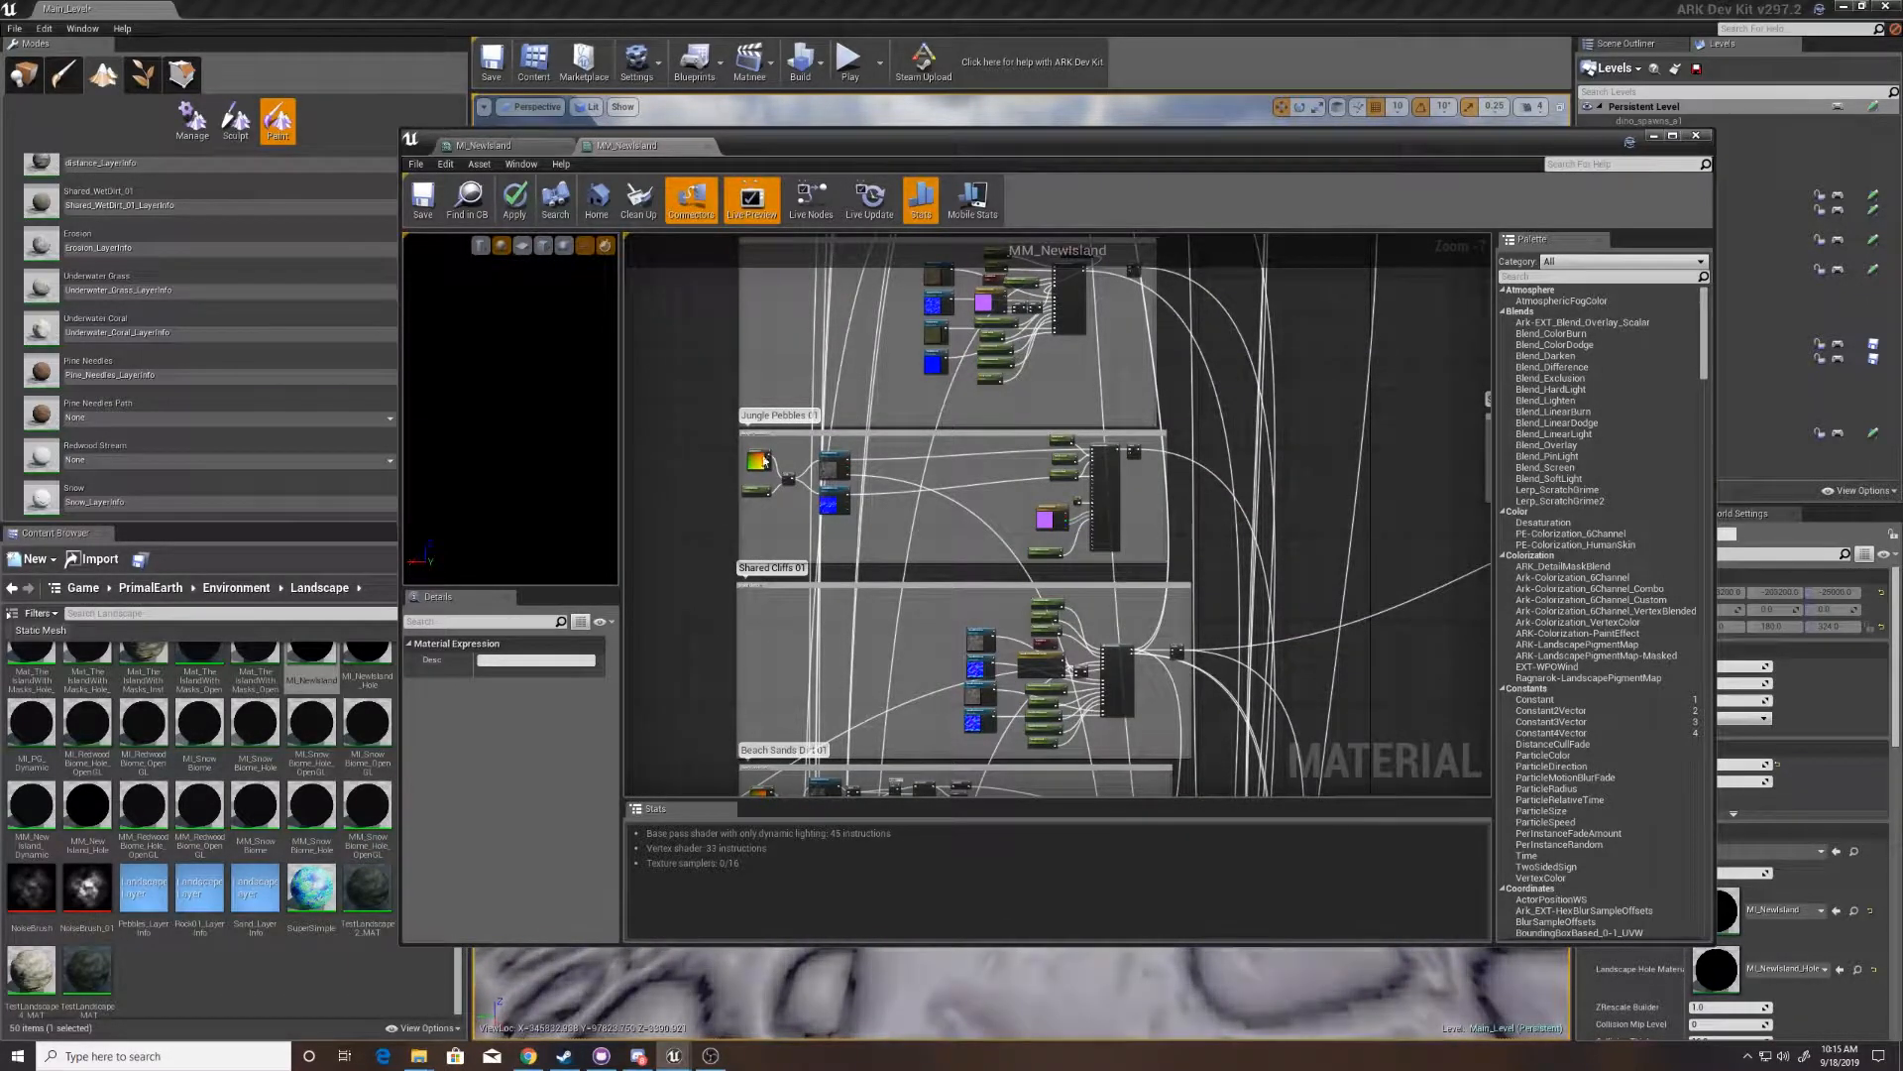
pyautogui.moveTo(686, 455); pyautogui.dragTo(1205, 564)
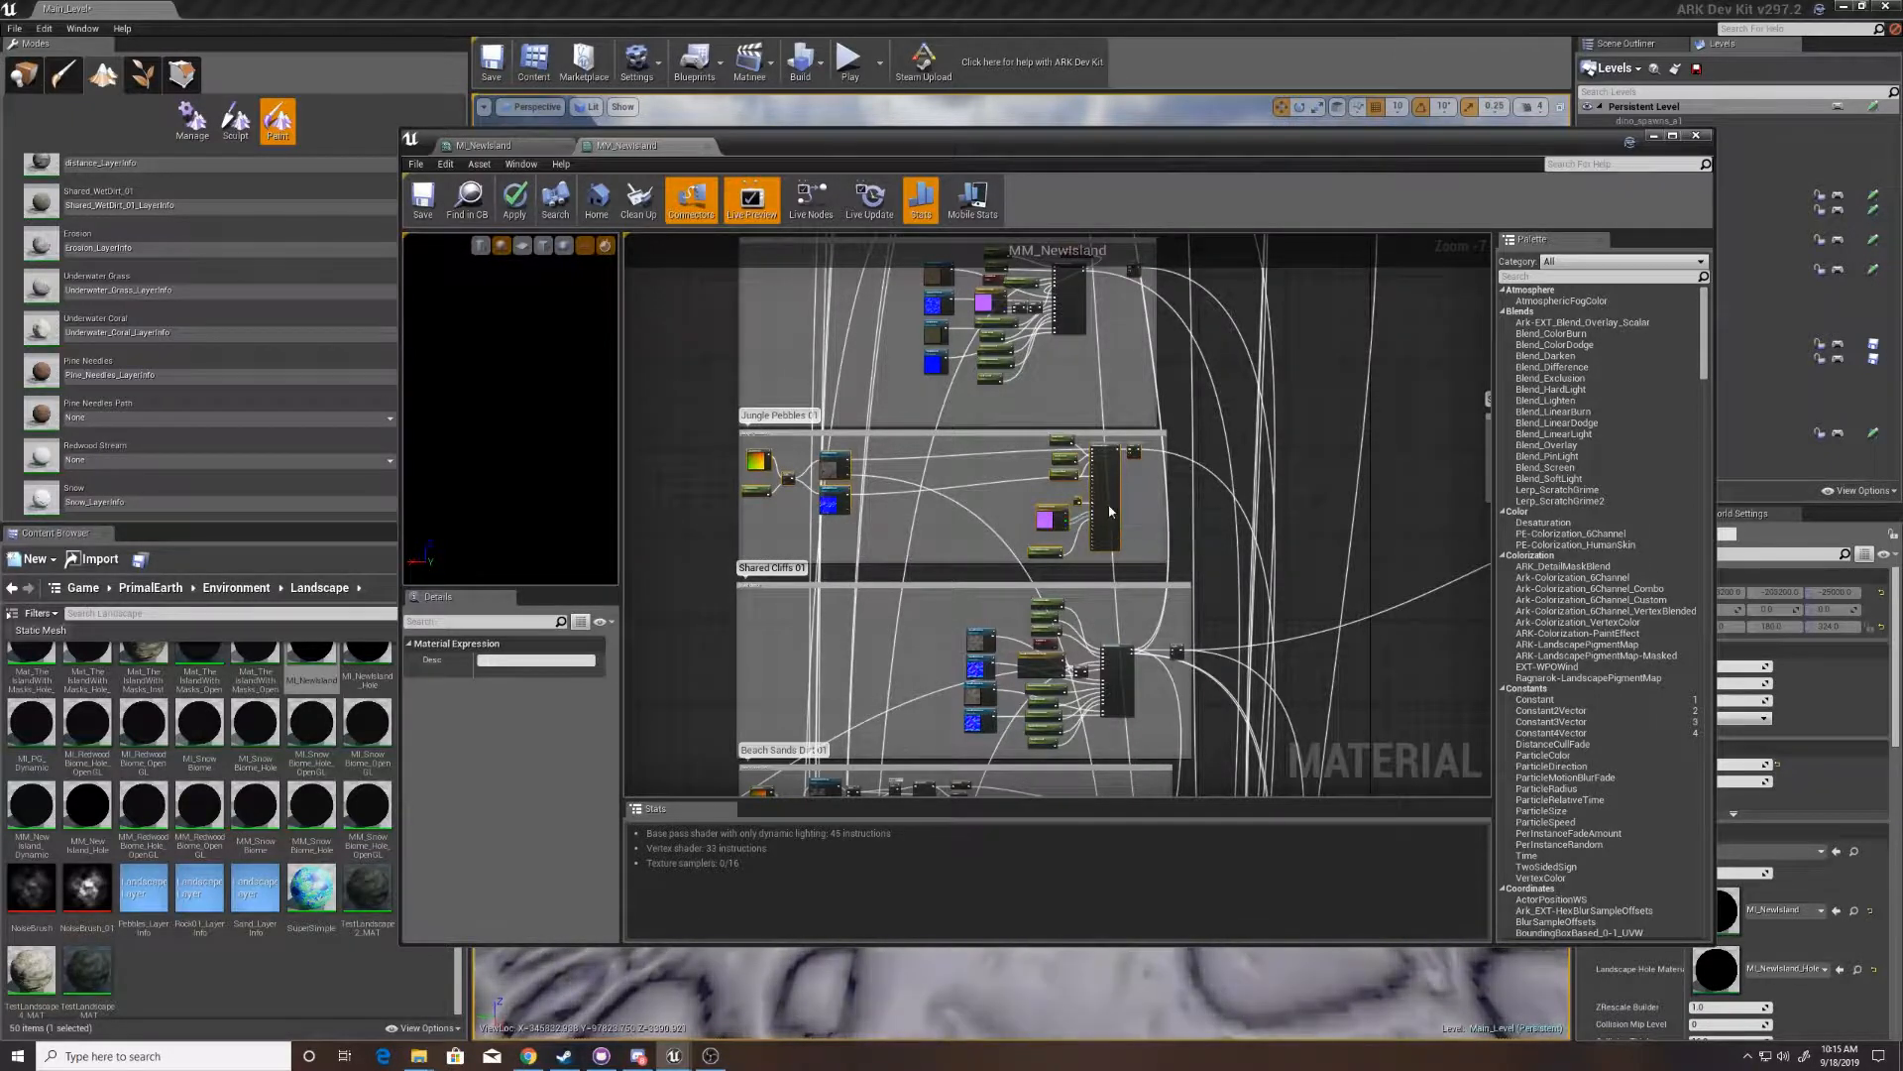
pyautogui.rightClick(1105, 509)
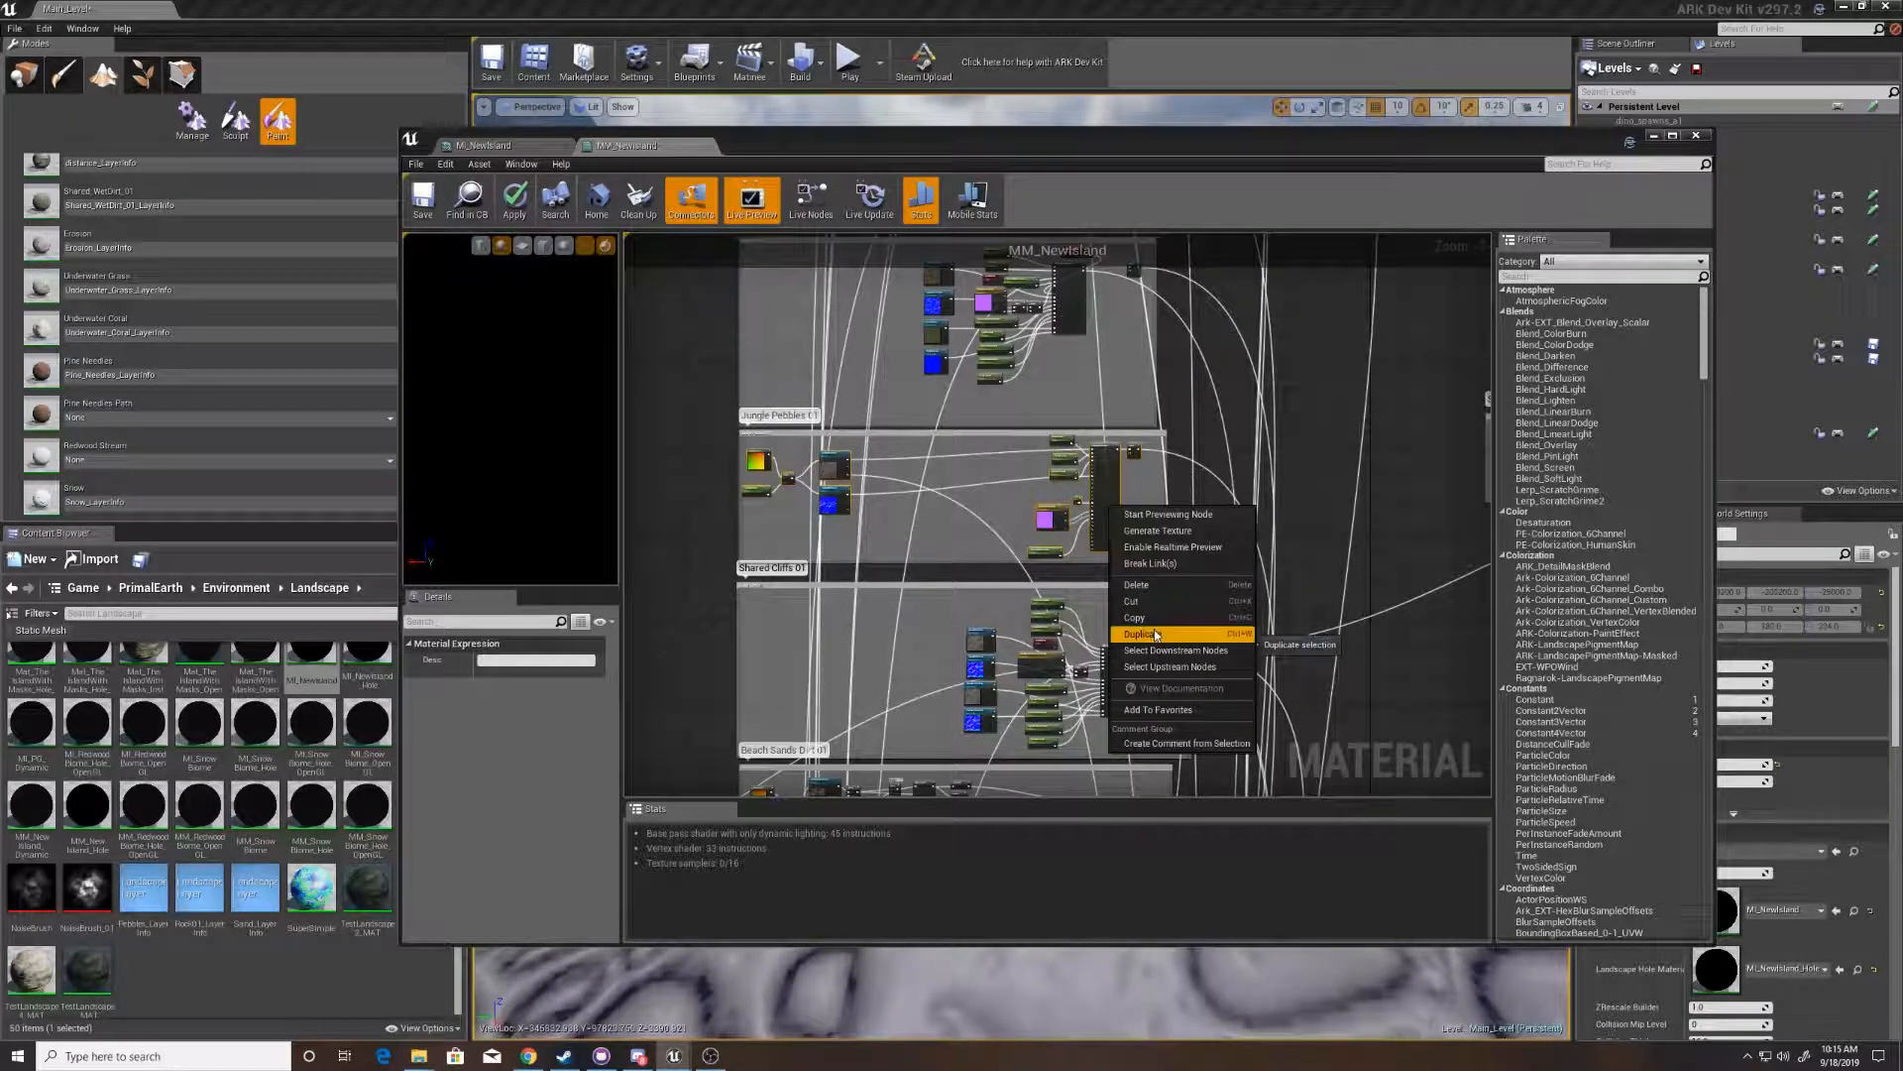
pyautogui.click(1139, 632)
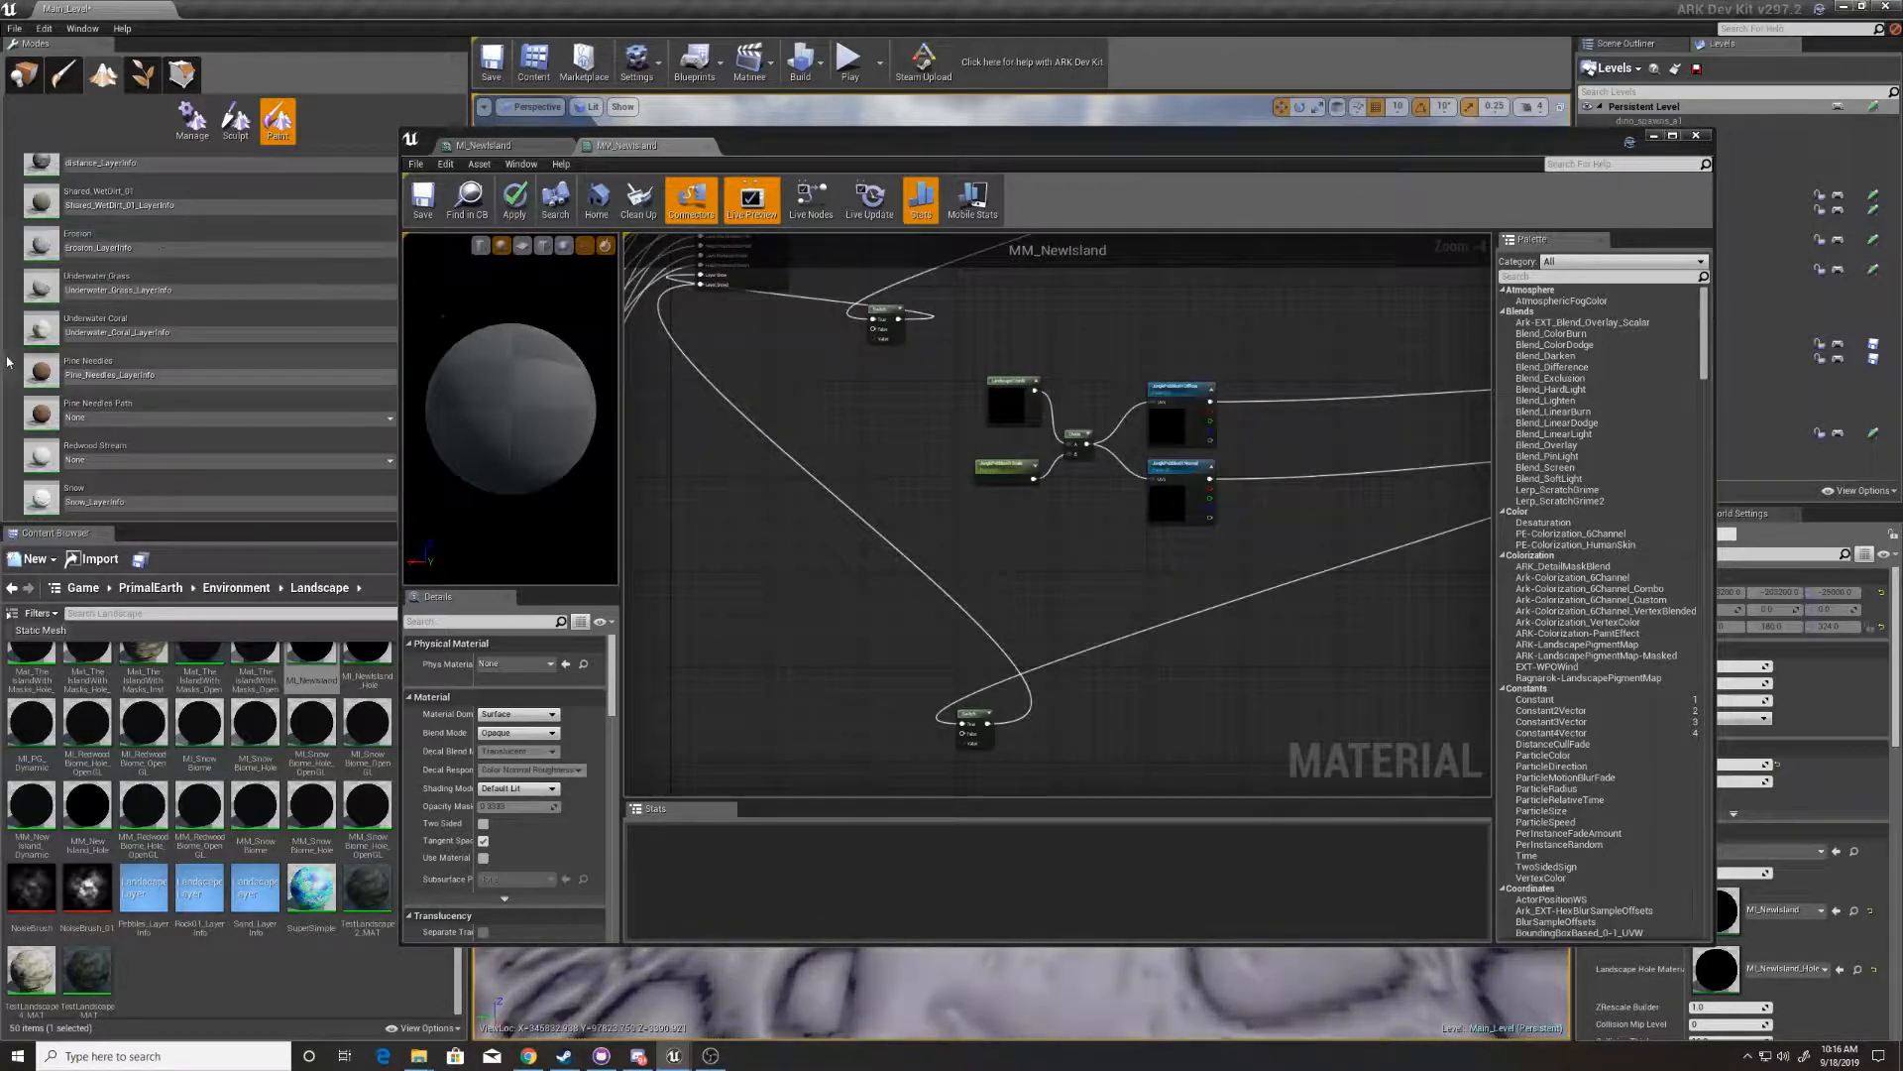
# - Select Pine Needles, then another layer, in the Landscape paint panel
pyautogui.click(121, 367)
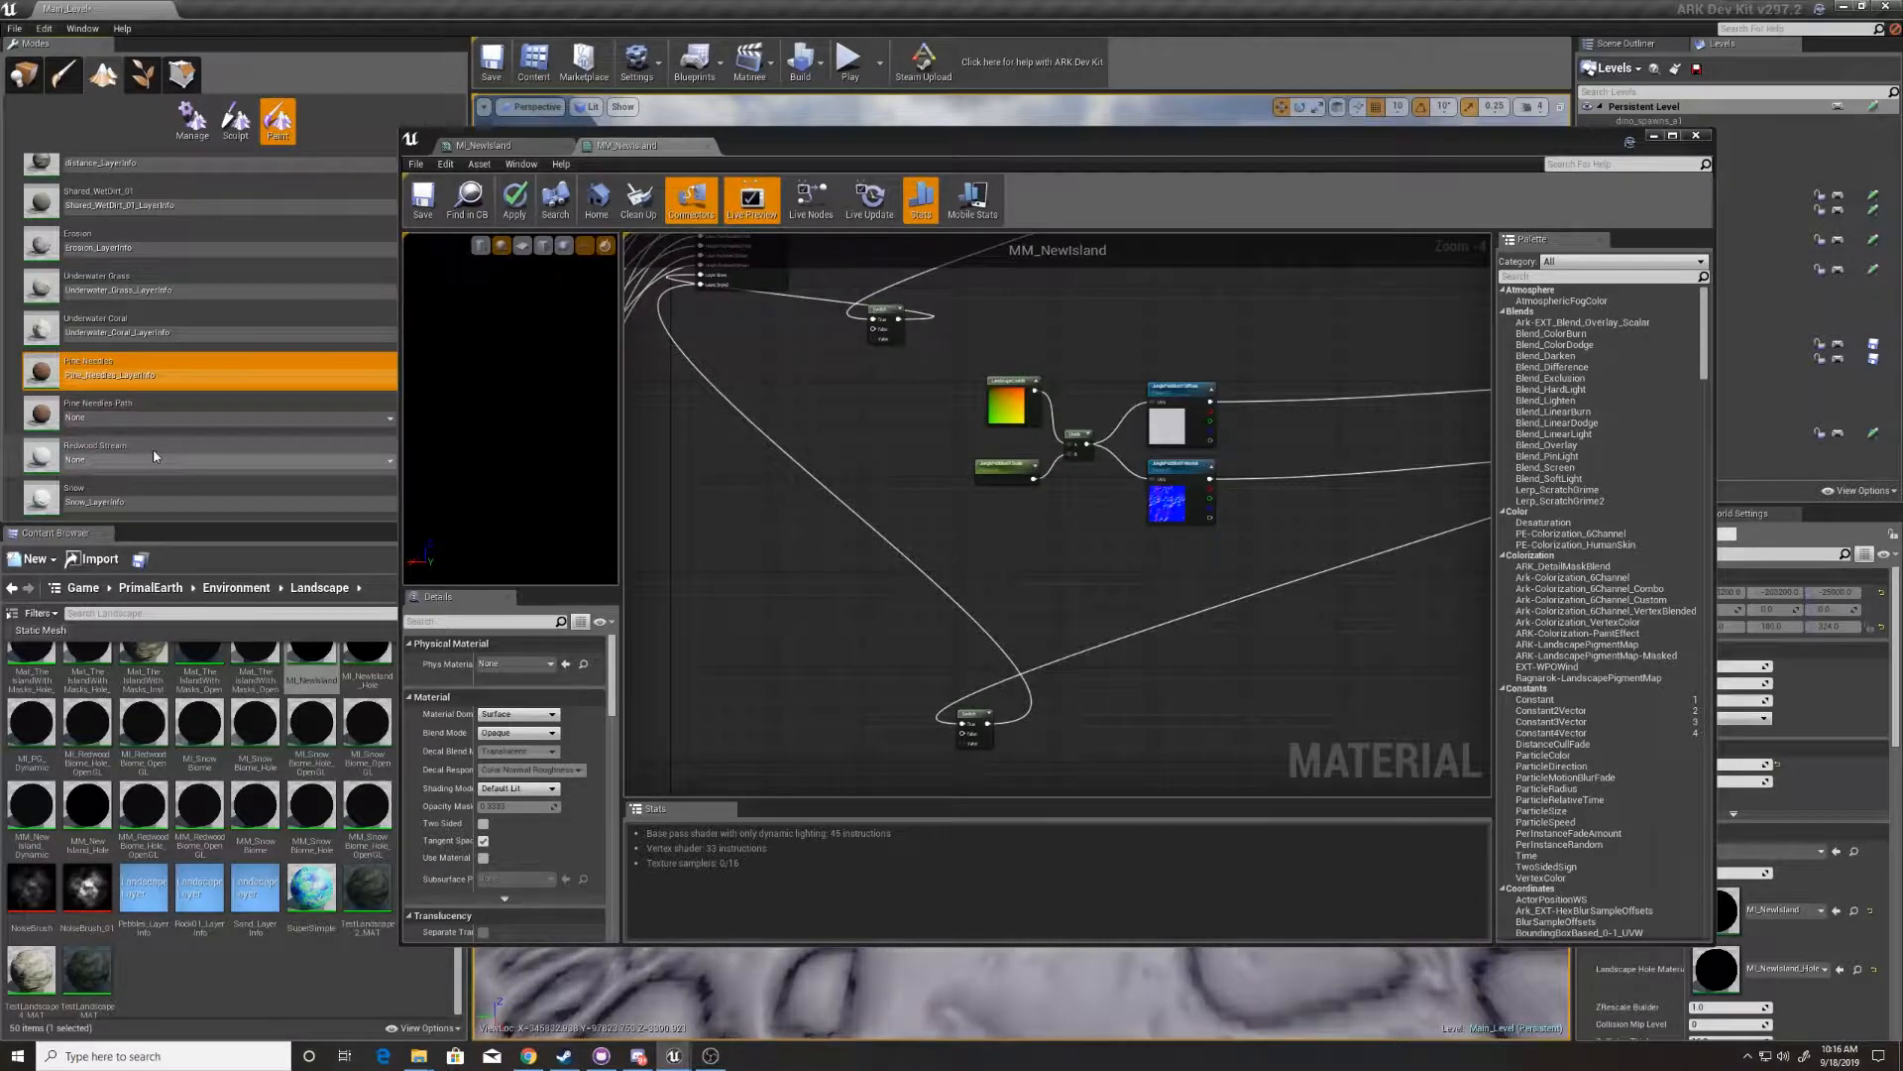
pyautogui.click(182, 455)
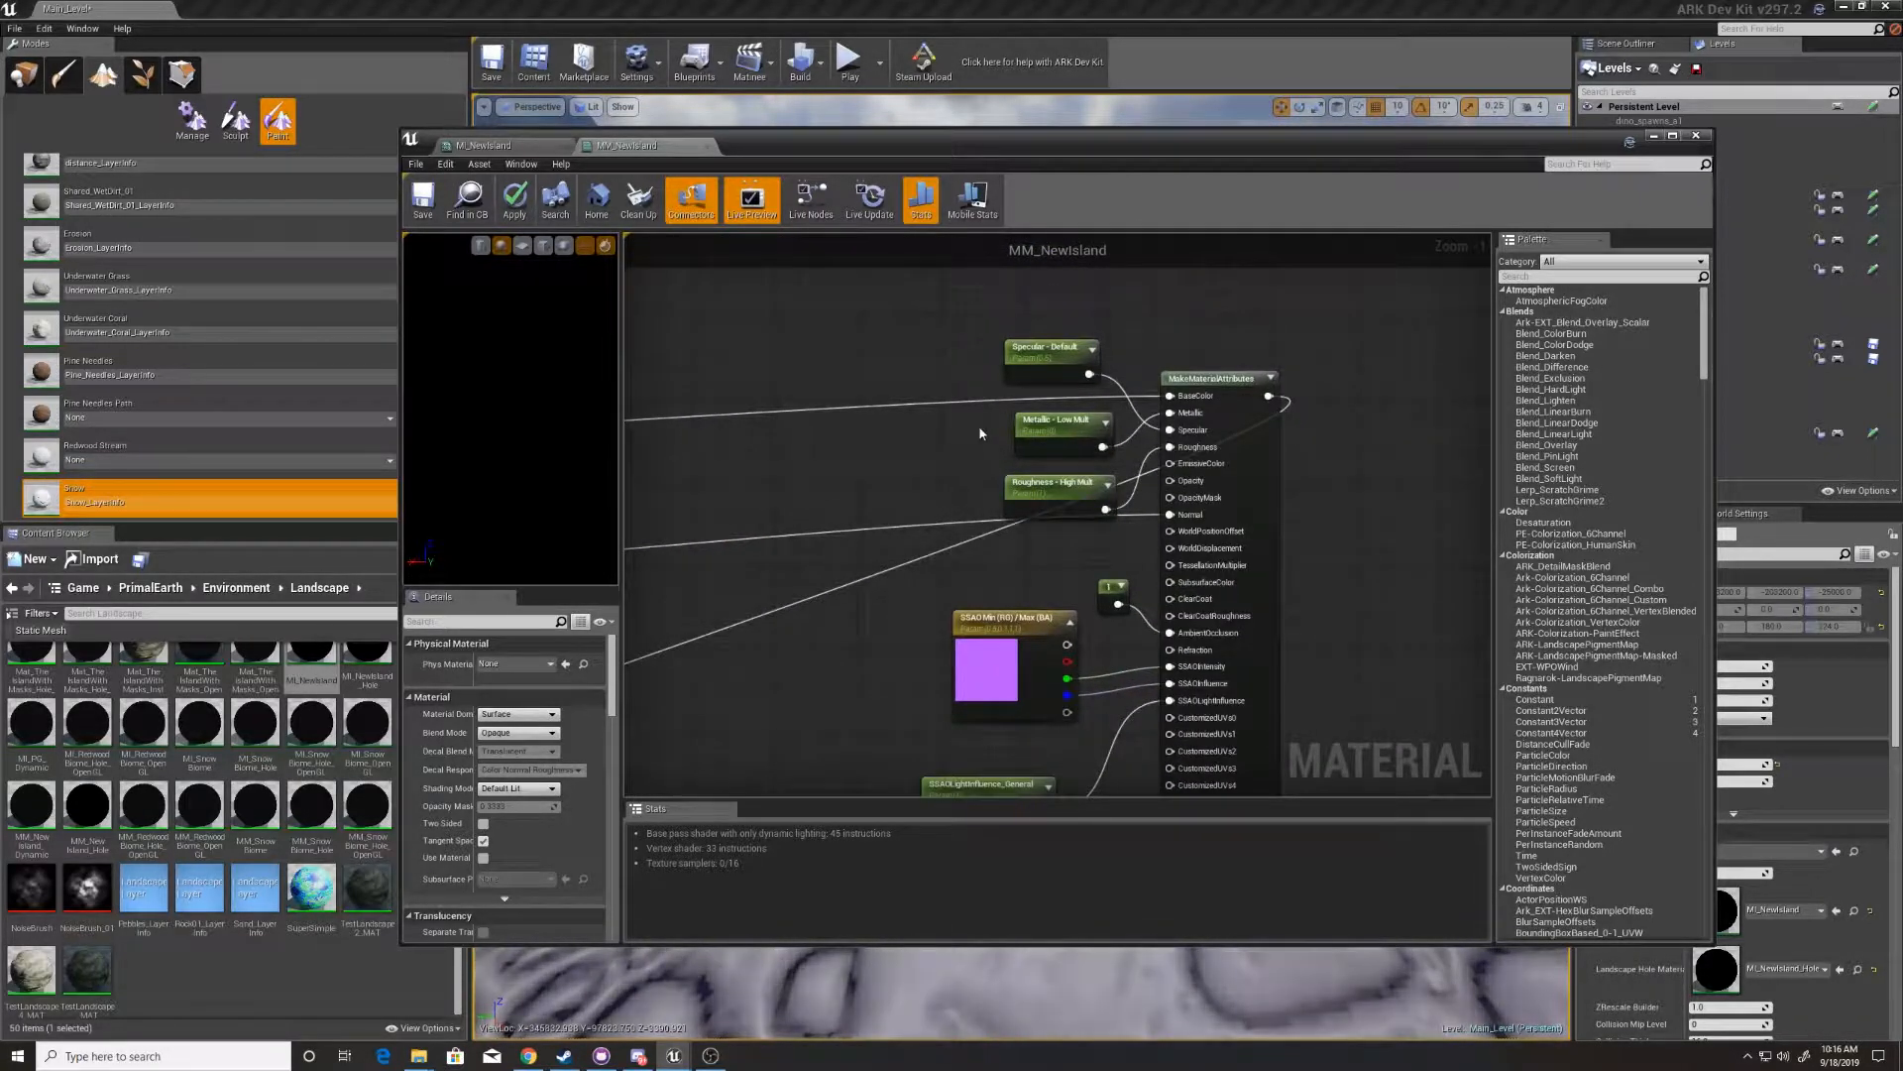
pyautogui.moveTo(1047, 368)
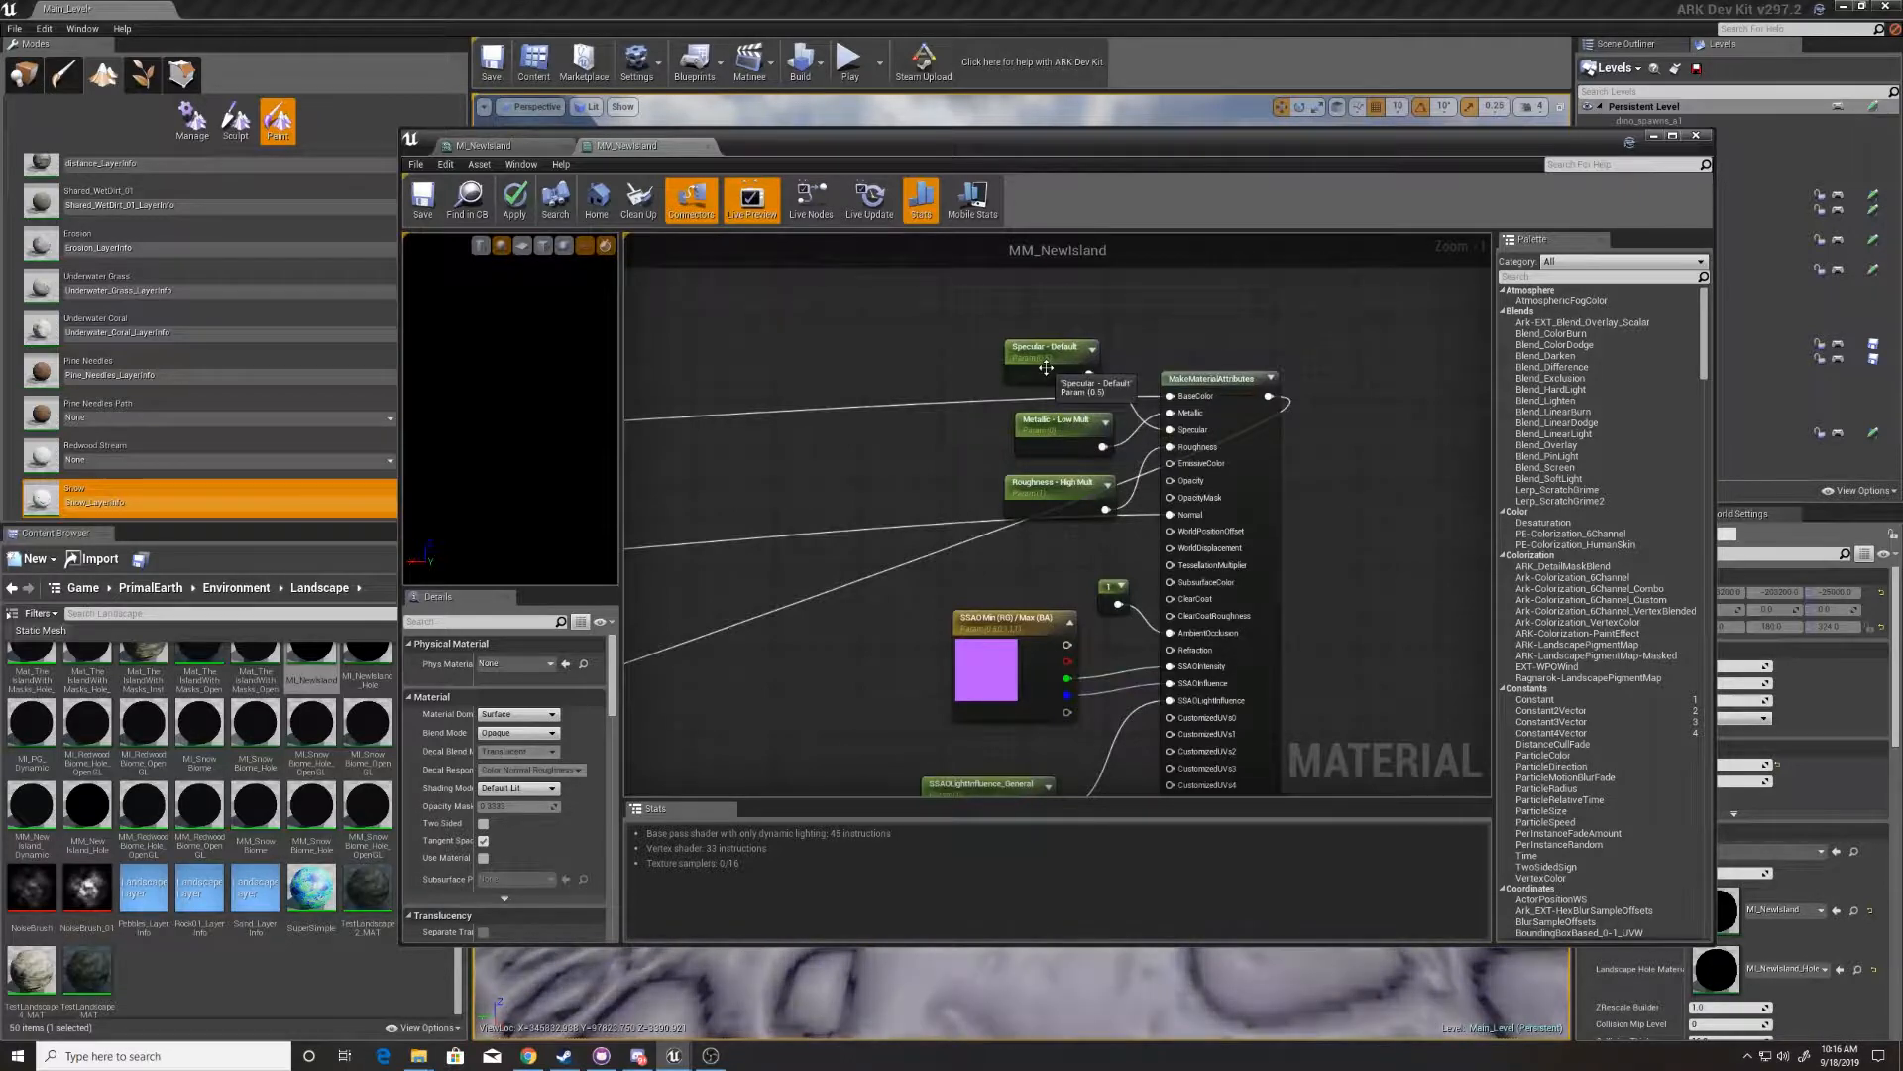
# - Edit the Metallic - Low Mult parameter's Details, entering 1, to set its GLOBALS group
pyautogui.click(1049, 352)
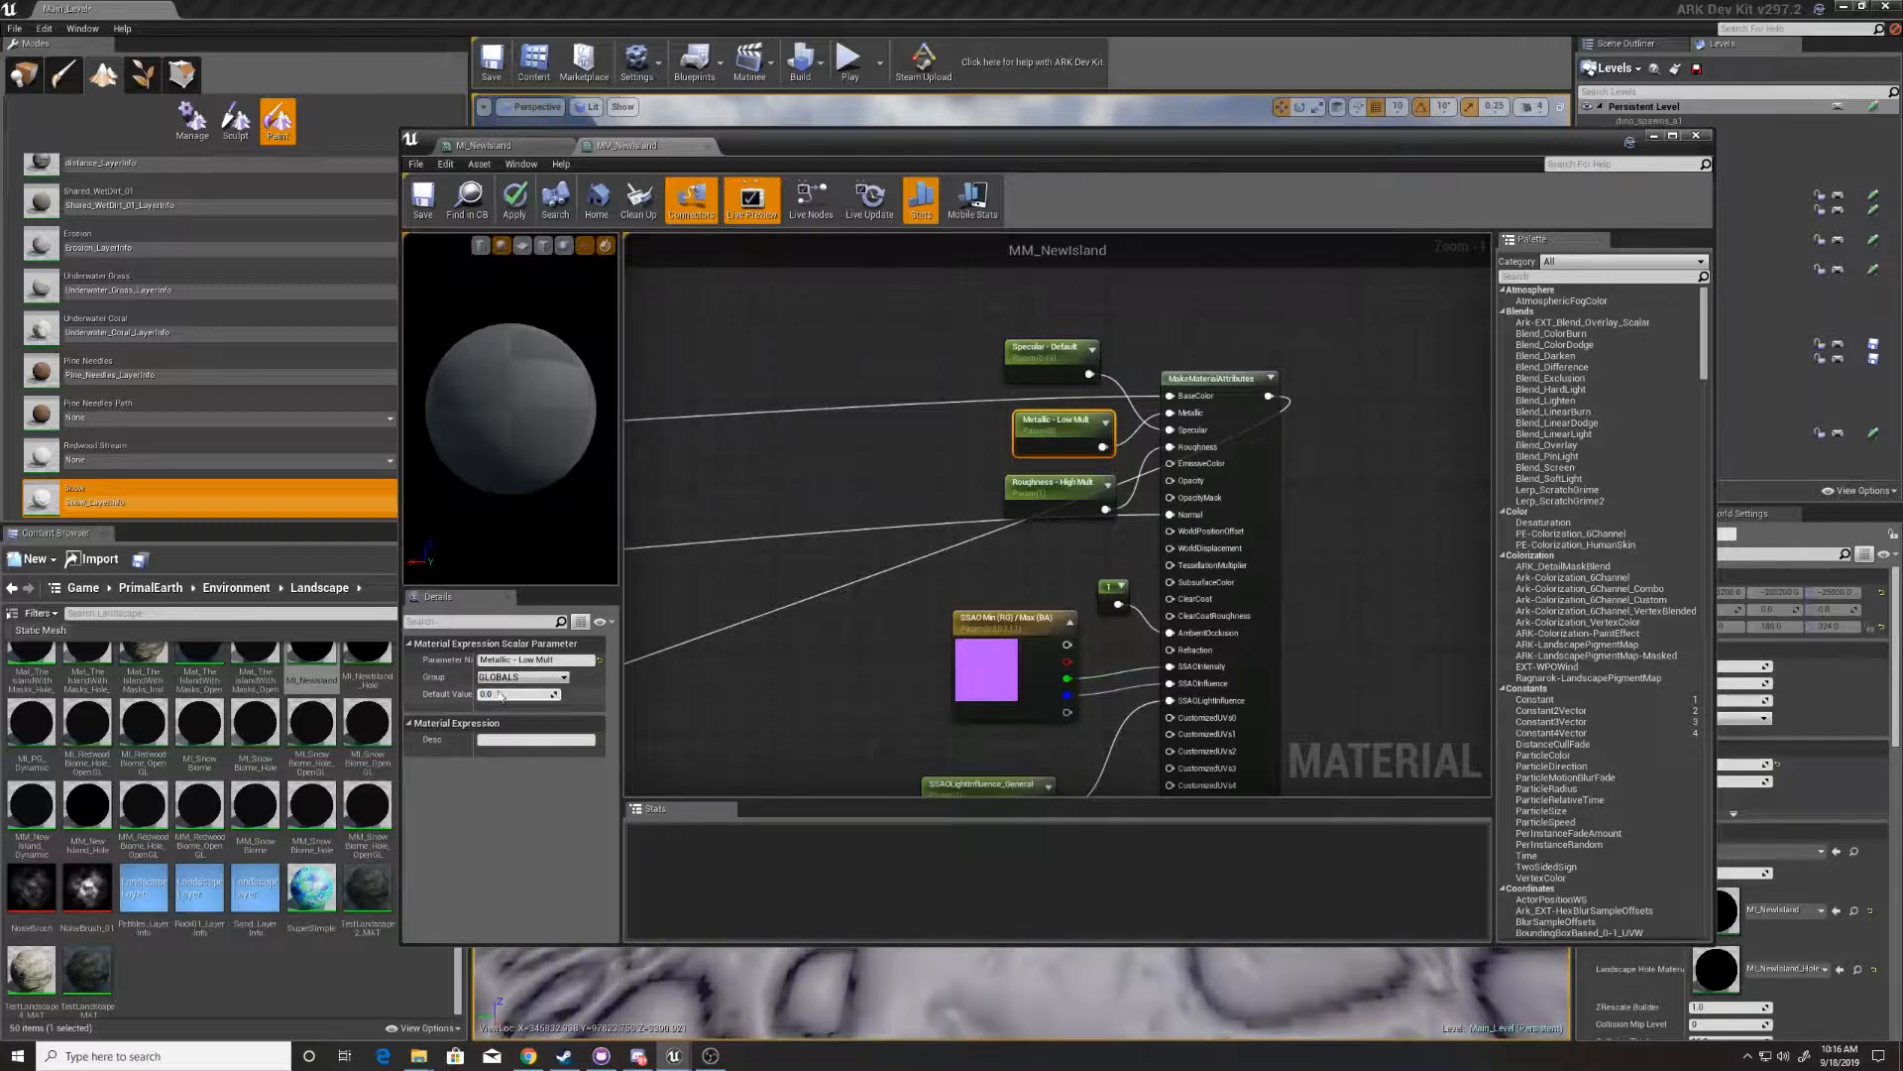
pyautogui.write('1')
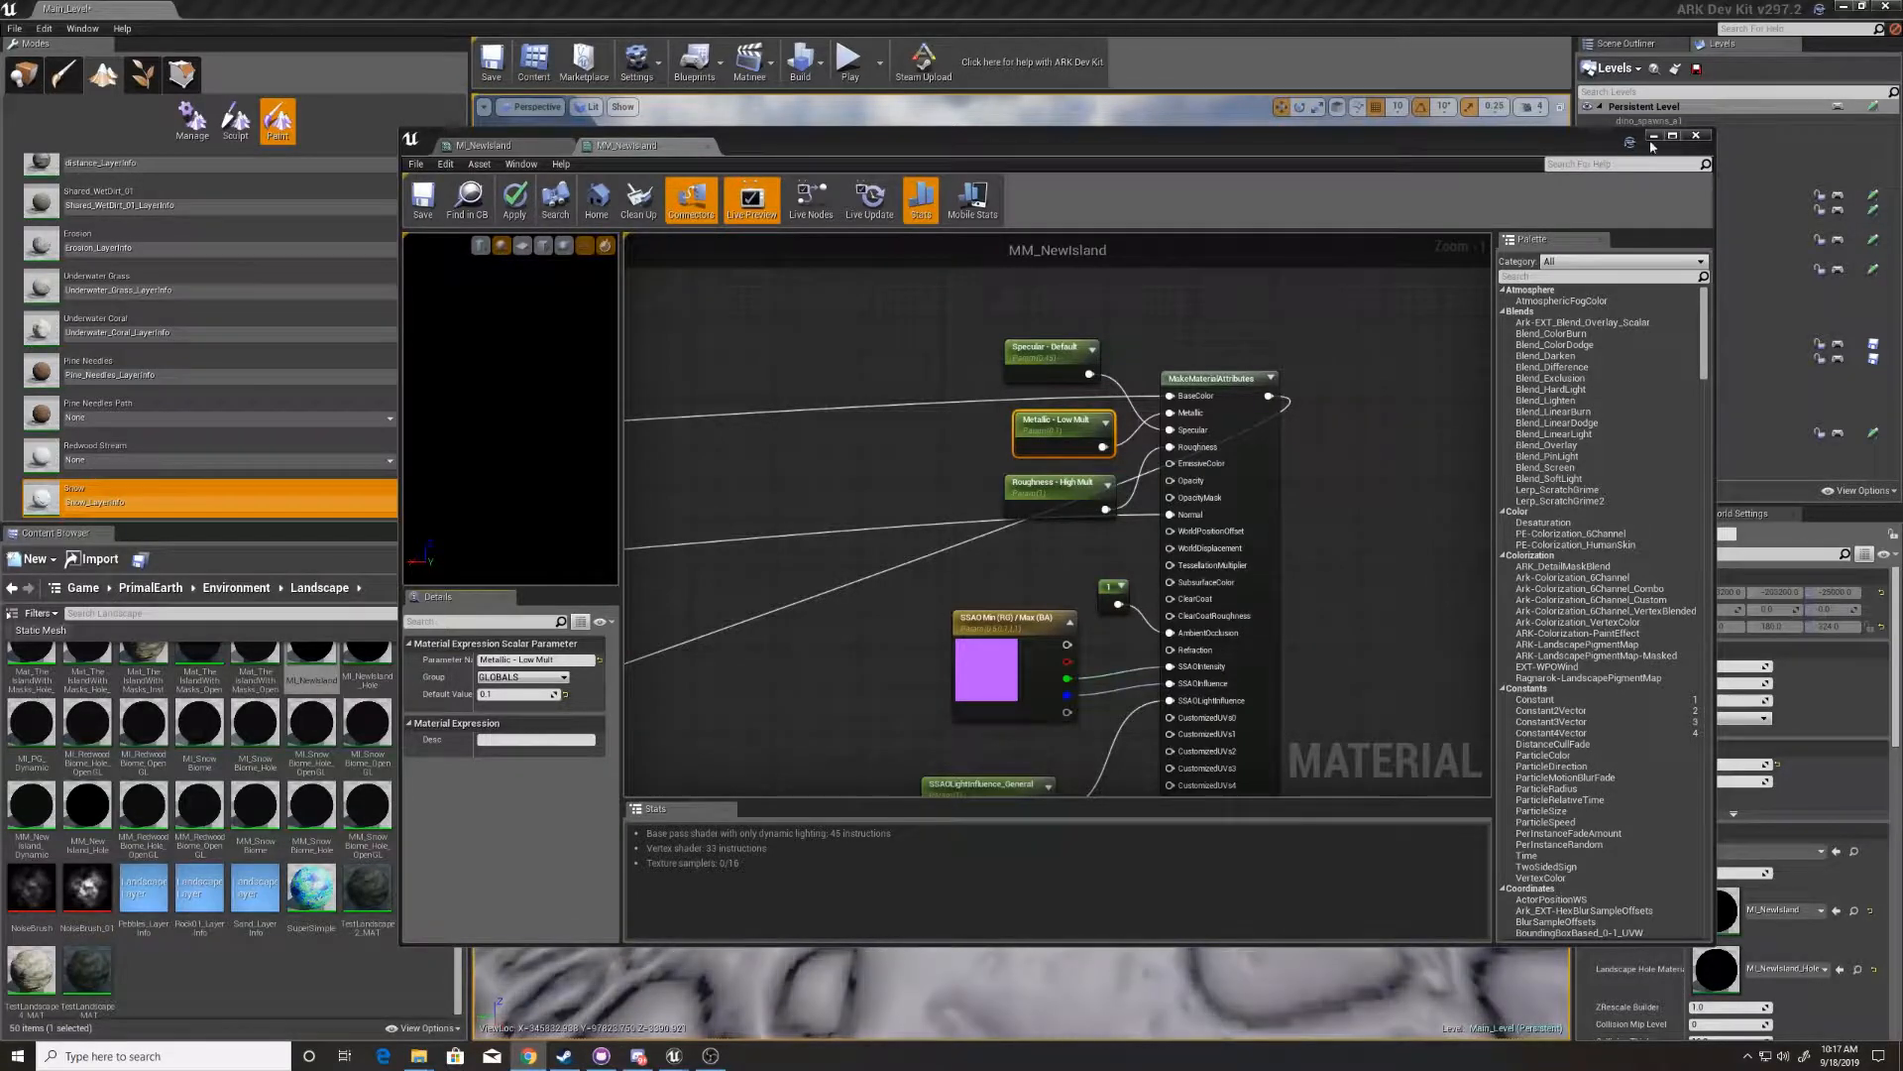
pyautogui.click(1697, 135)
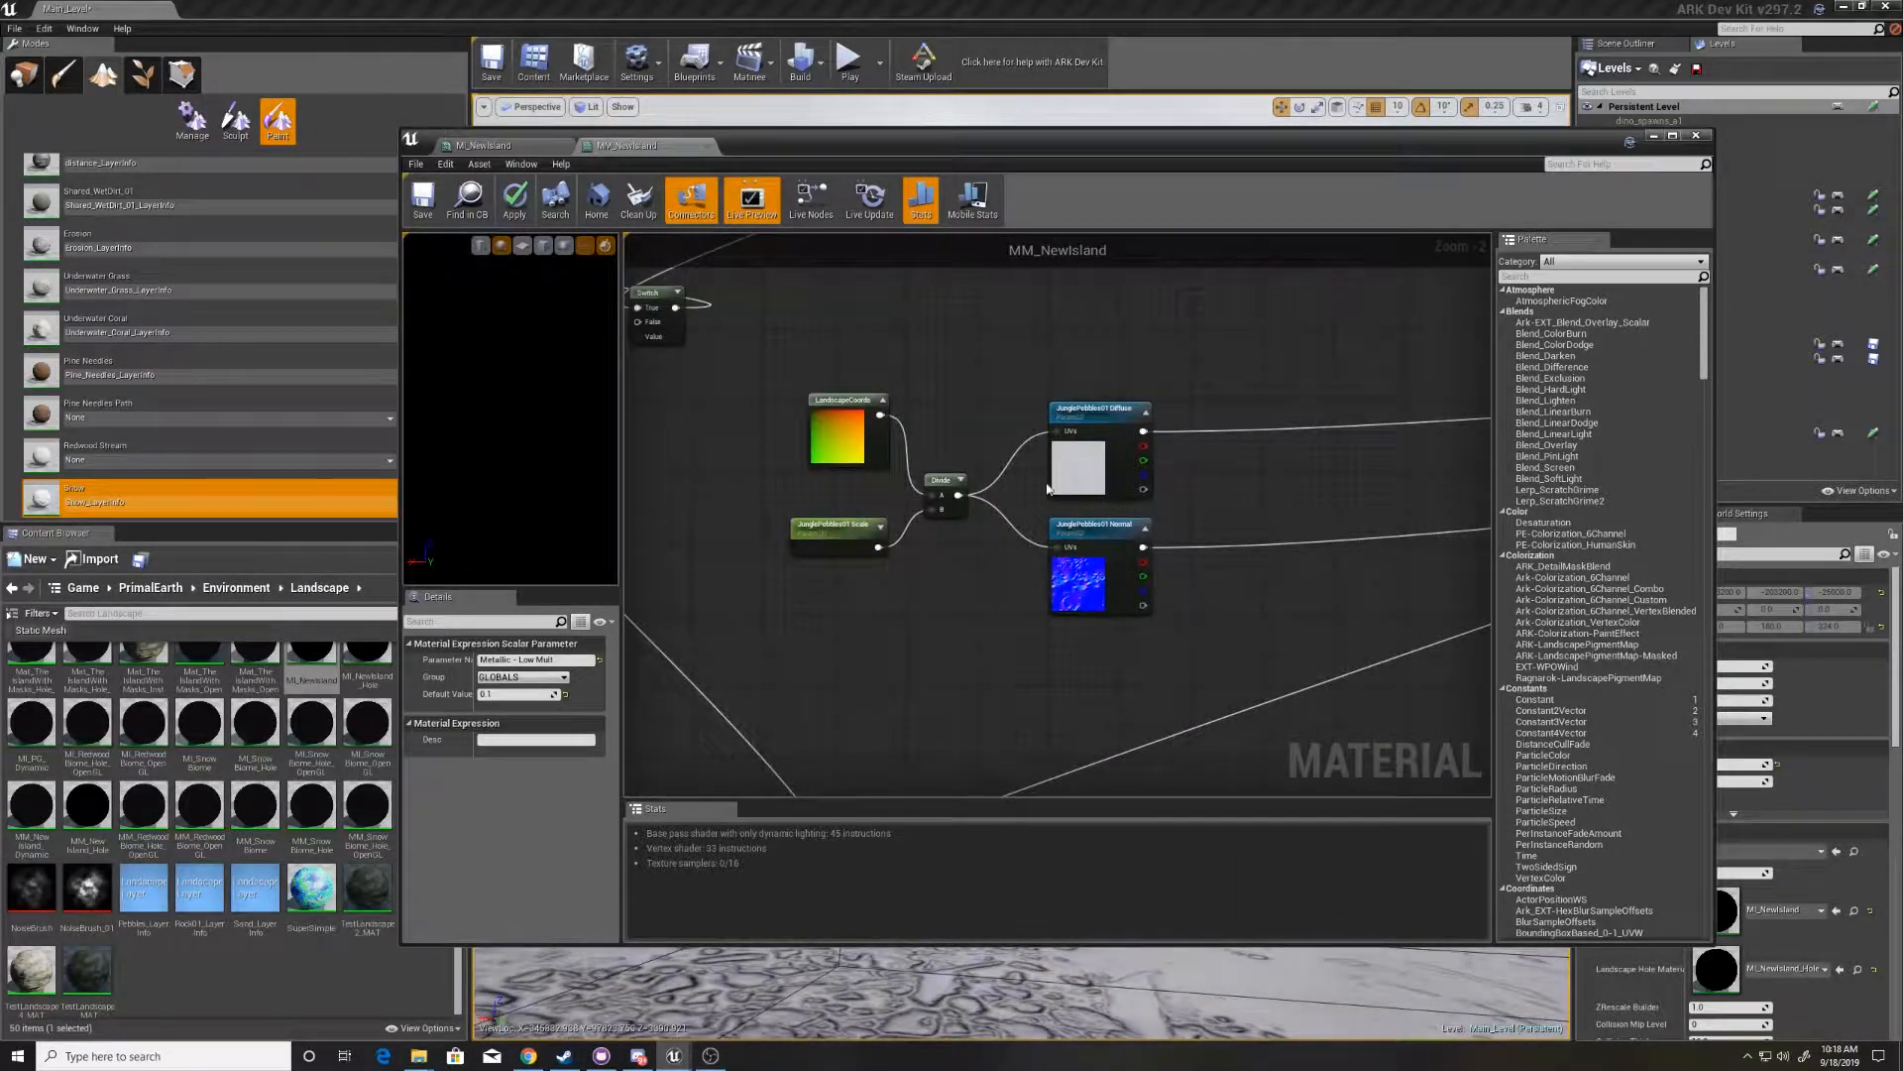
pyautogui.moveTo(1098, 412)
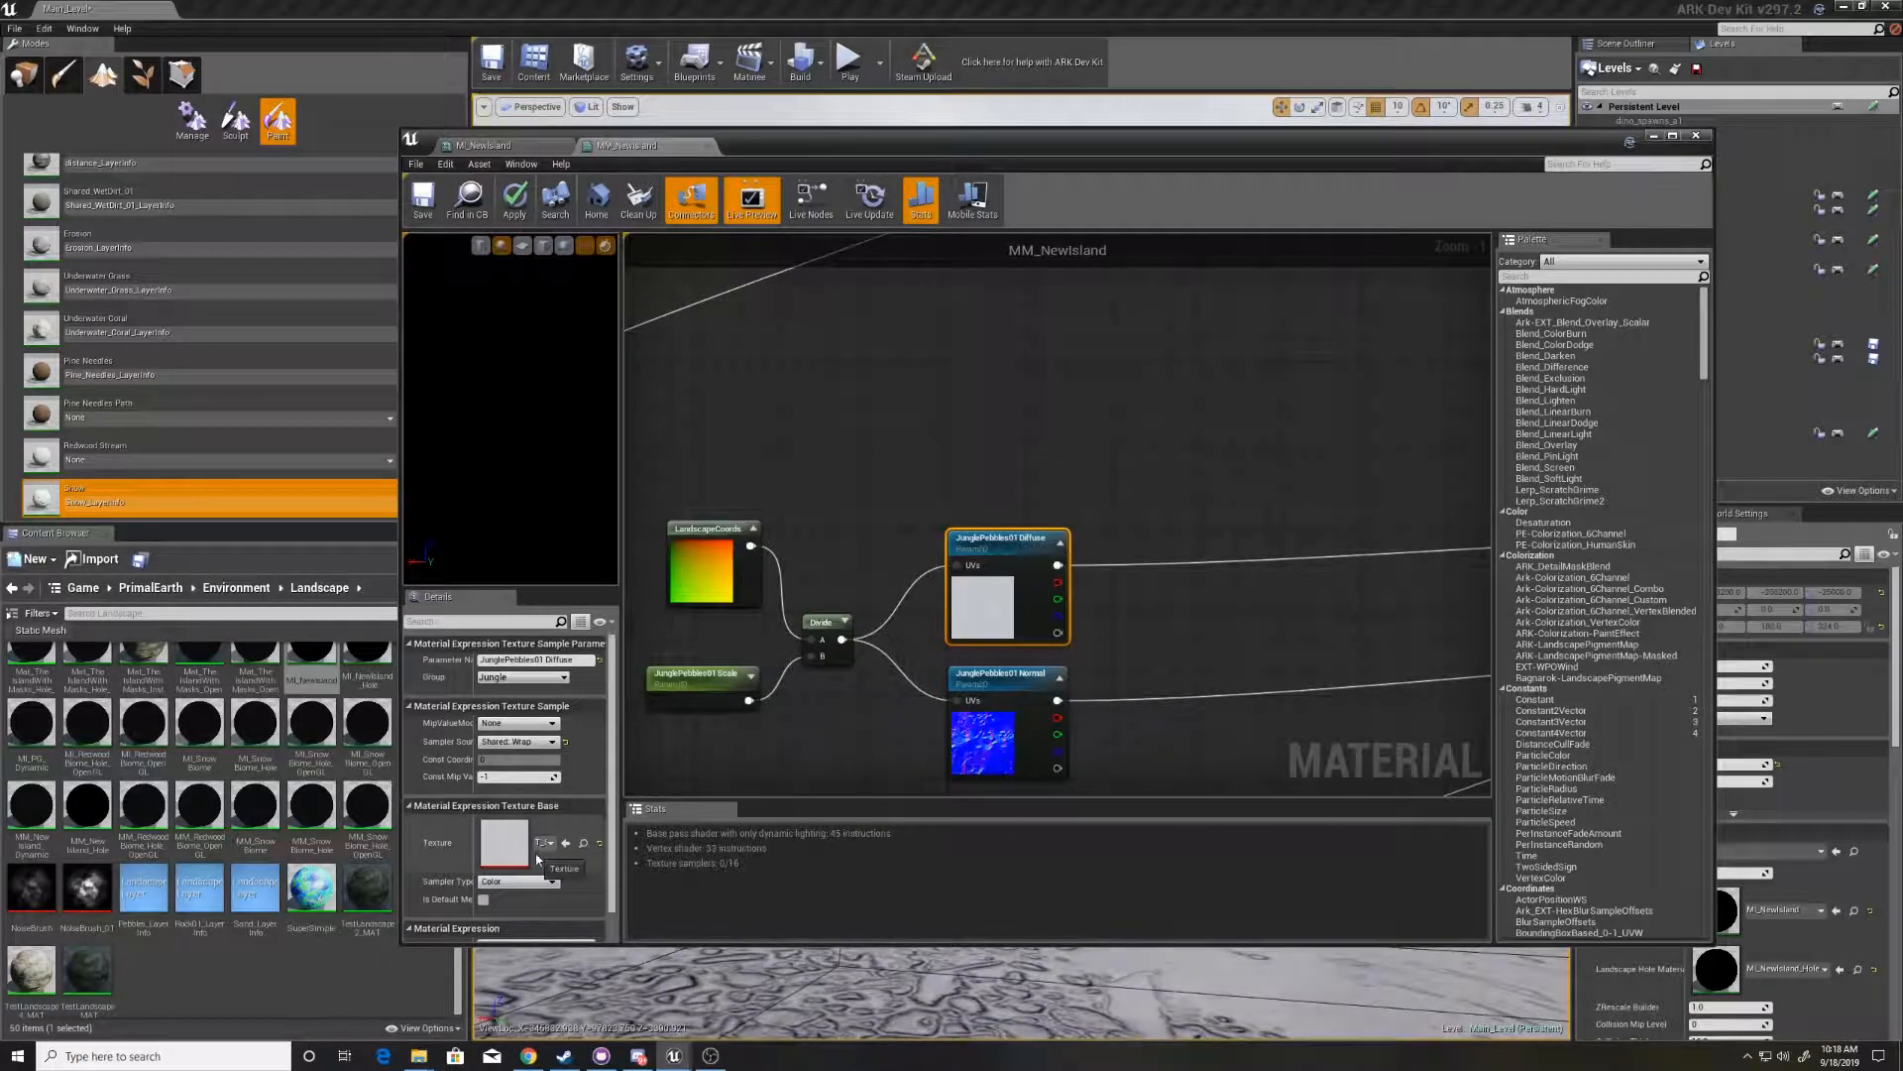
# - Assign the JunglePebbles01 Diffuse and Scale parameter nodes to the GLOBALS group
pyautogui.click(547, 842)
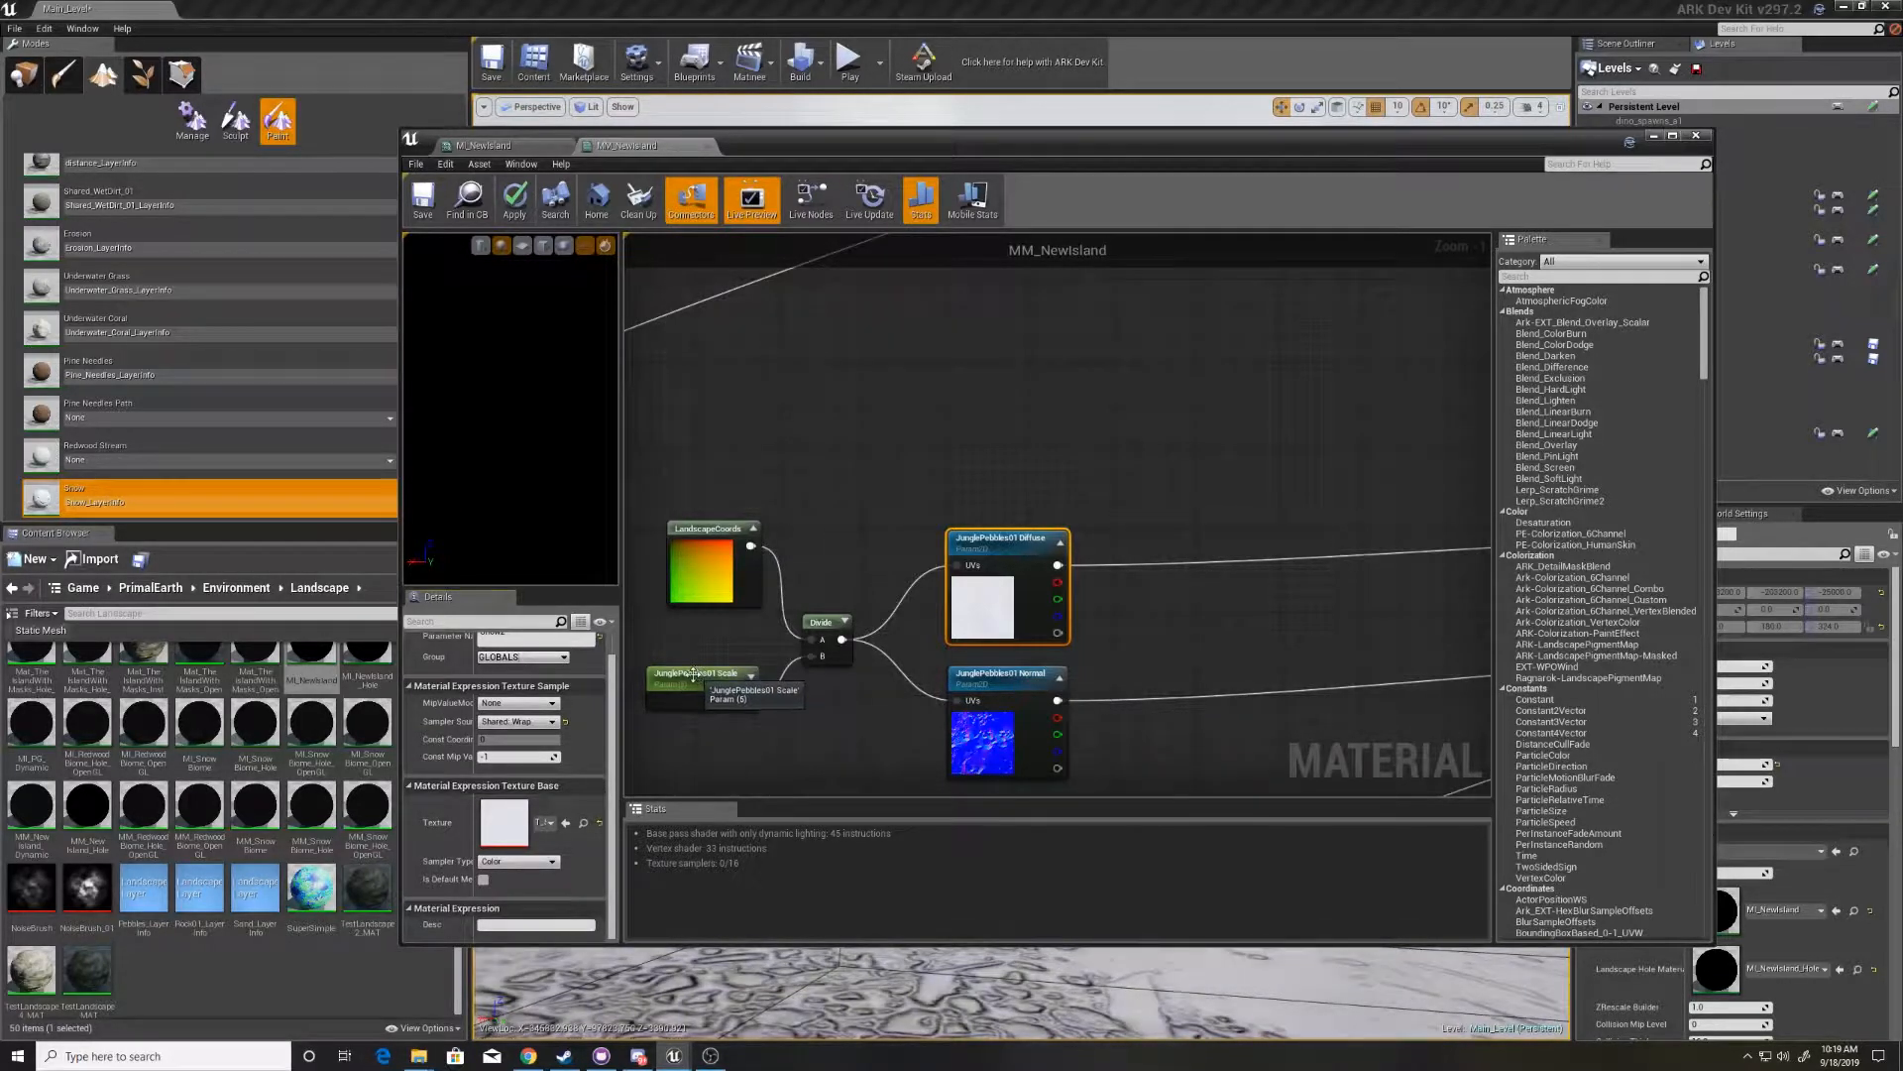
pyautogui.click(698, 674)
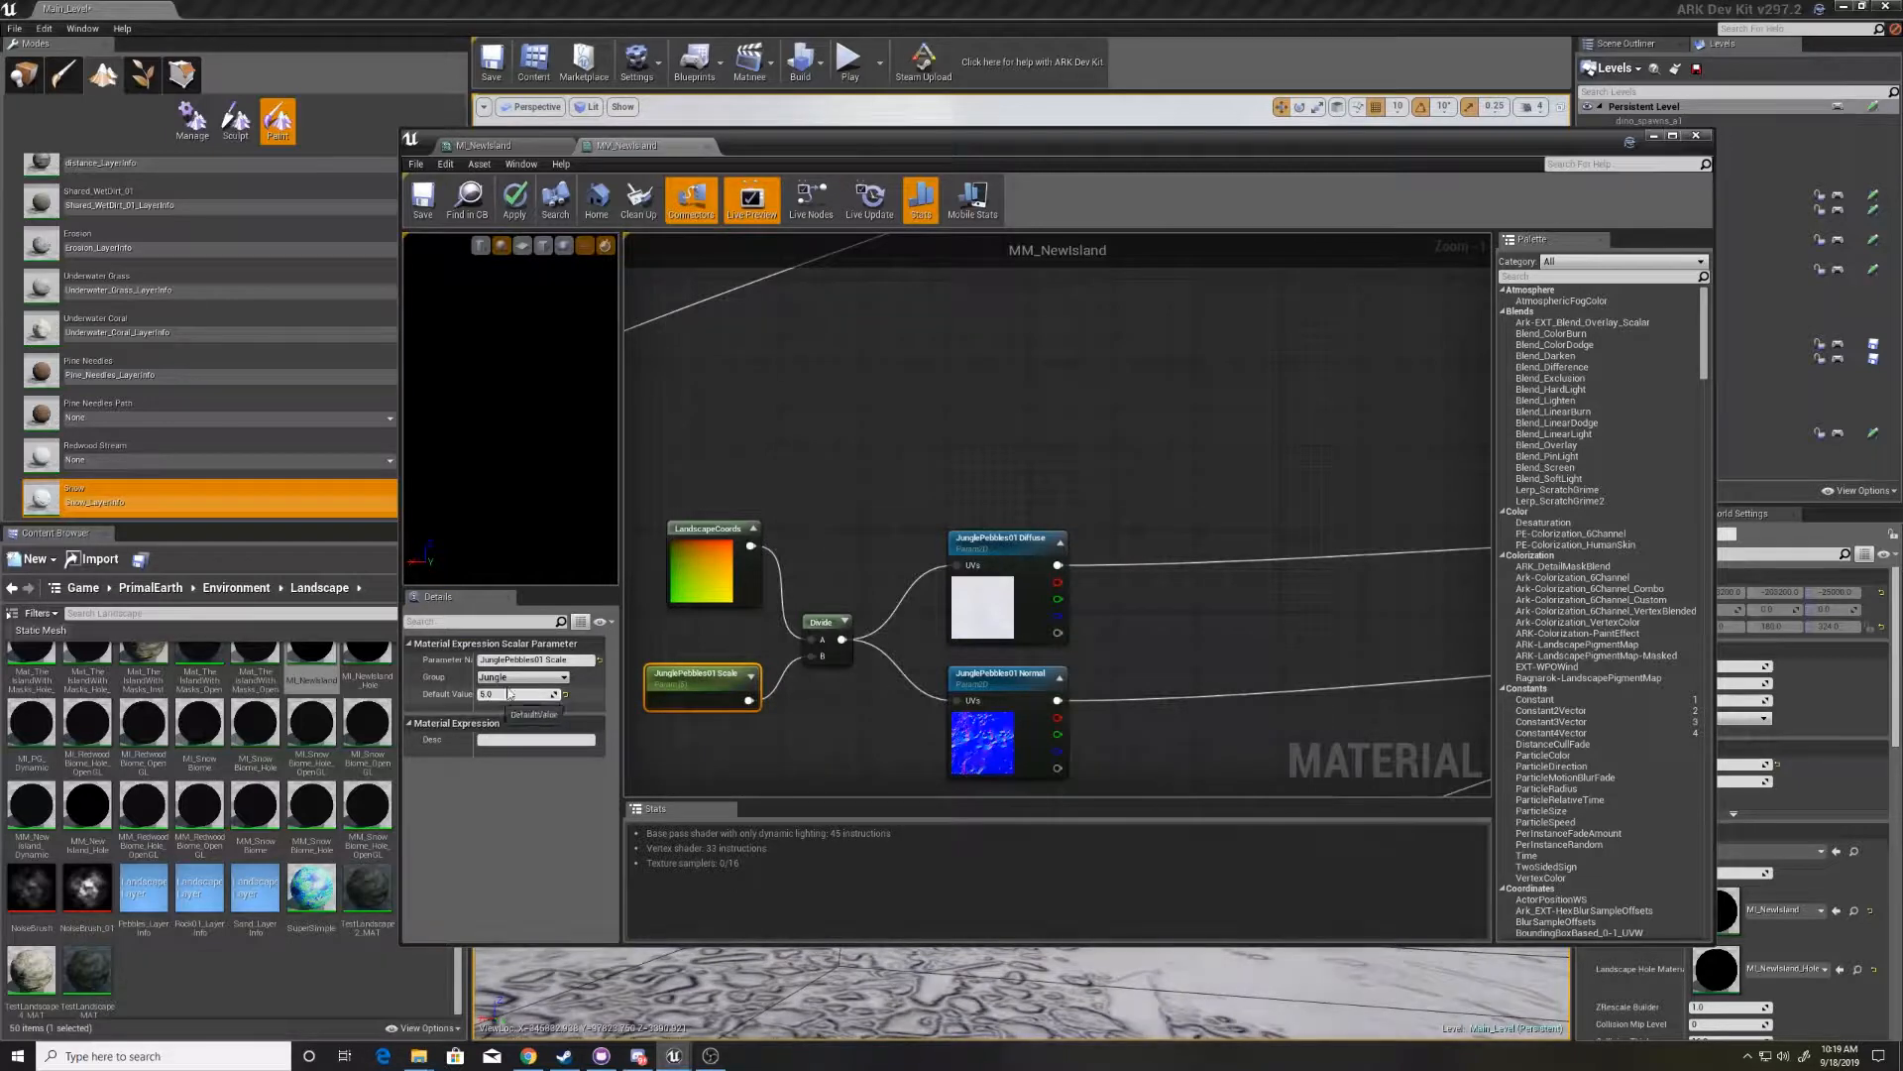
pyautogui.click(515, 693)
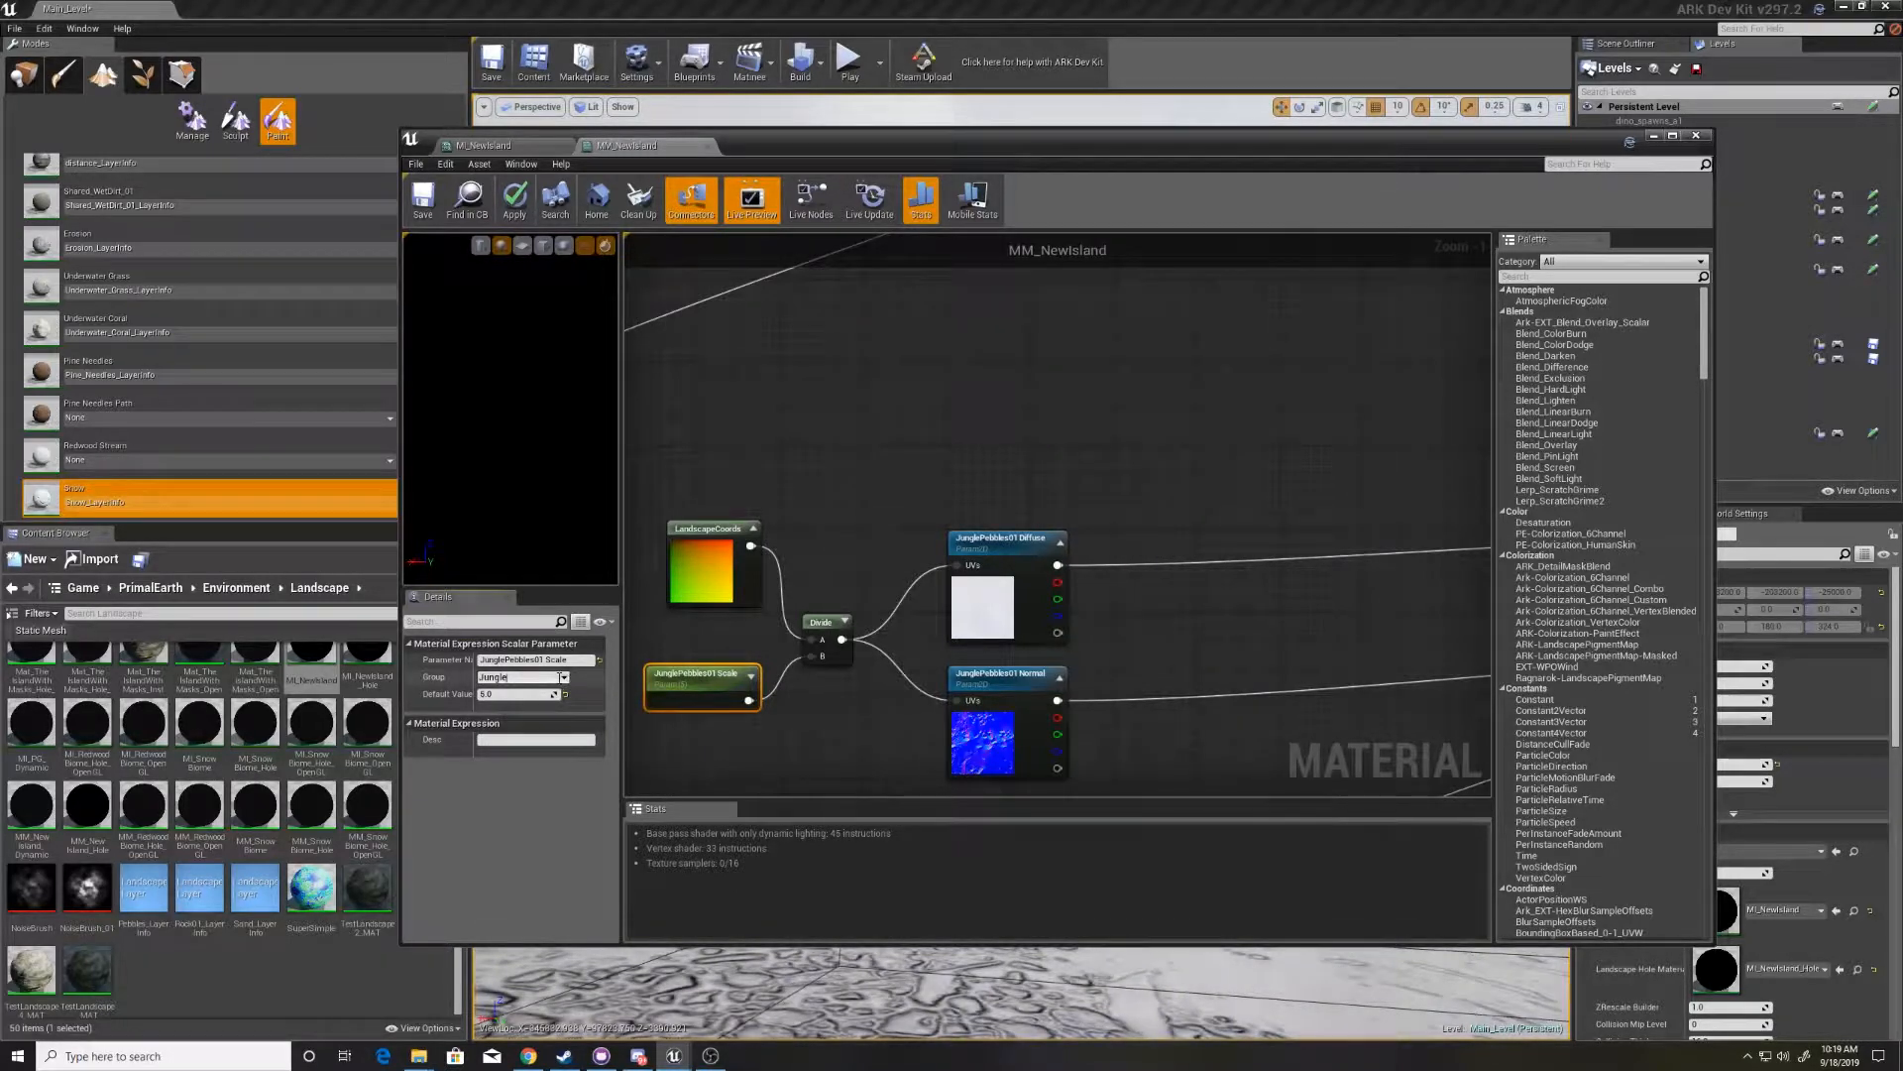
pyautogui.click(561, 676)
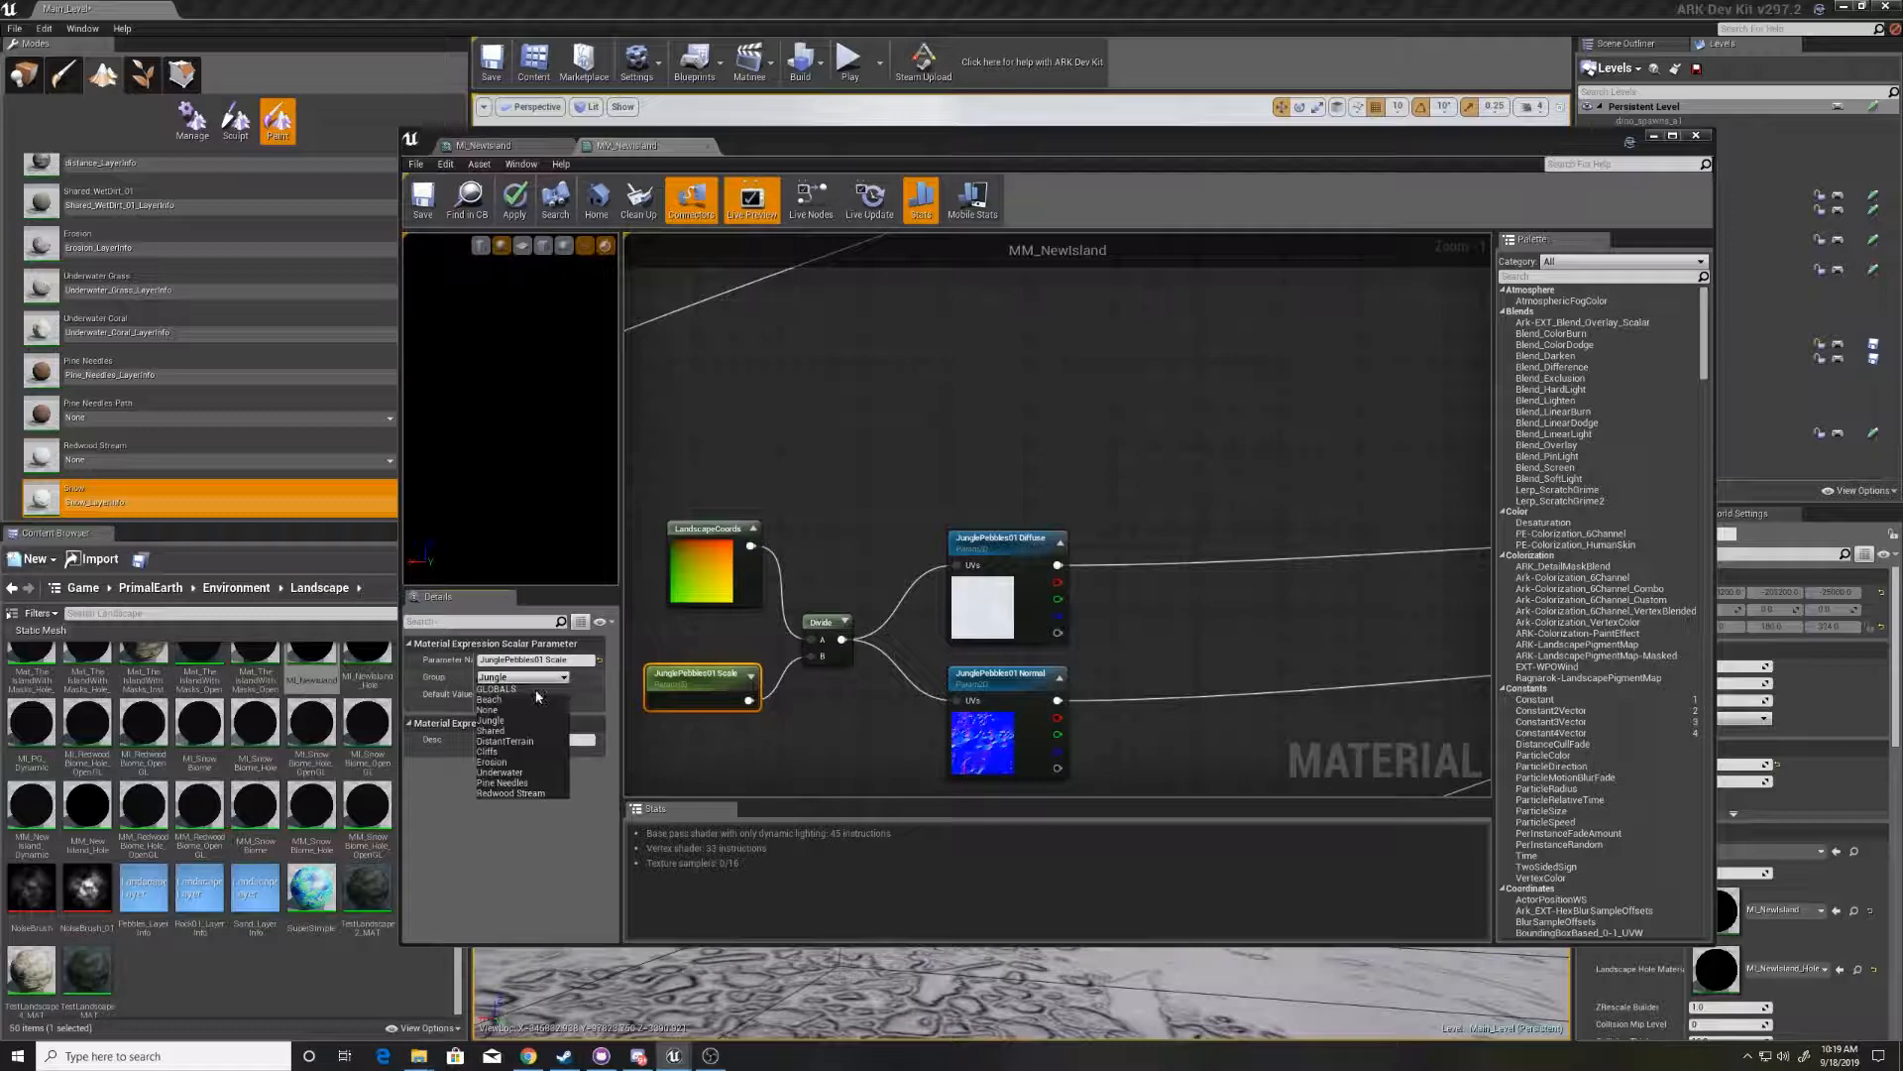
pyautogui.click(495, 688)
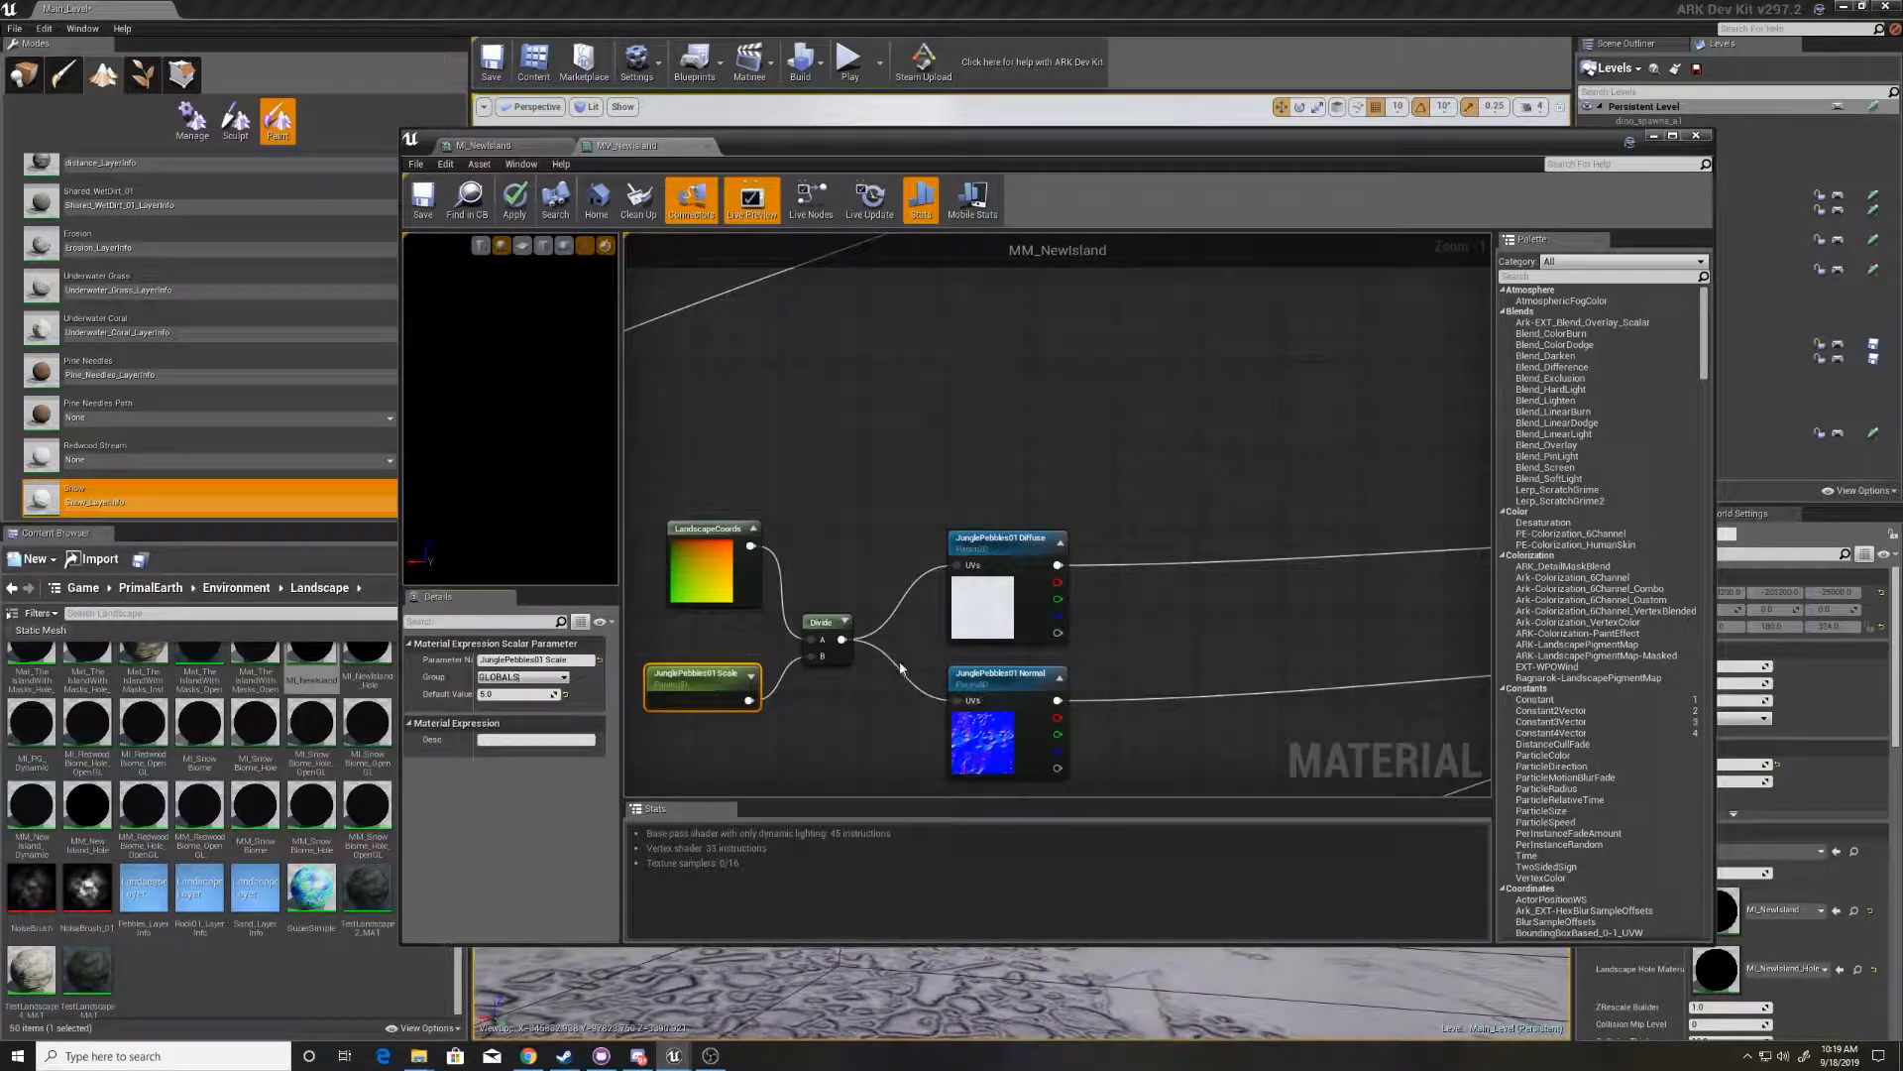
pyautogui.moveTo(1005, 672)
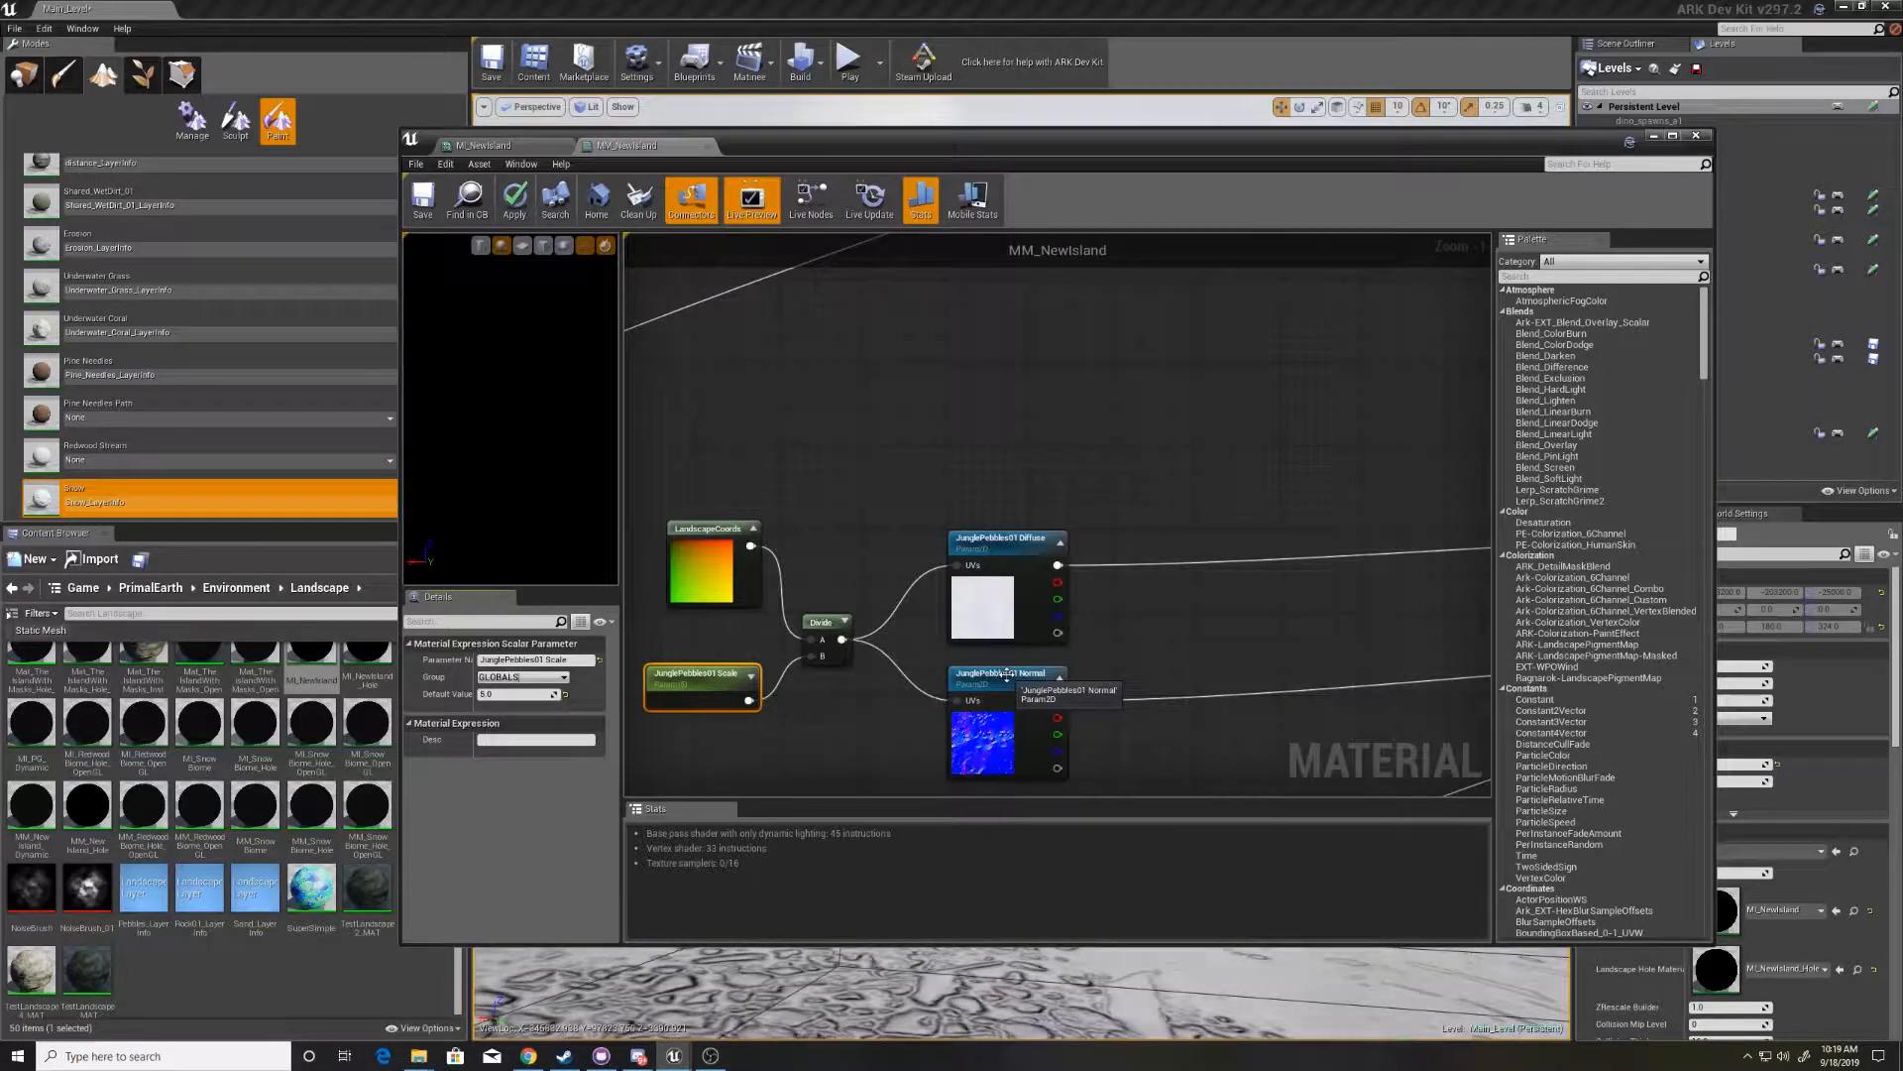
# - Move the JunglePebbles01 Normal texture parameter into the GLOBALS group
pyautogui.click(1005, 673)
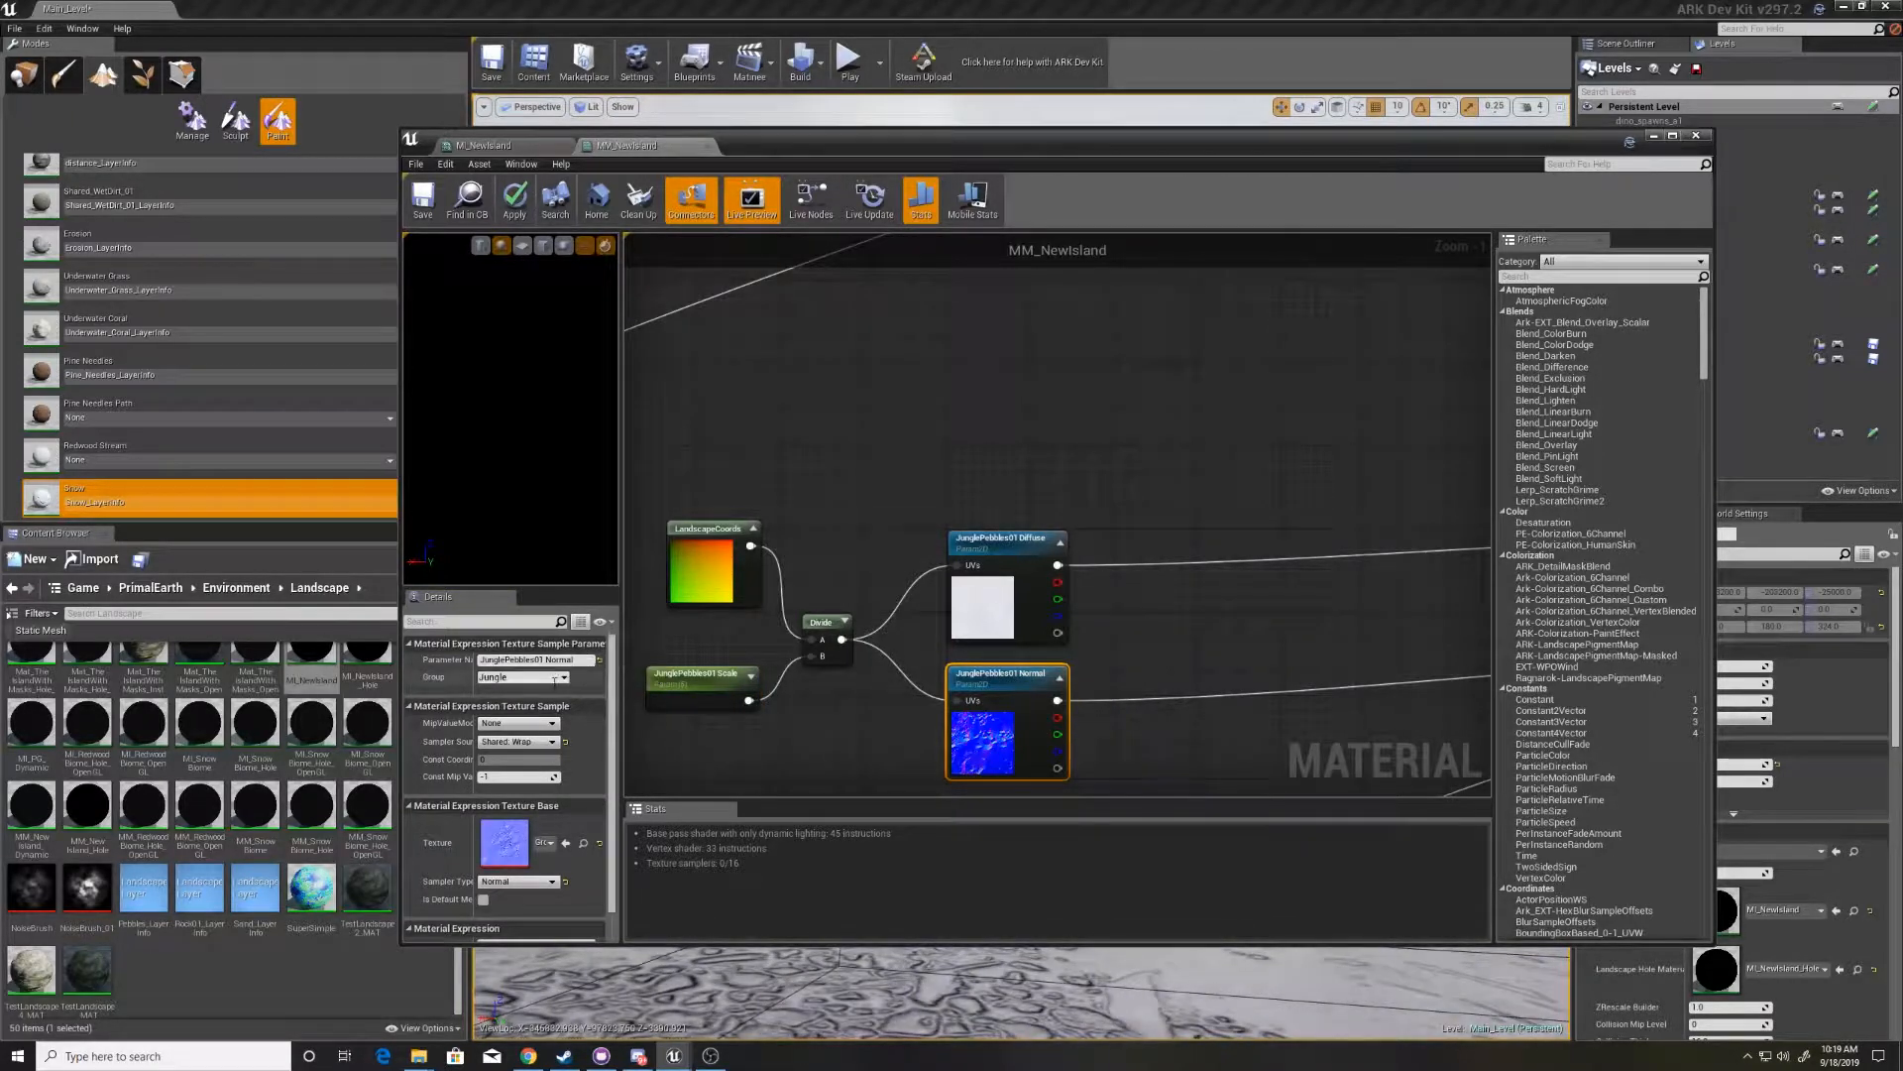
pyautogui.click(559, 676)
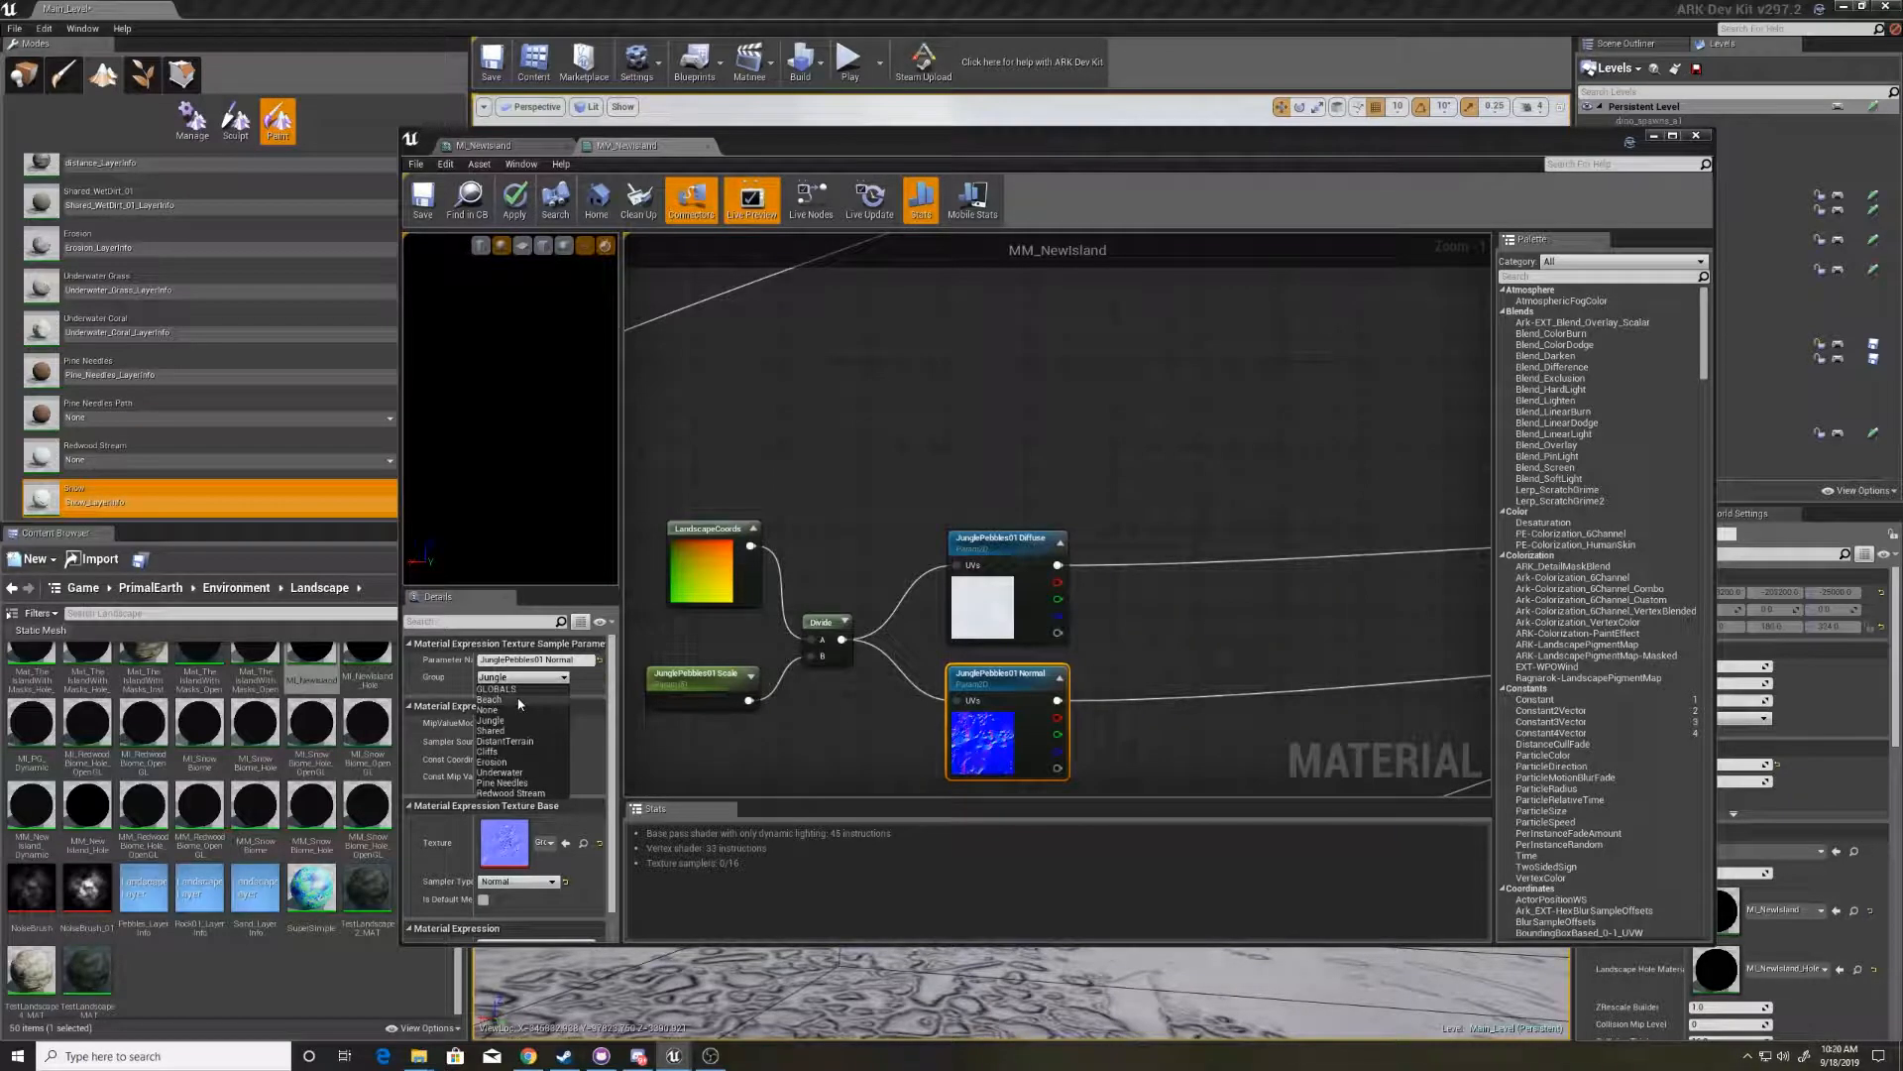
pyautogui.click(496, 688)
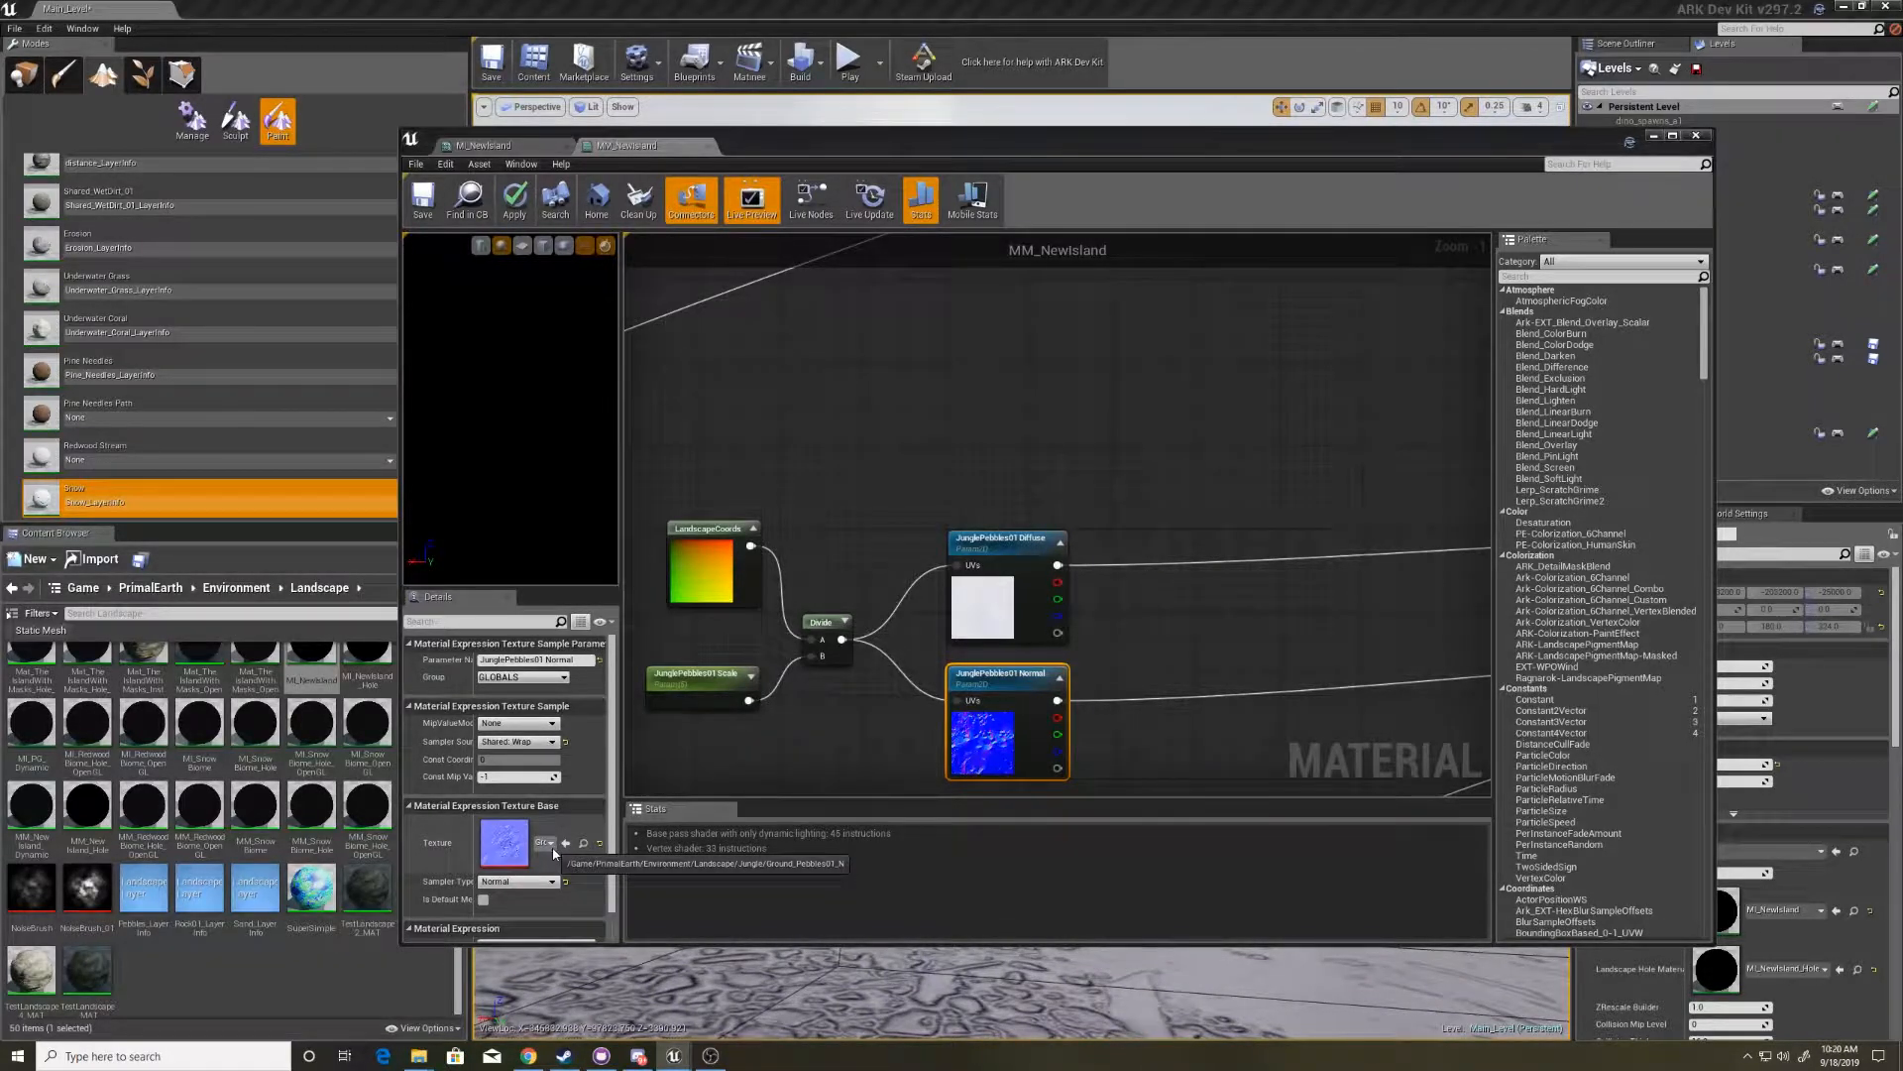
pyautogui.click(546, 843)
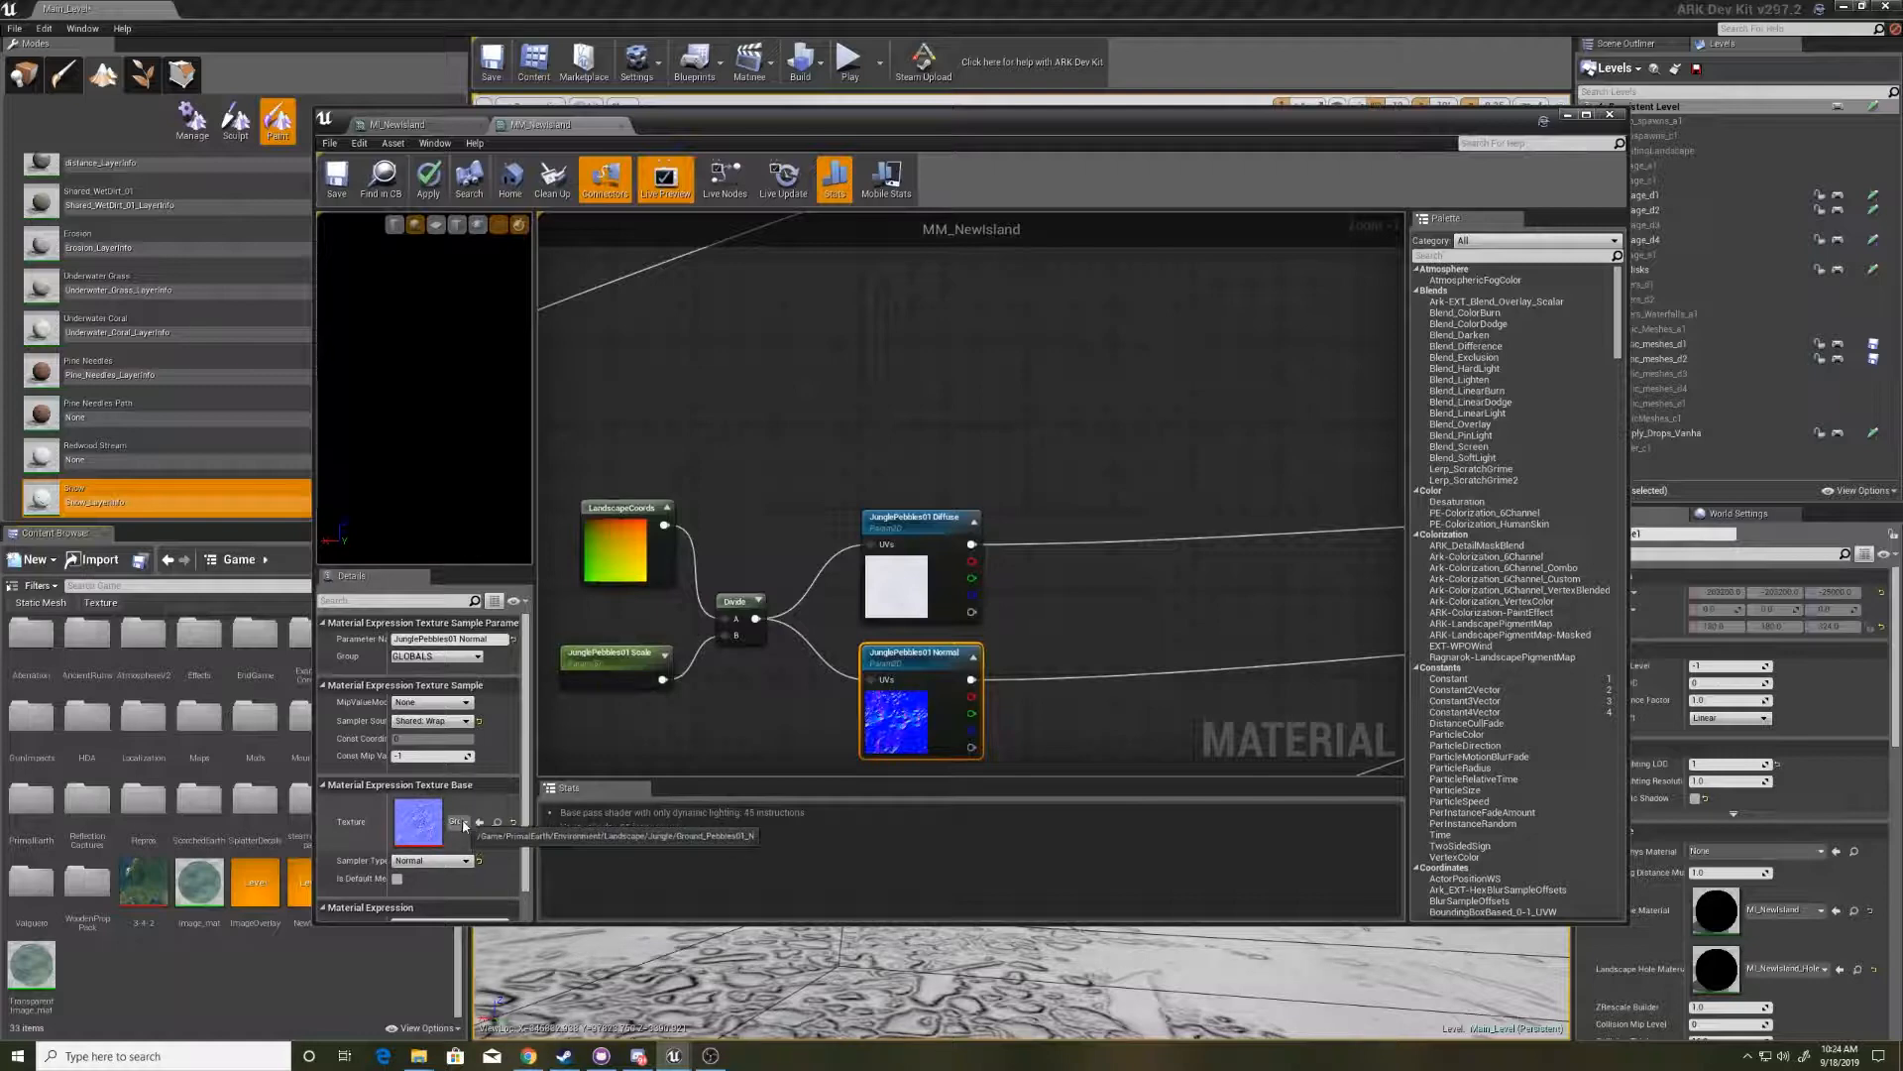
# - Search the texture picker and Content Browser for 'iceland' to list the Iceland snow textures
pyautogui.click(460, 822)
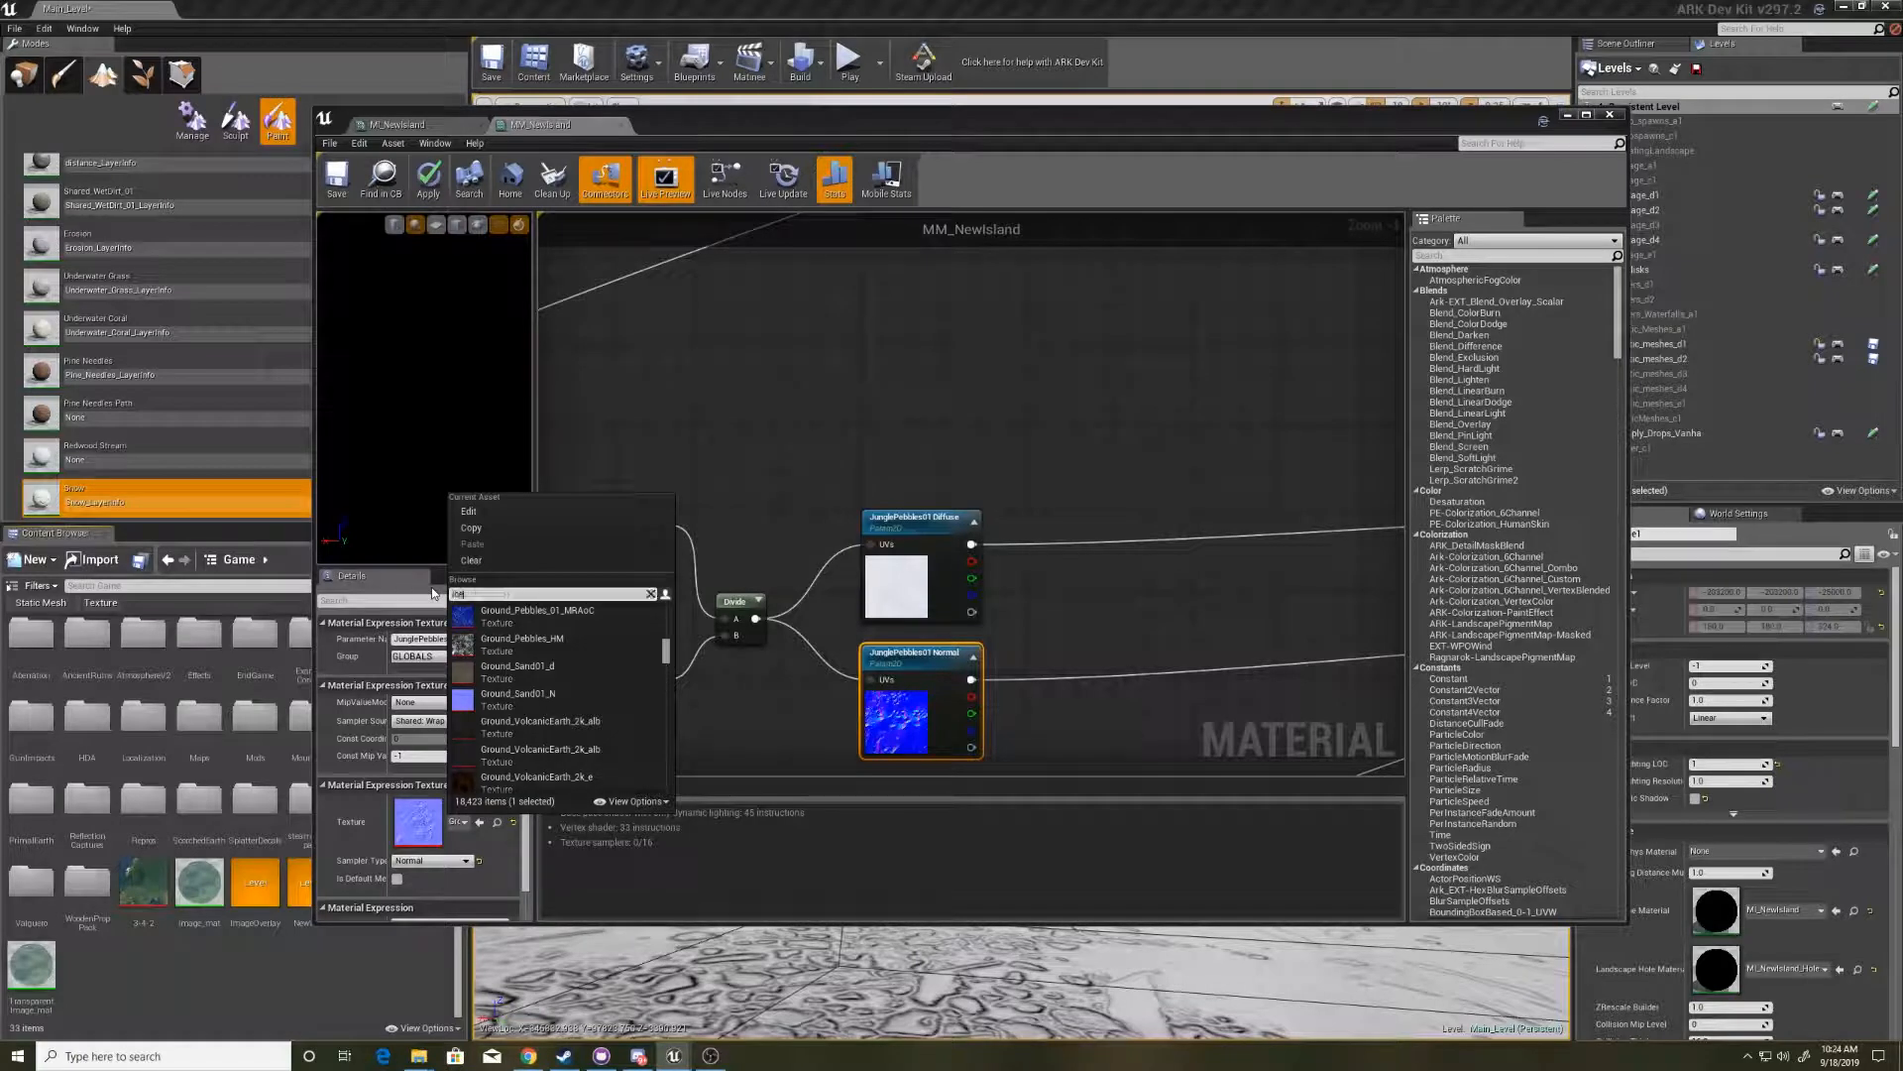
pyautogui.write('iceland')
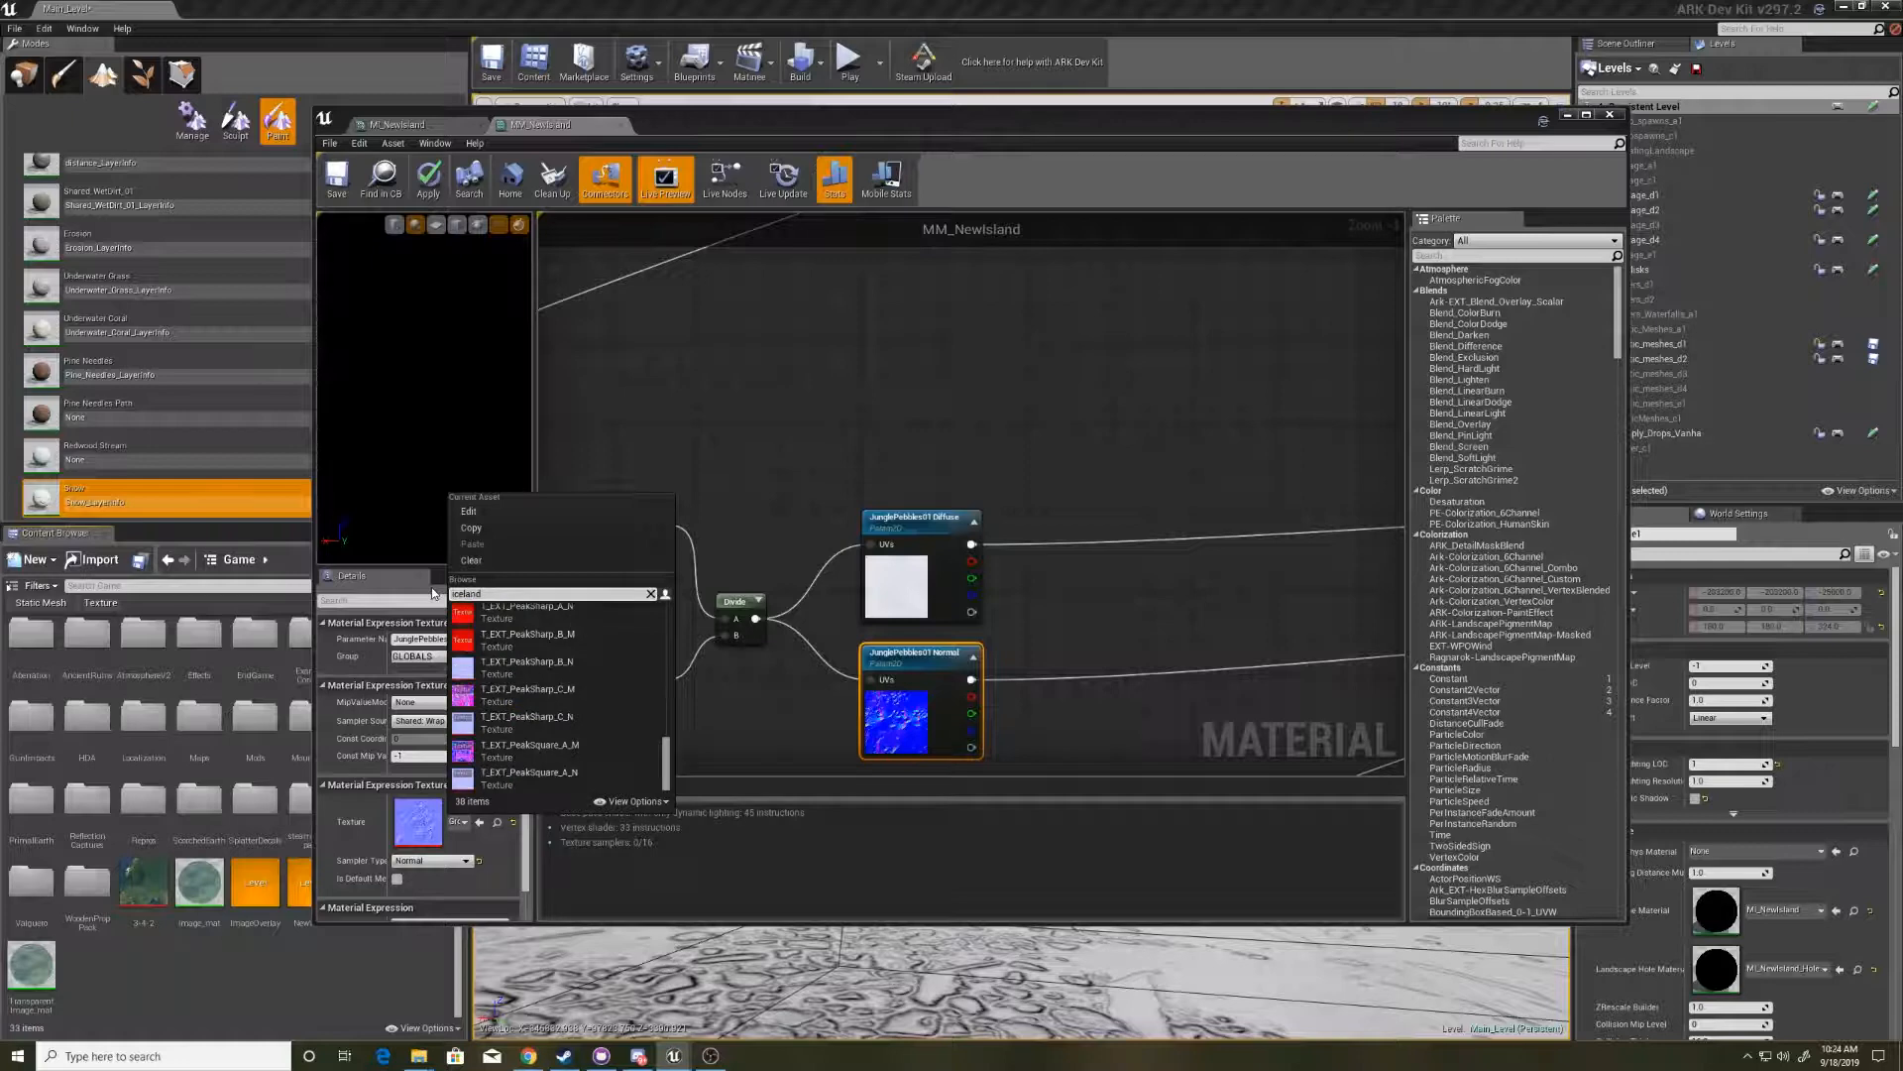
pyautogui.moveTo(527, 632)
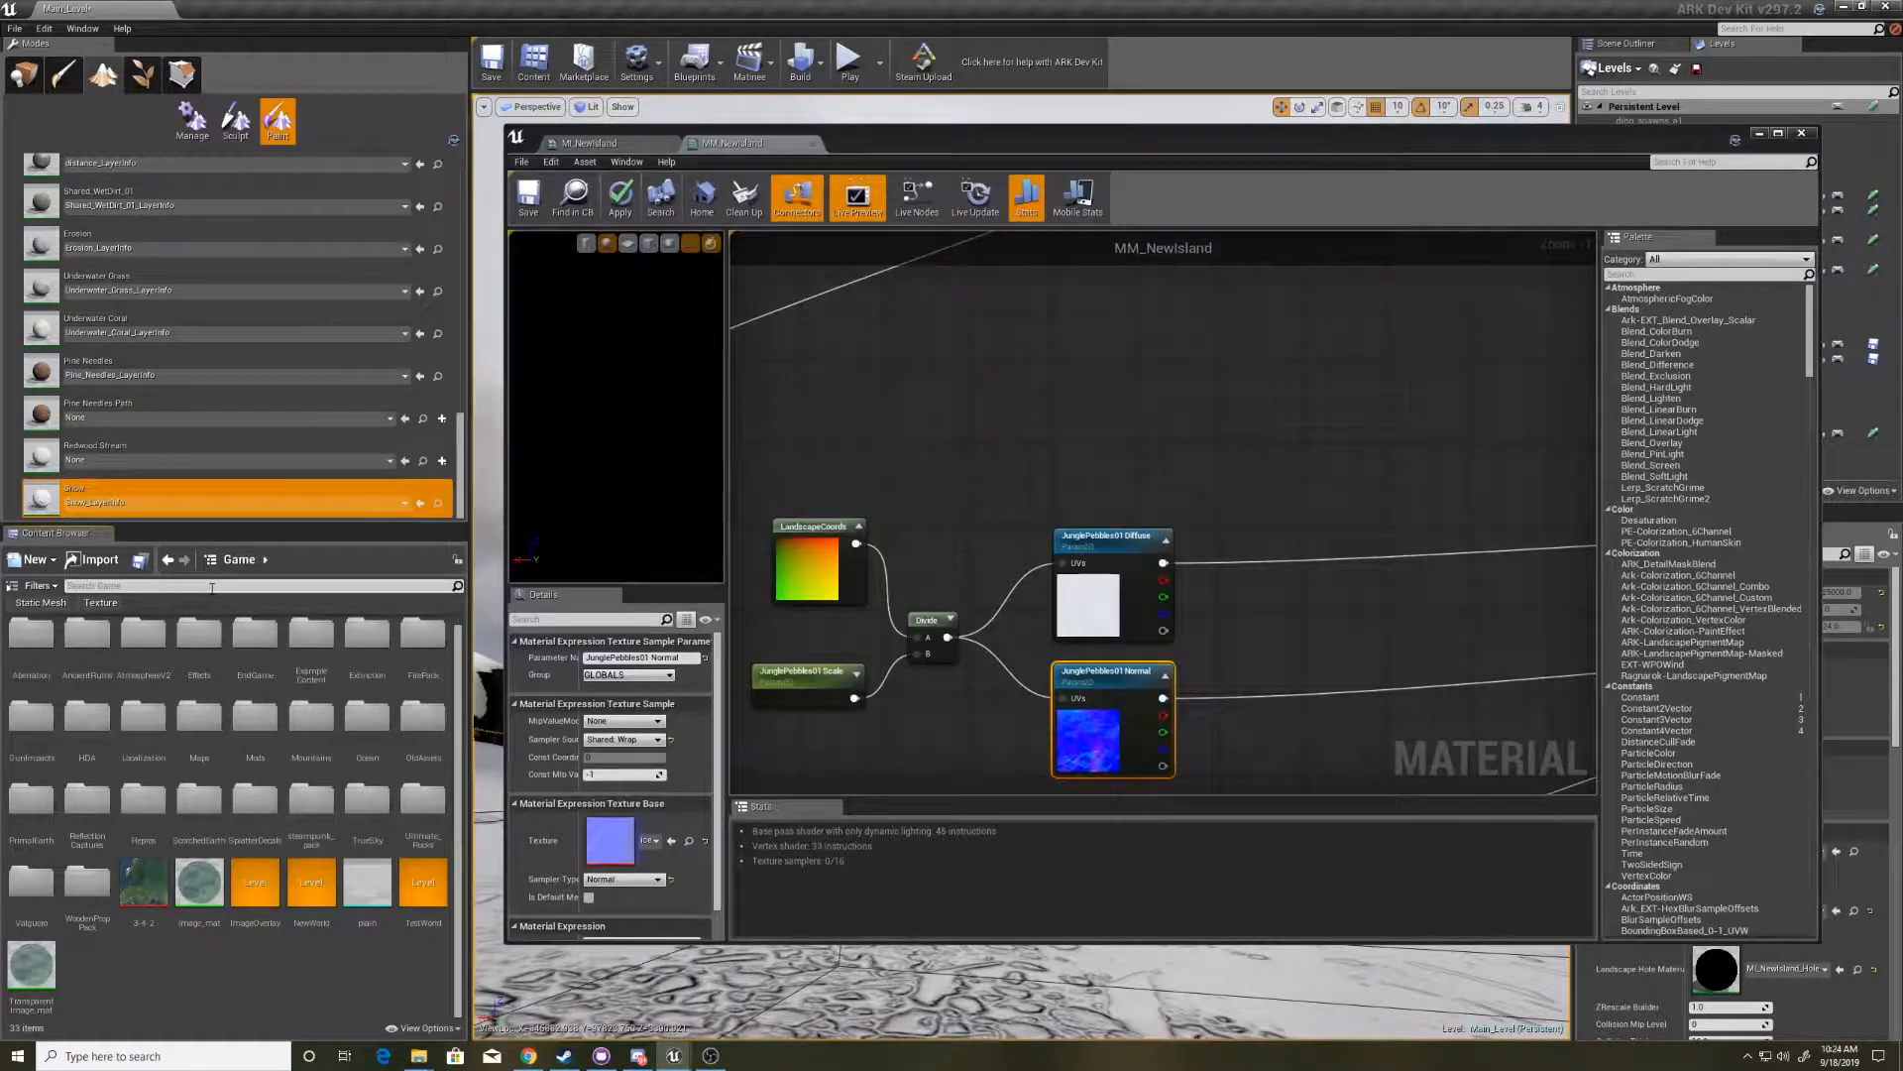
pyautogui.write('Iceland_snow')
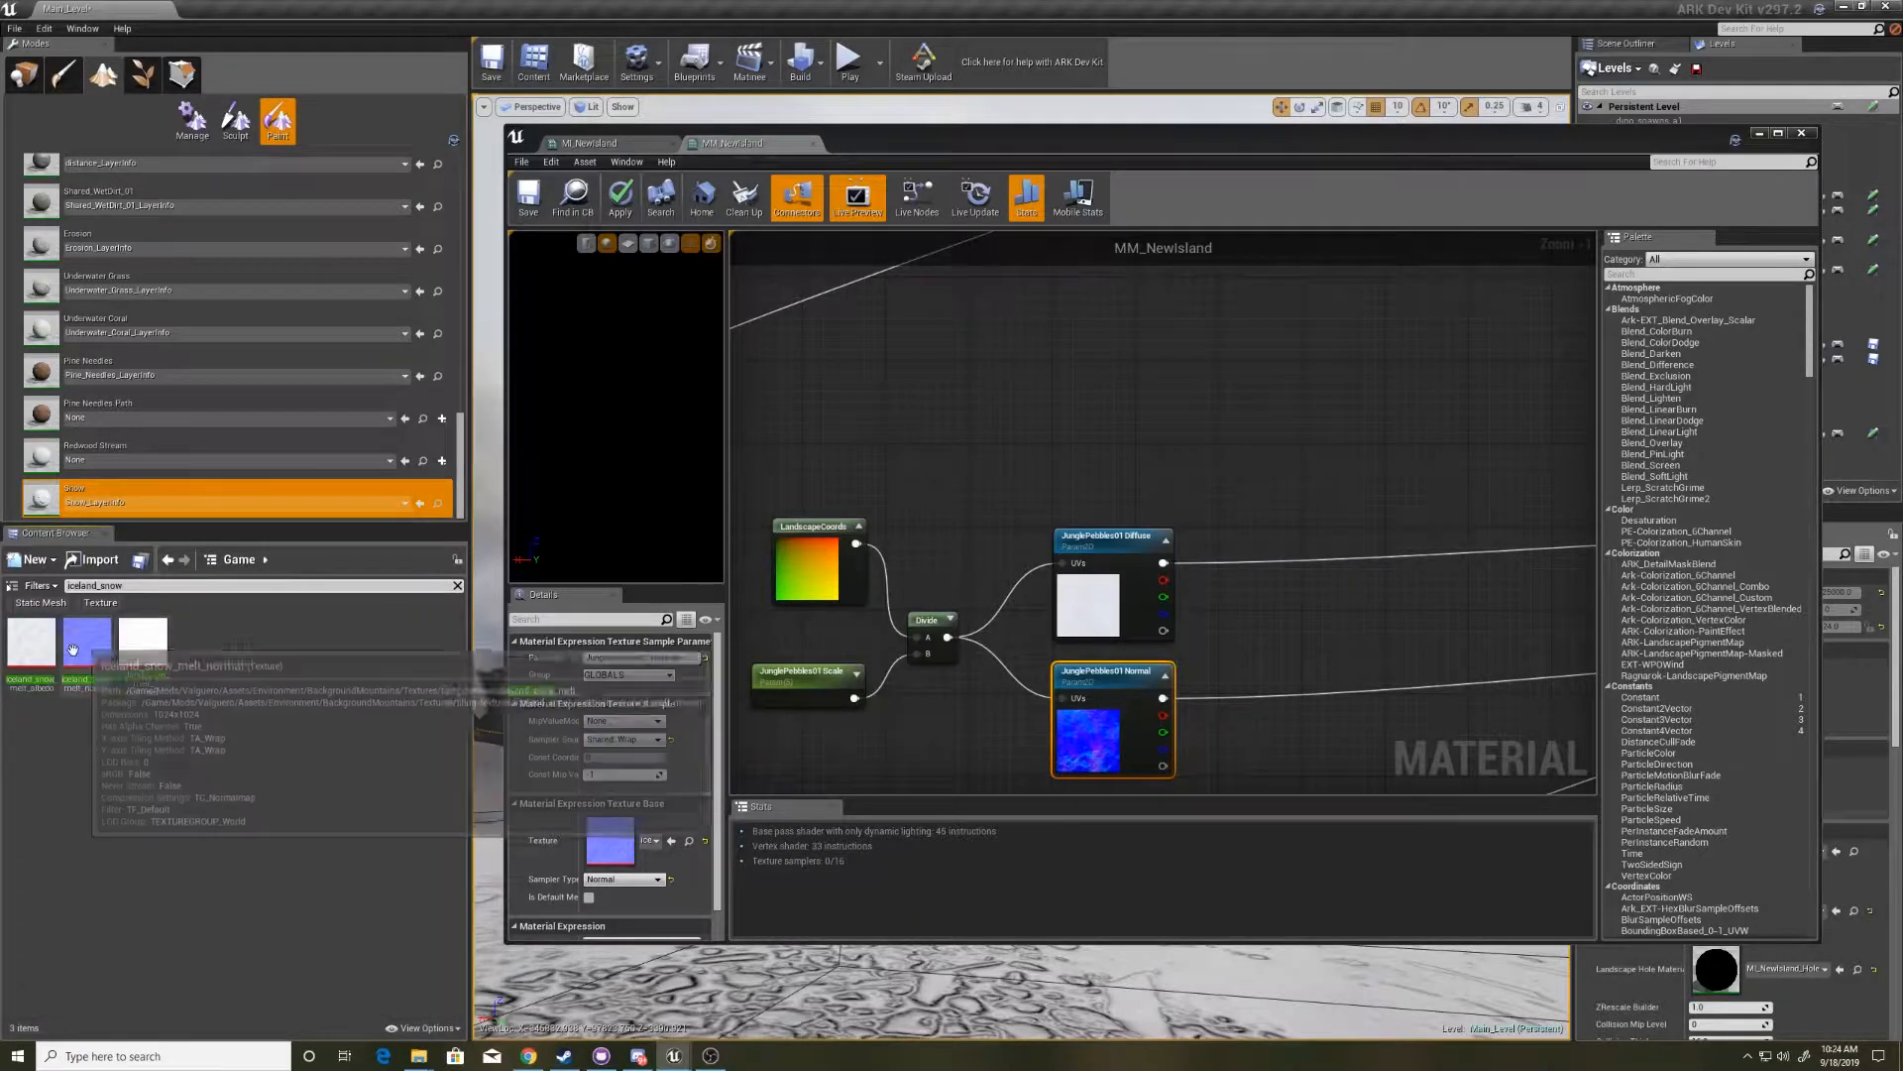
pyautogui.doubleClick(86, 639)
pyautogui.write('jungle pebb')
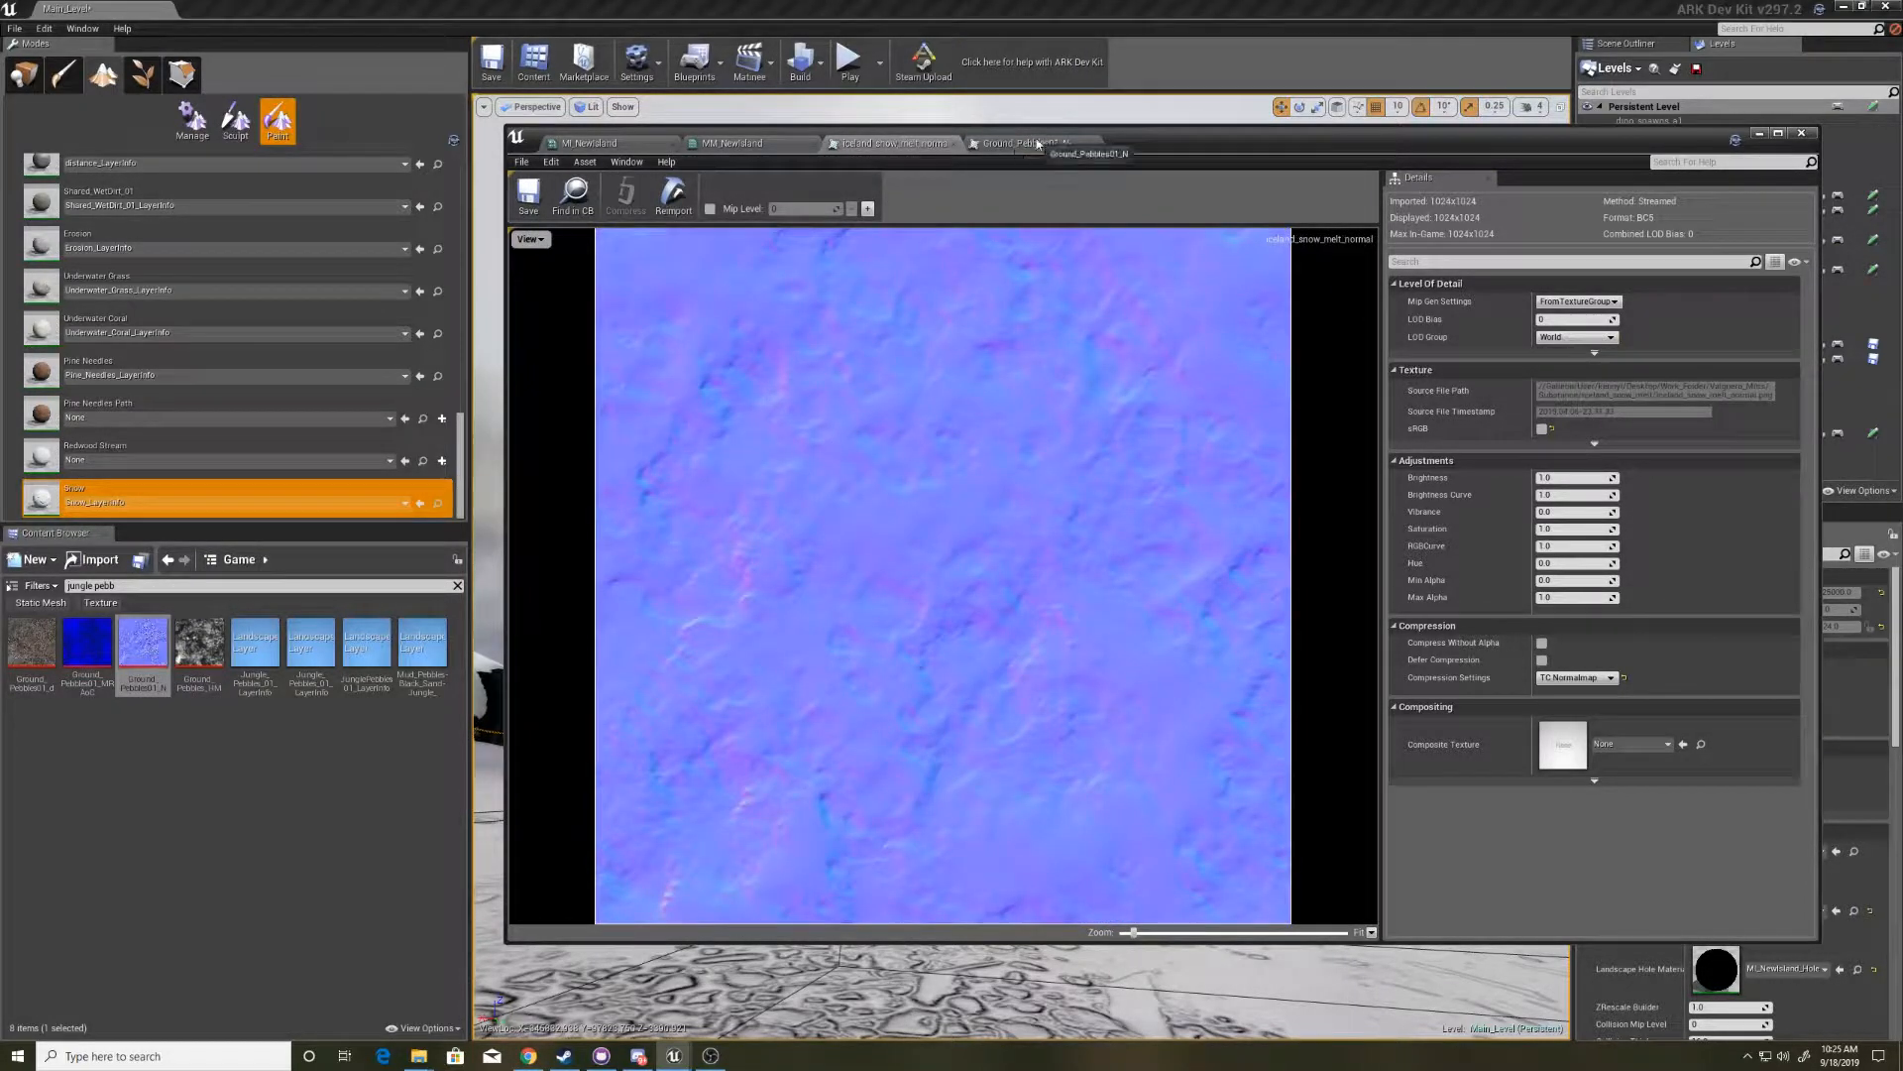
pyautogui.click(1026, 143)
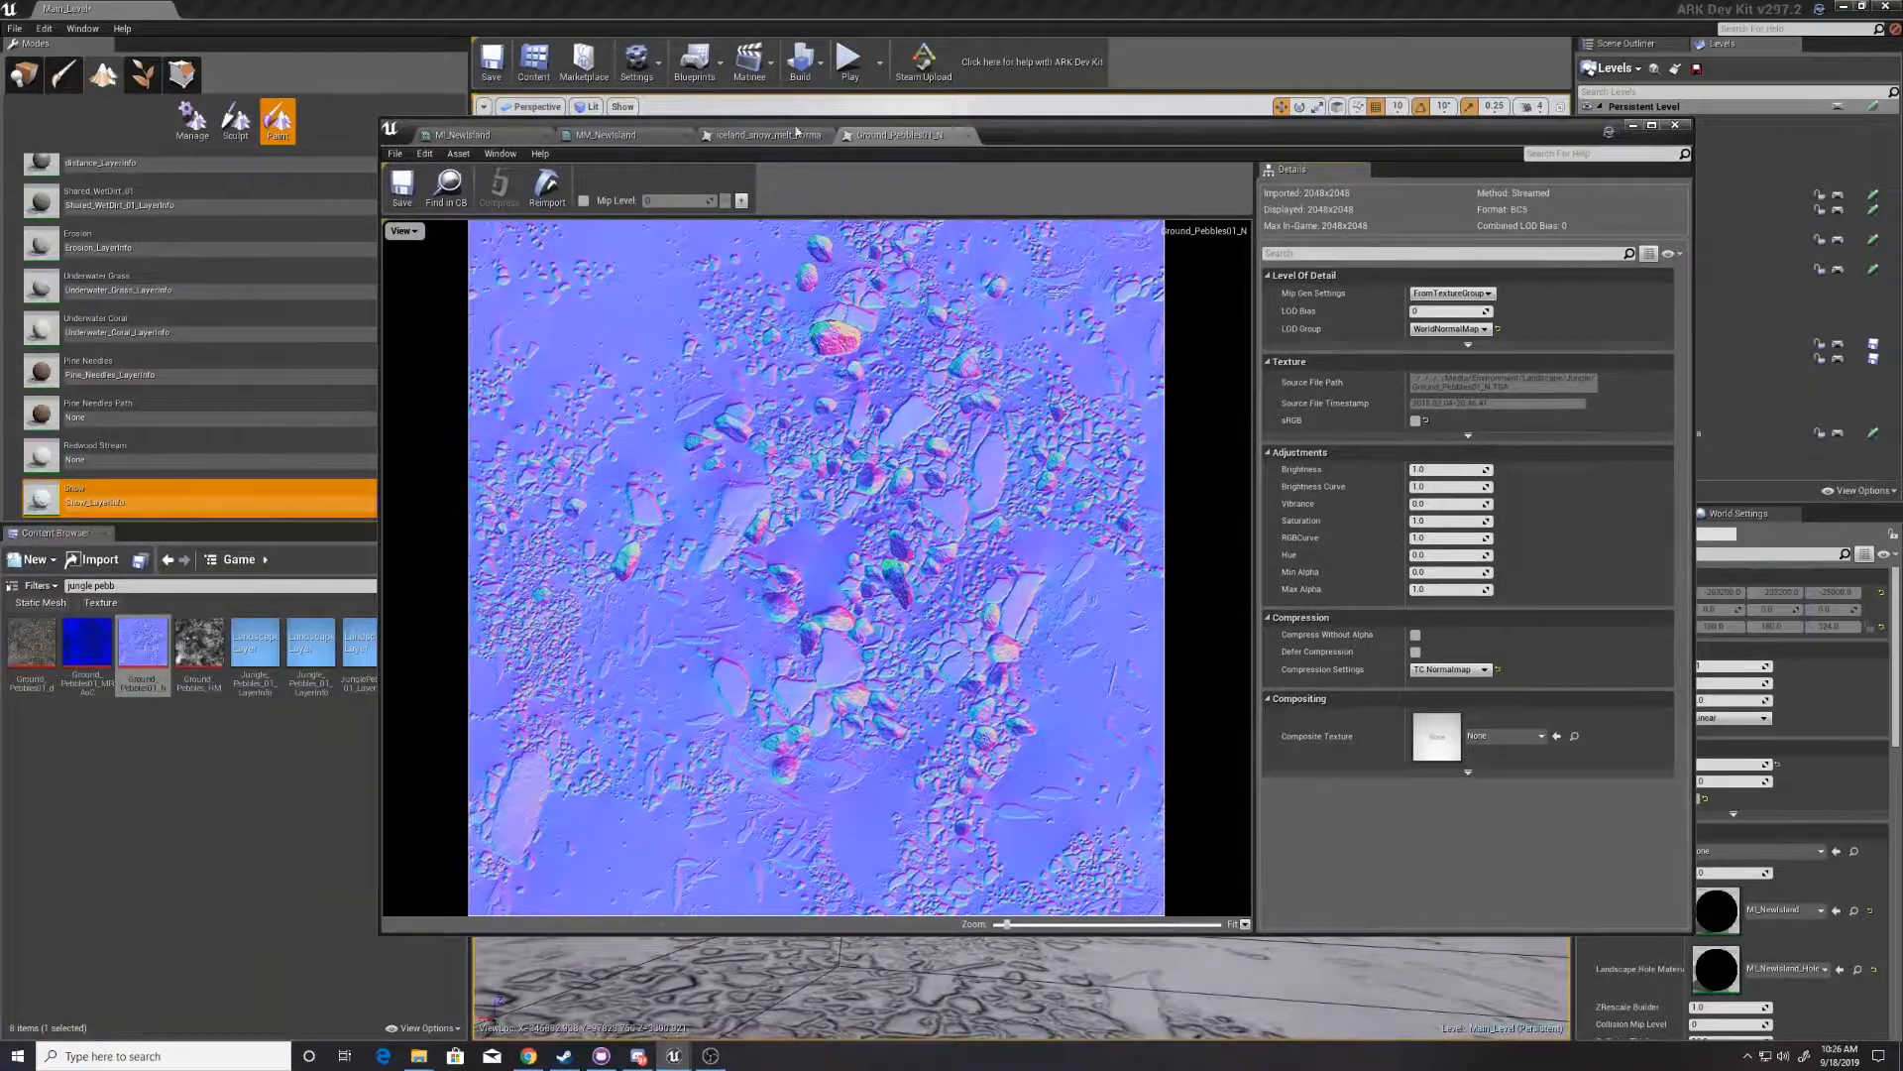
pyautogui.click(762, 135)
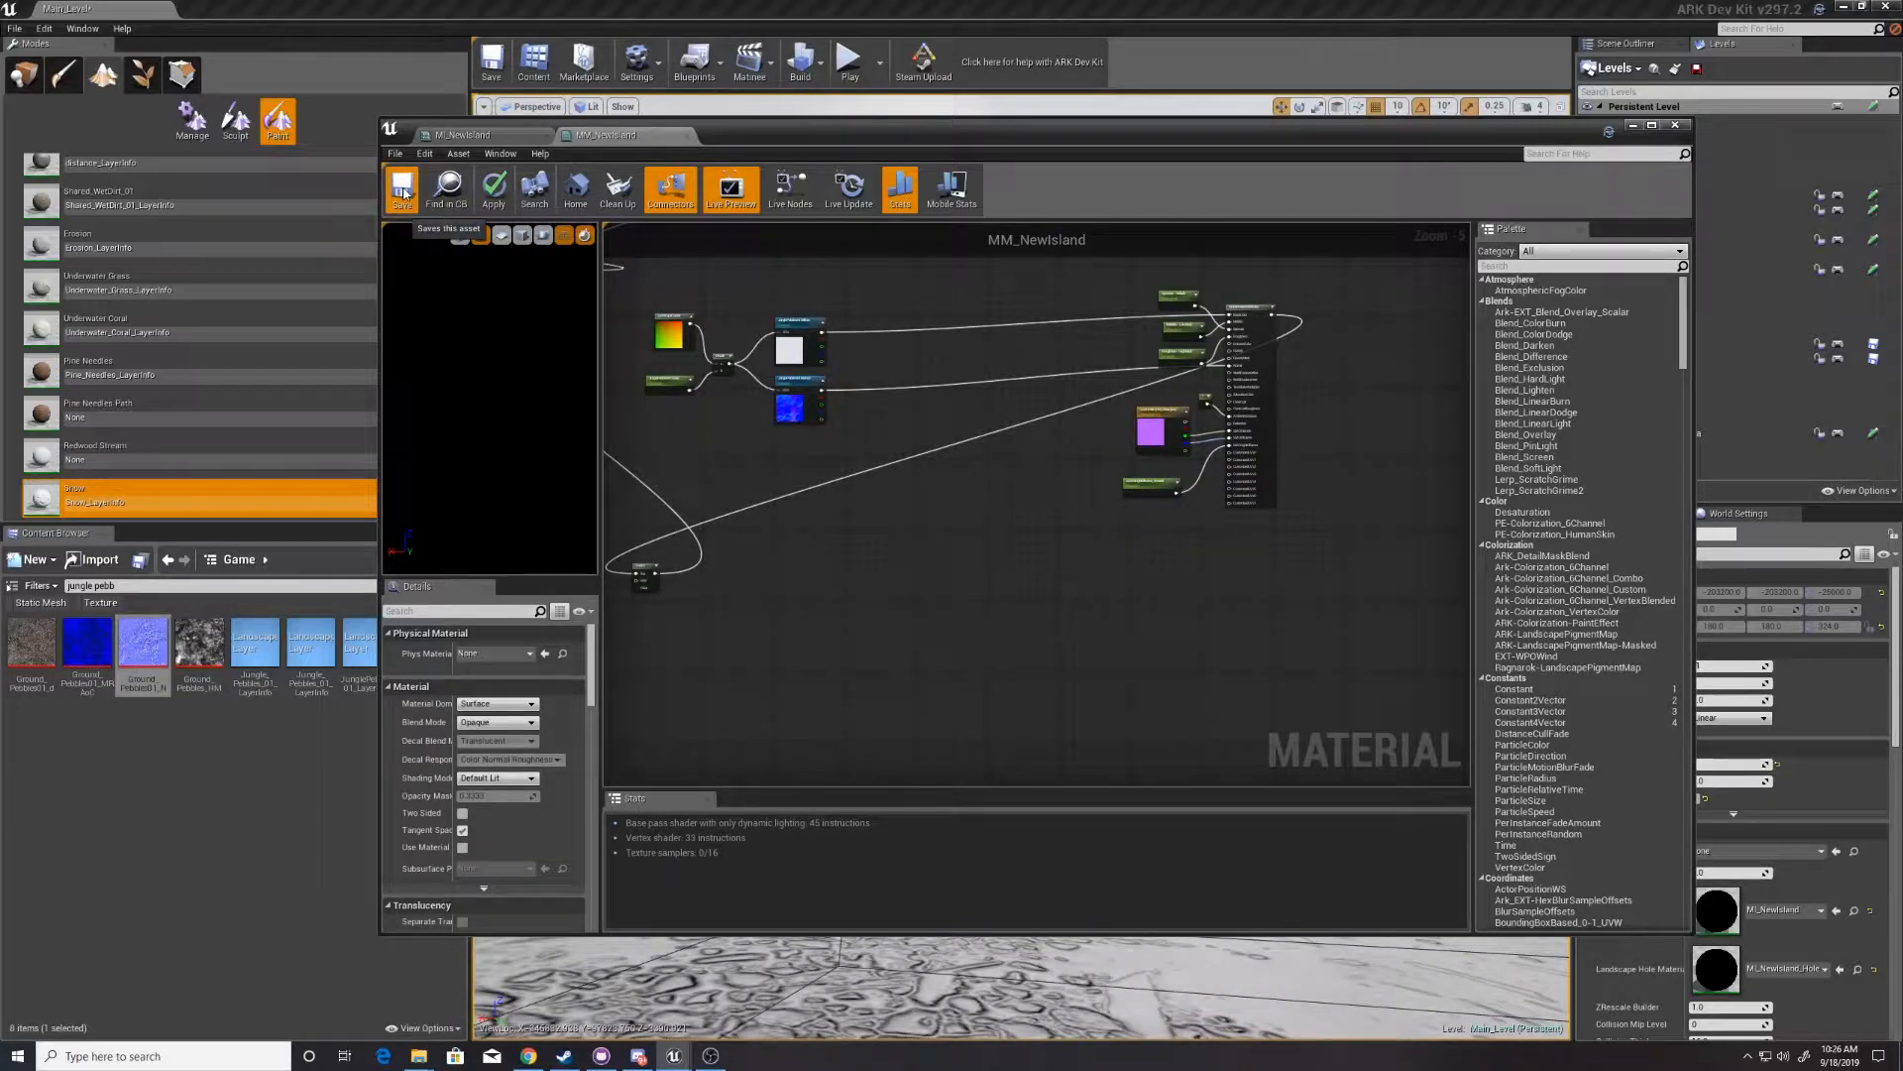
# - Save MM_NewIsland and close the Material Editor while shaders compile
pyautogui.click(493, 188)
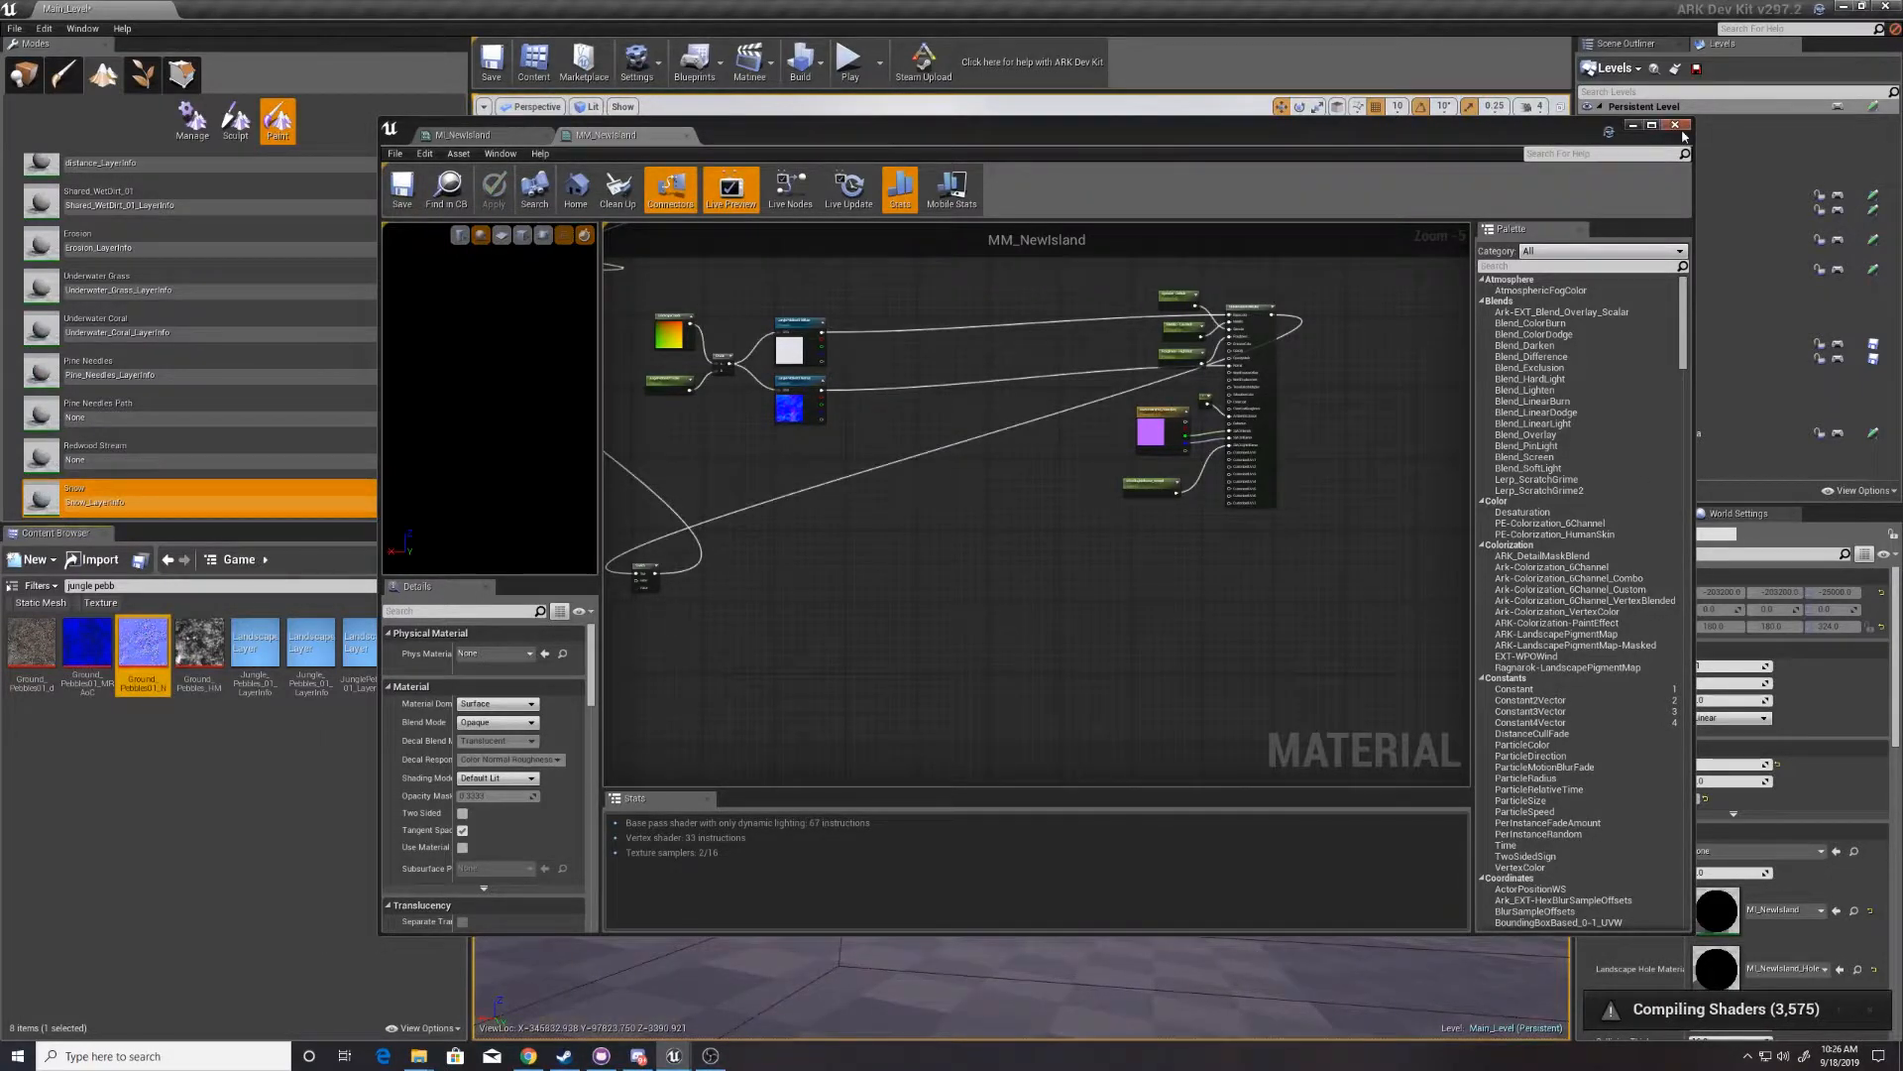
pyautogui.click(1685, 125)
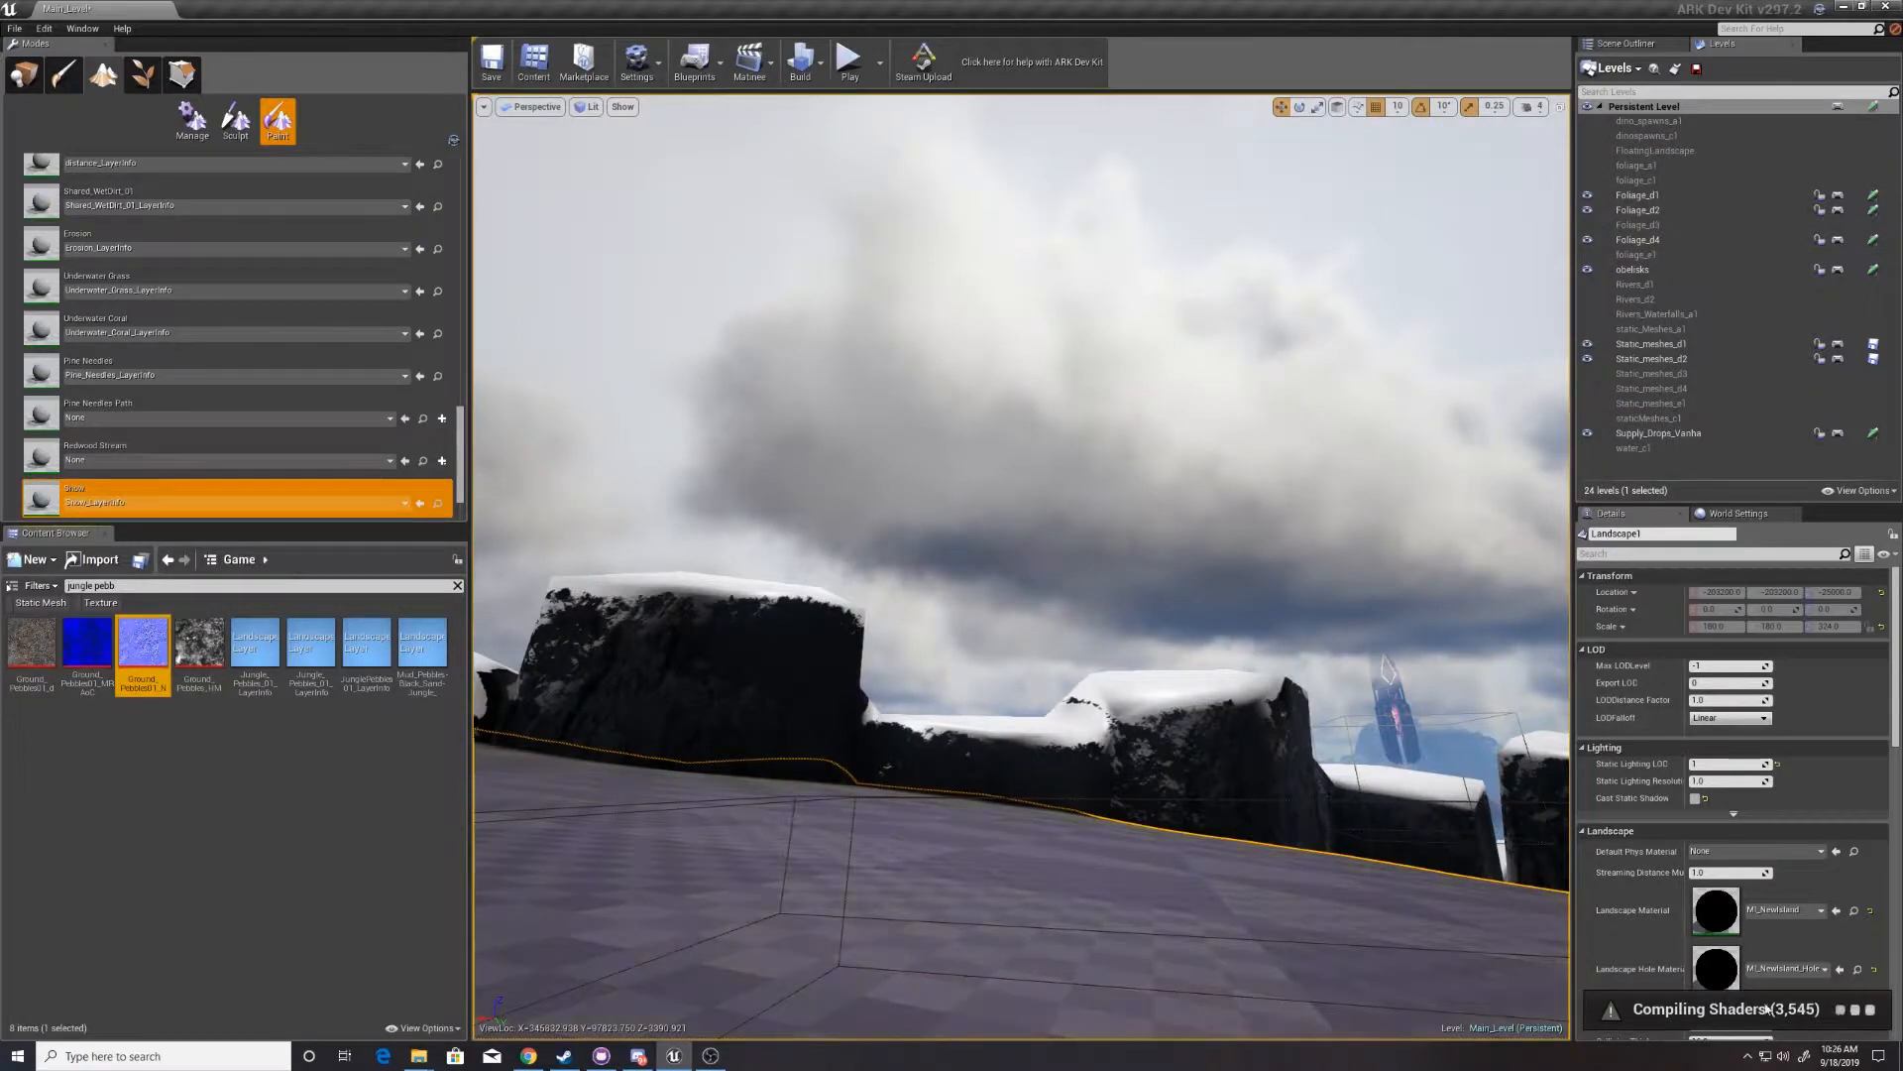